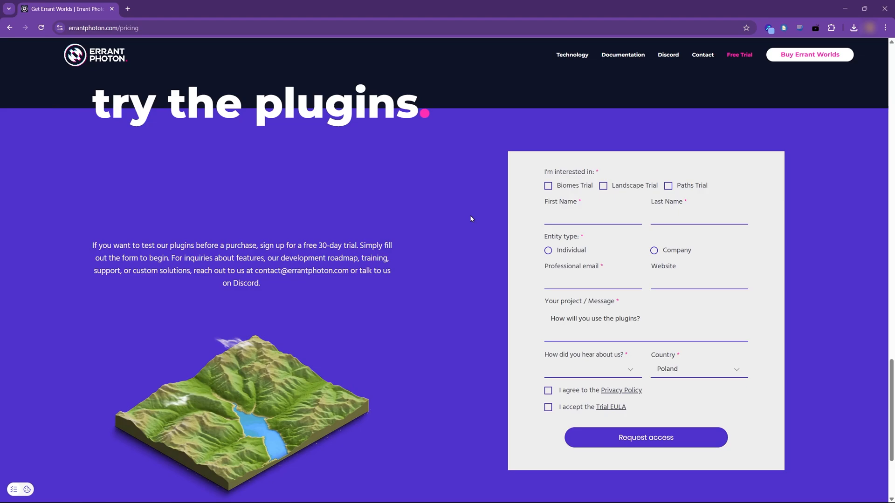
mouse_move(626, 441)
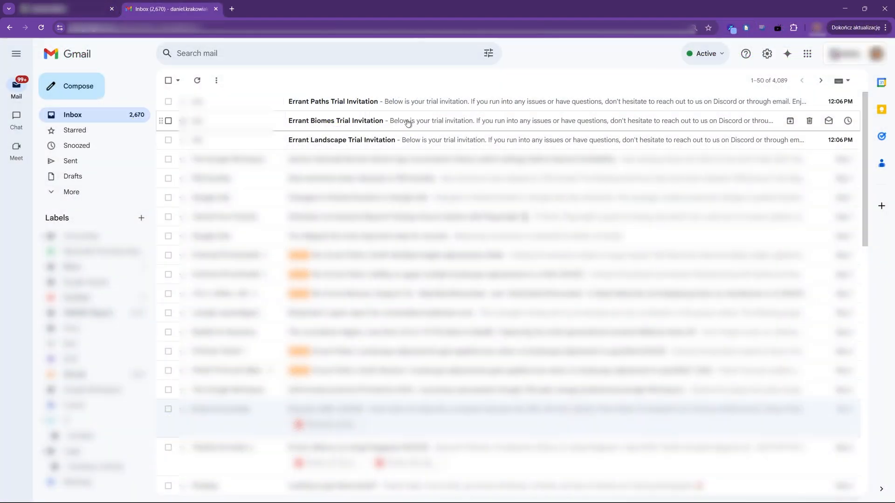
Step: Check Gmail's Spam folder, then return to the inbox showing the three Errant trial invitations
click(71, 192)
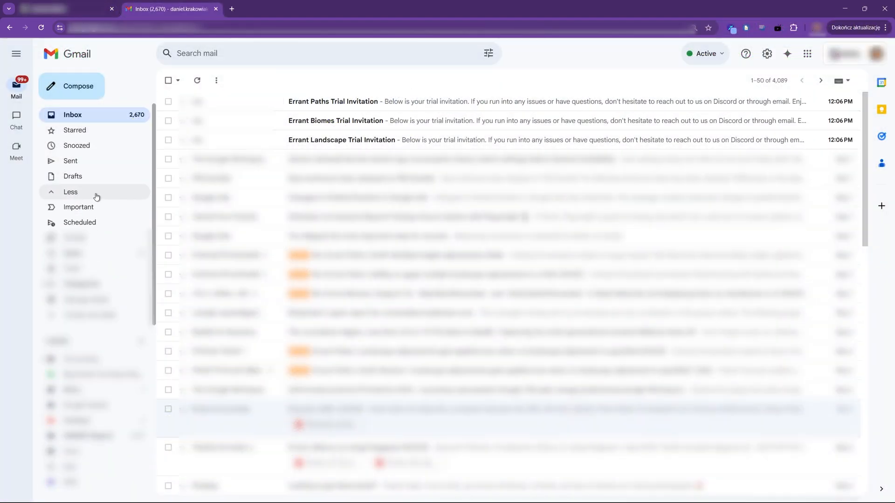
click(72, 253)
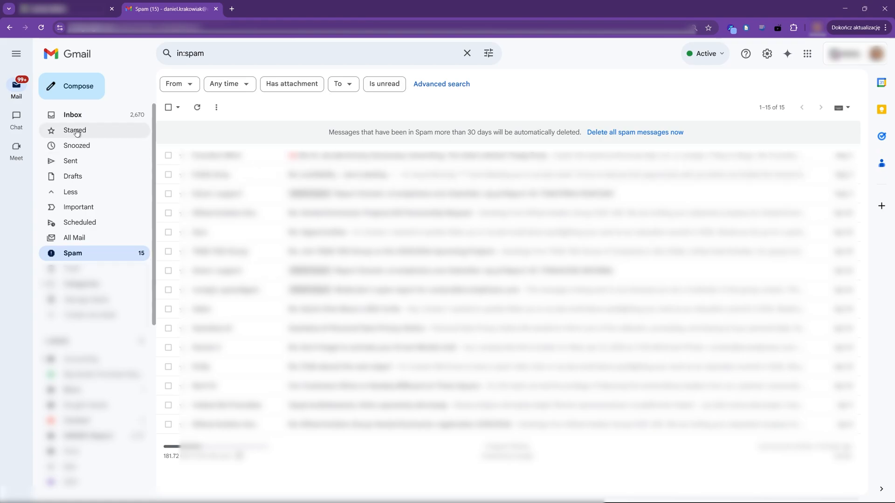
click(72, 115)
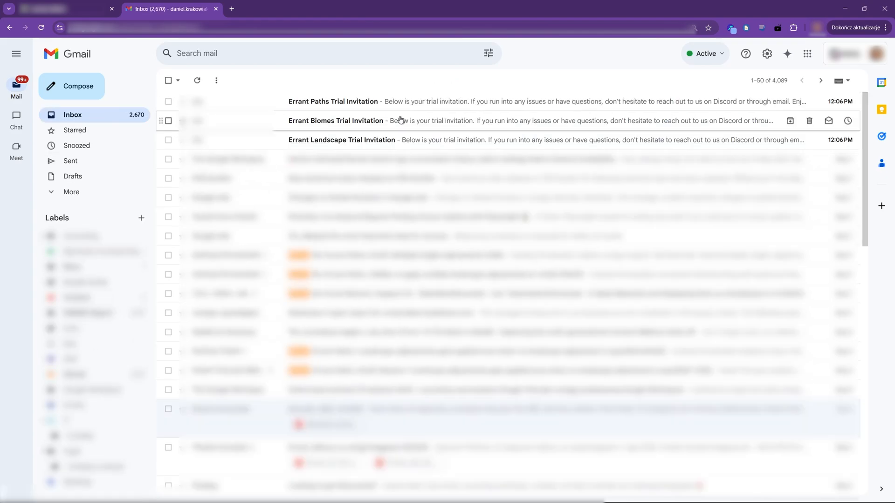
Step: Open the Errant Landscape trial invitation and follow its Download link to the license page
click(342, 139)
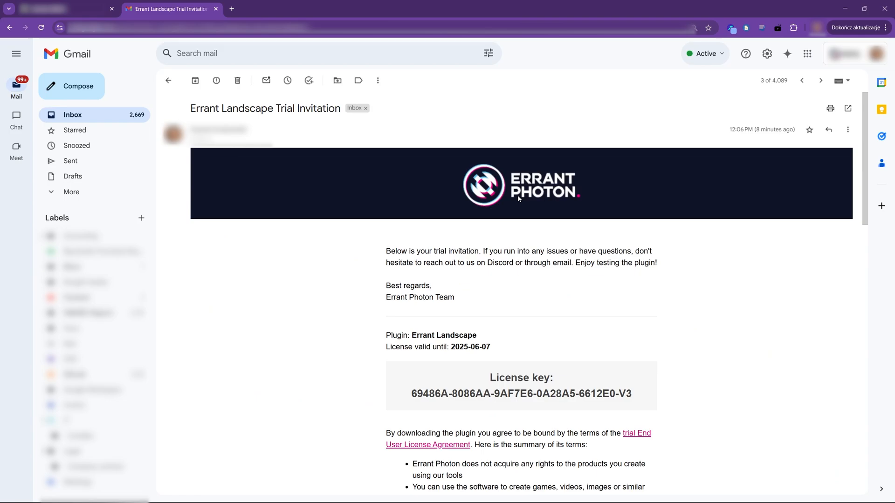
scroll(down, 3)
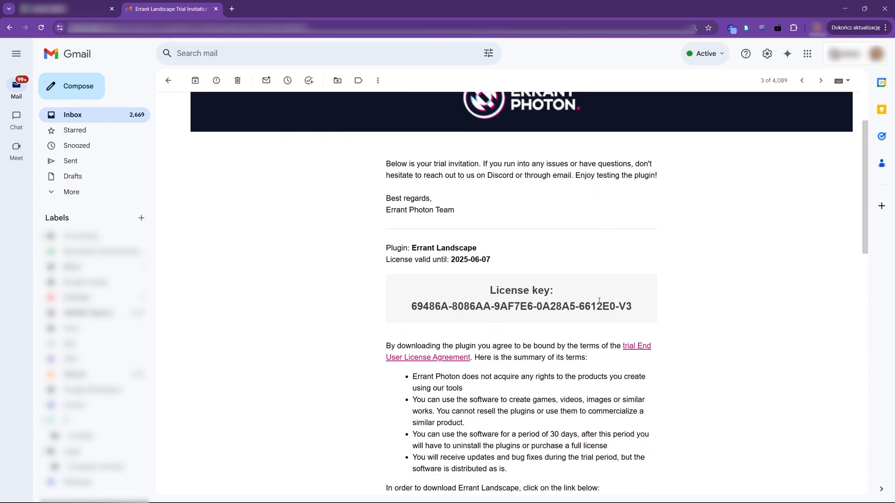
scroll(down, 3)
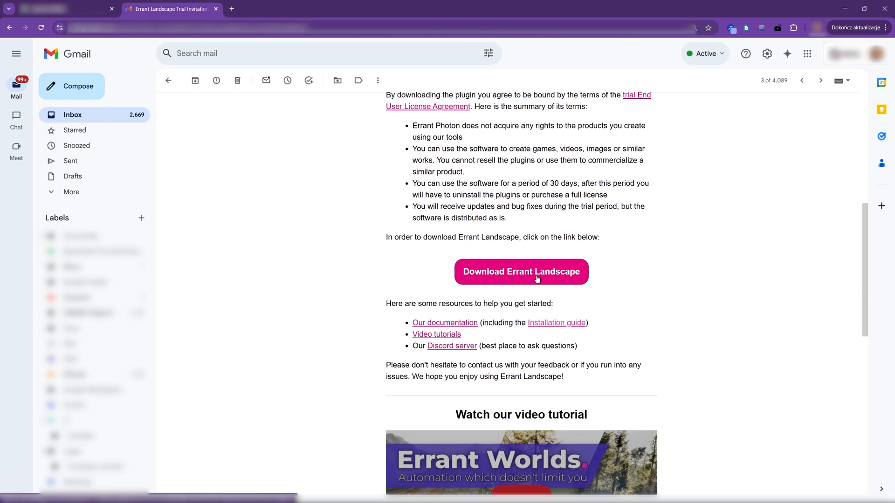
mouse_move(552, 277)
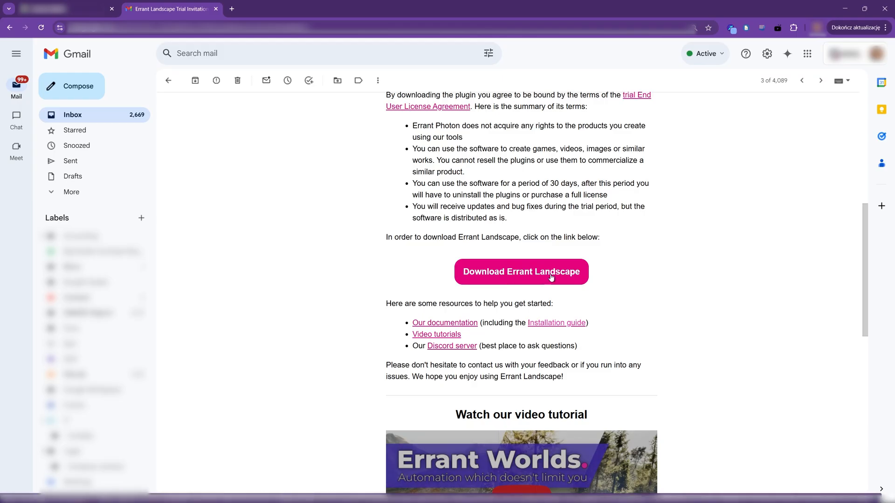
click(521, 271)
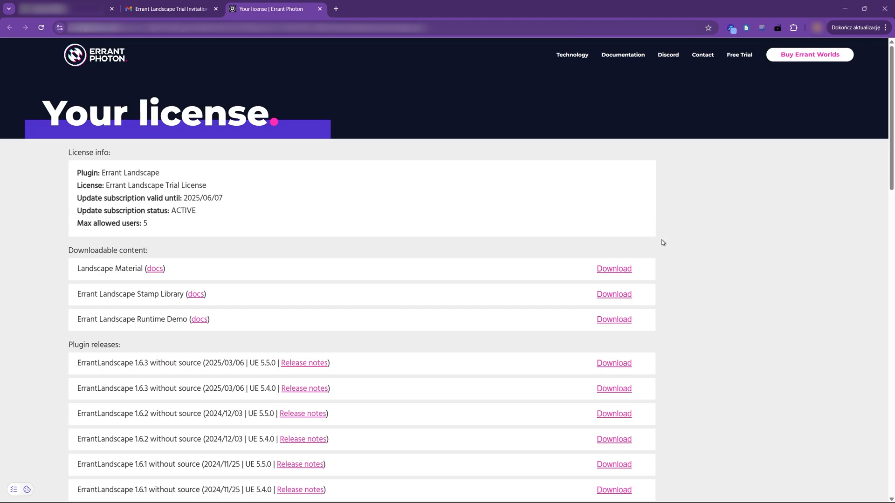
scroll(down, 3)
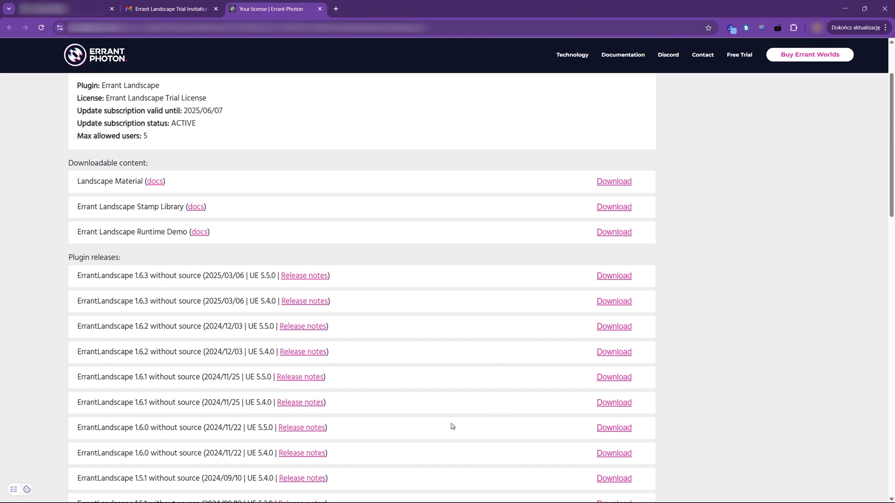
mouse_move(166, 16)
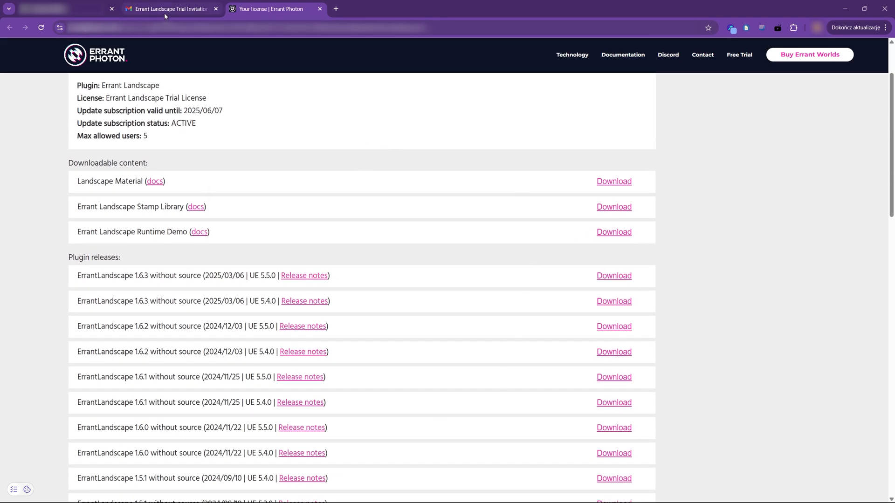
Step: Open the Errant Biomes and Errant Paths license download pages from their invitation emails
click(169, 9)
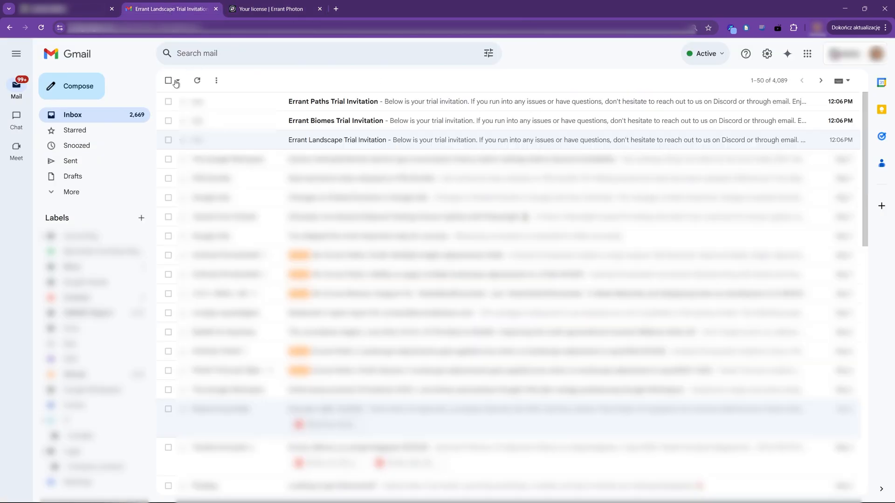
click(354, 121)
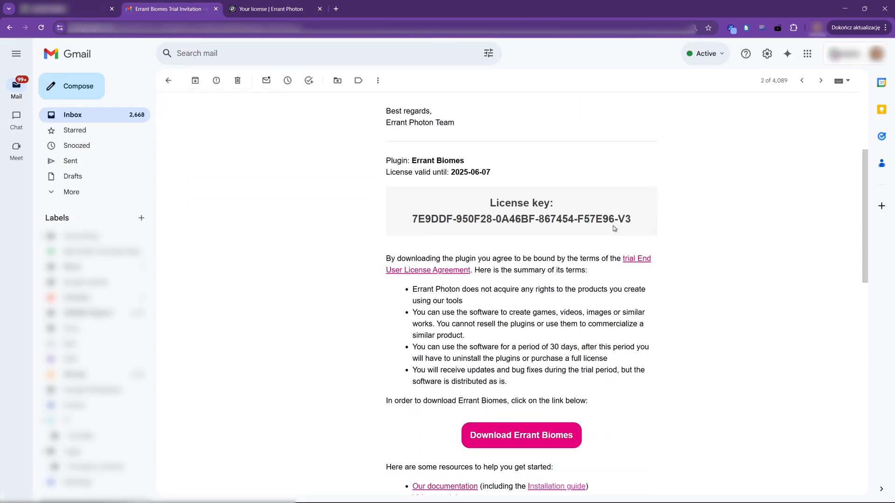
scroll(down, 3)
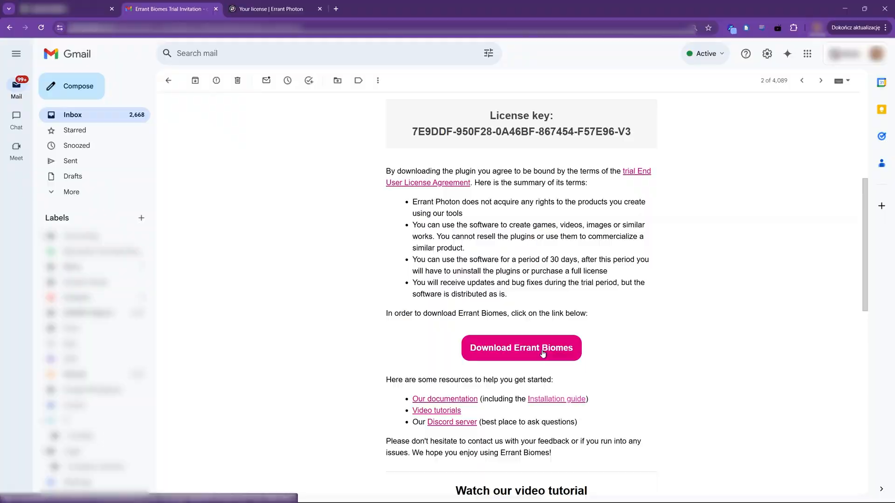
click(521, 348)
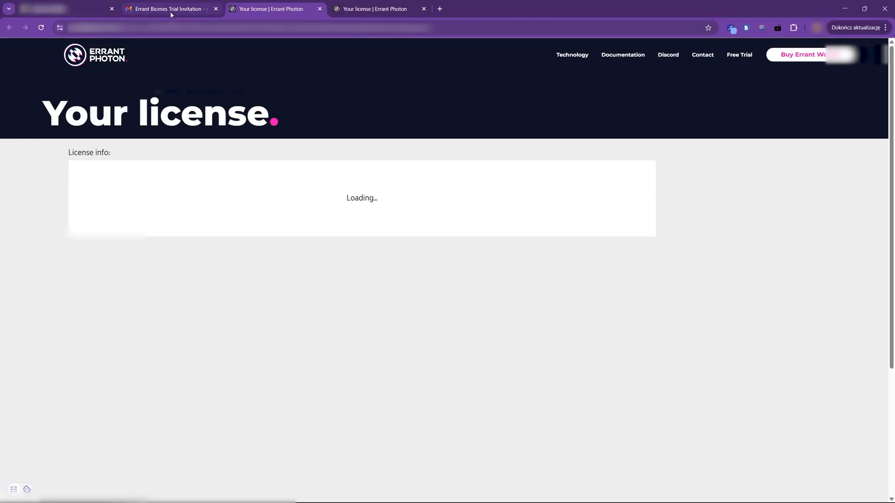
click(51, 8)
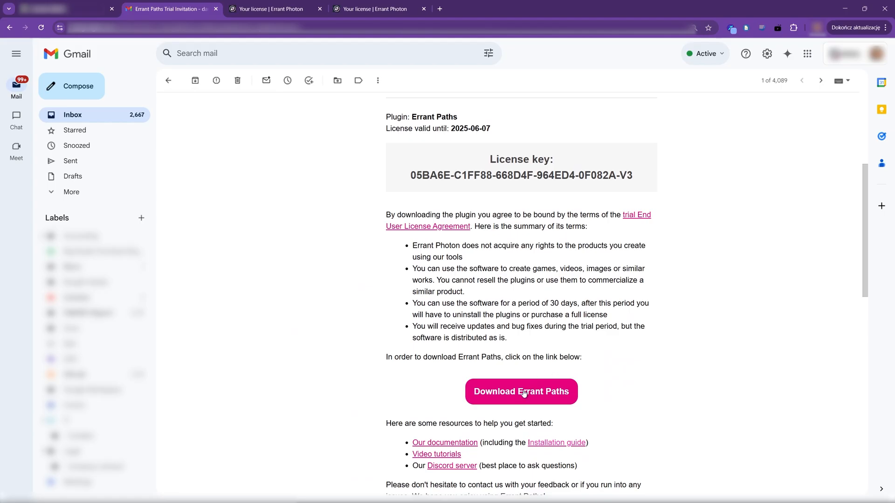
click(521, 392)
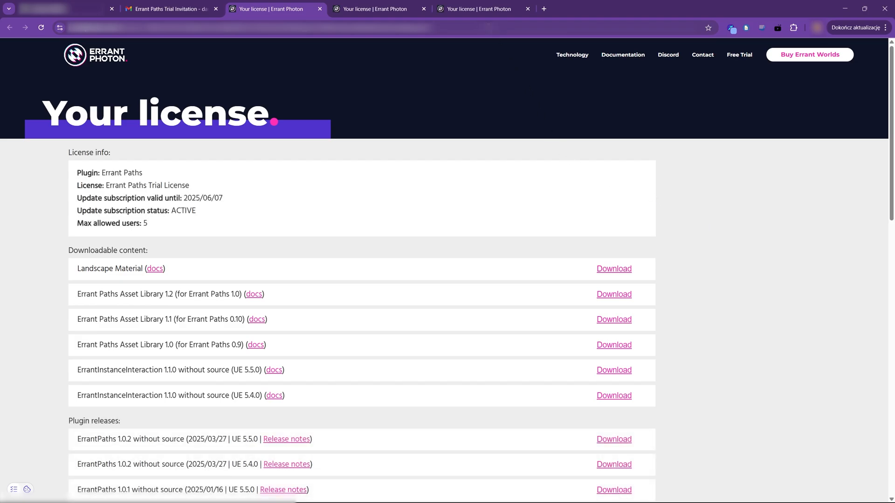
mouse_move(476, 9)
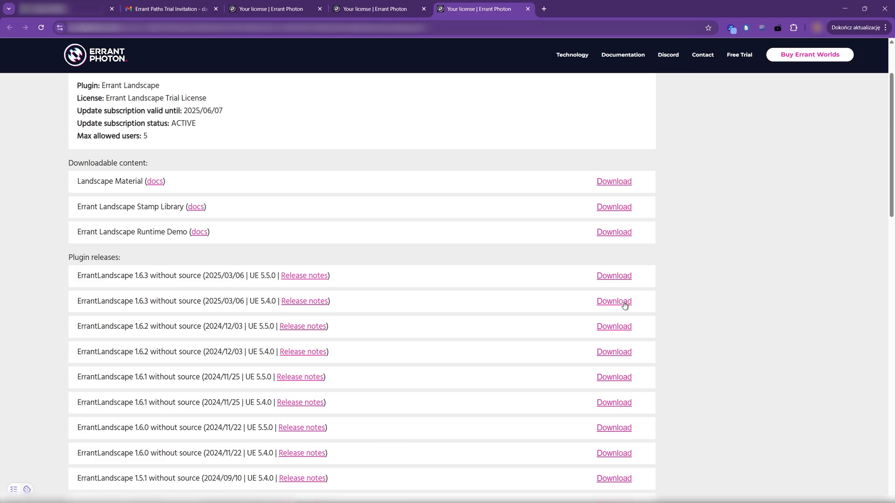
Step: Download Errant Landscape 1.6.3 for UE 5.4.0, then browse the Biomes and Paths license pages
click(613, 301)
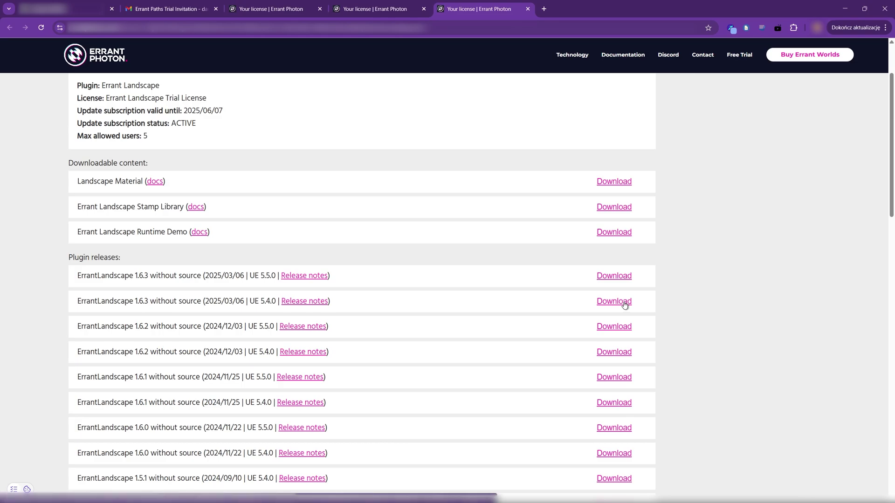
click(614, 302)
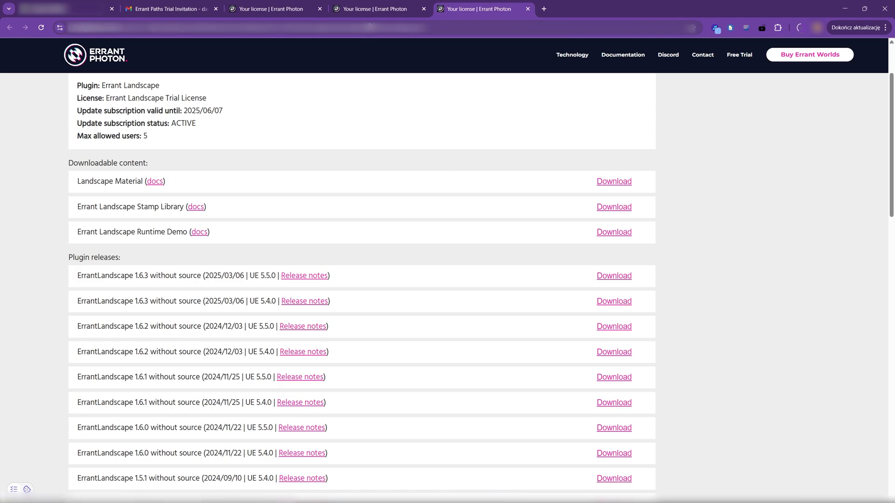
click(380, 9)
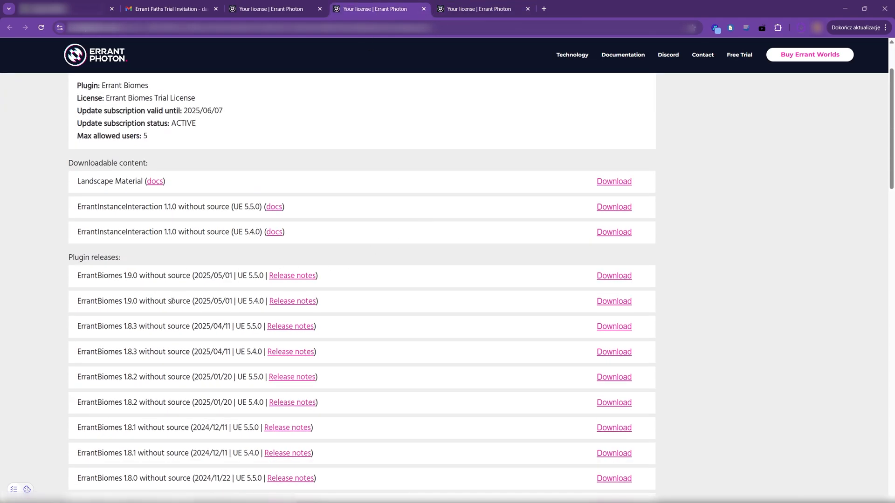
mouse_move(563, 303)
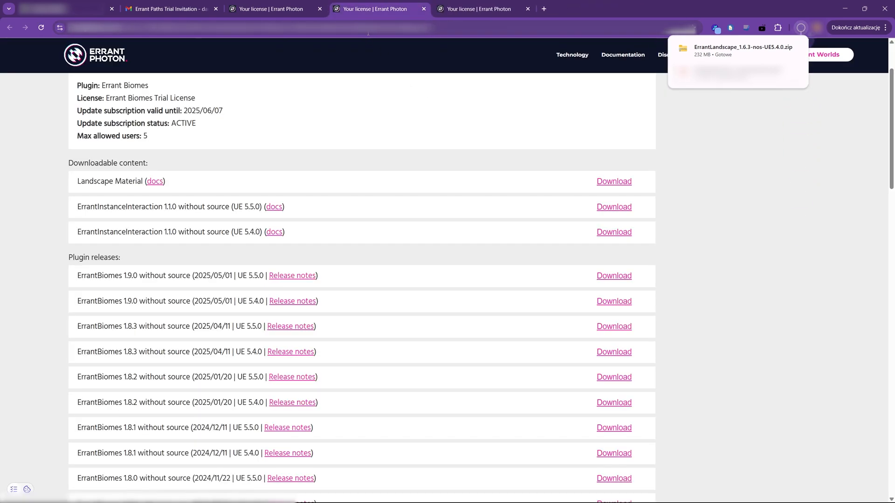
click(272, 9)
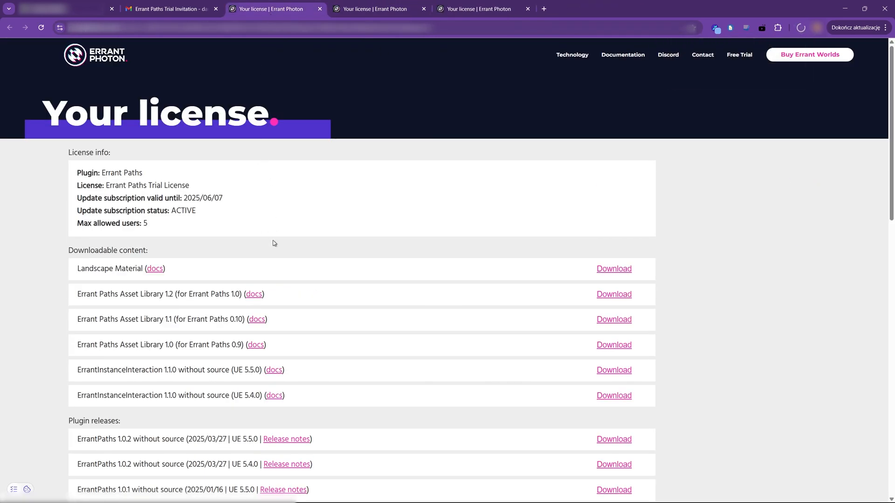
scroll(down, 3)
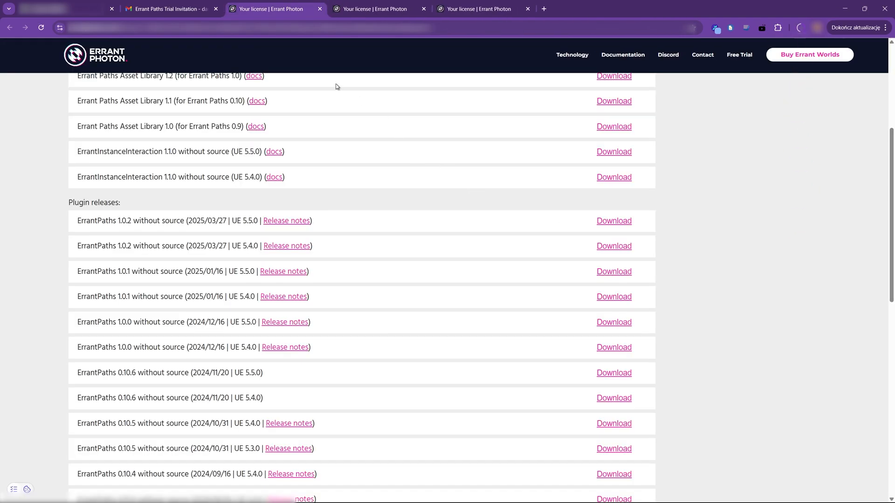
scroll(up, 3)
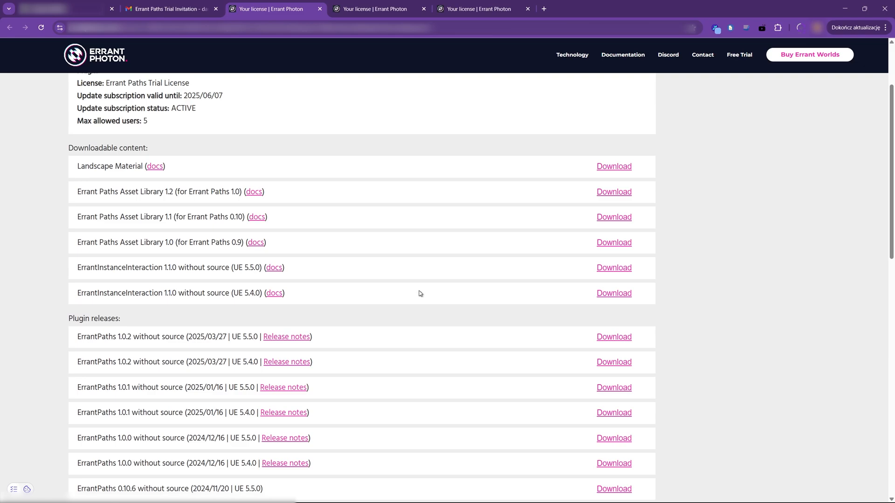
scroll(up, 3)
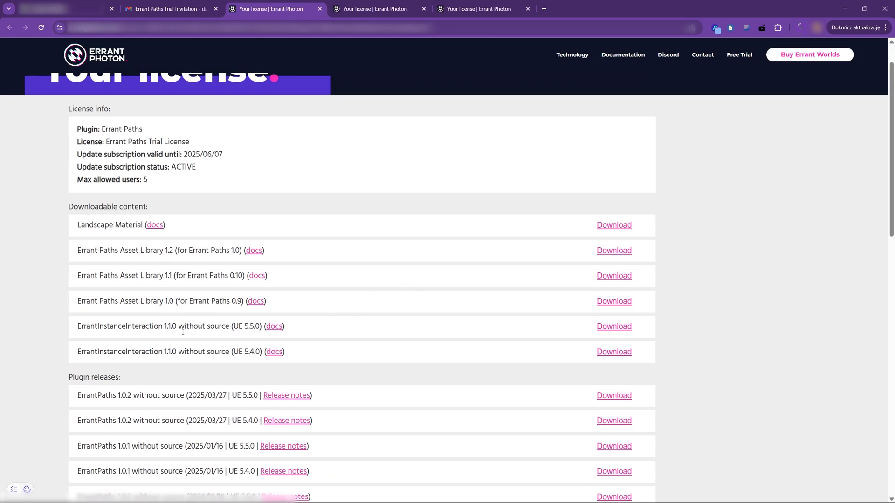
mouse_move(608, 350)
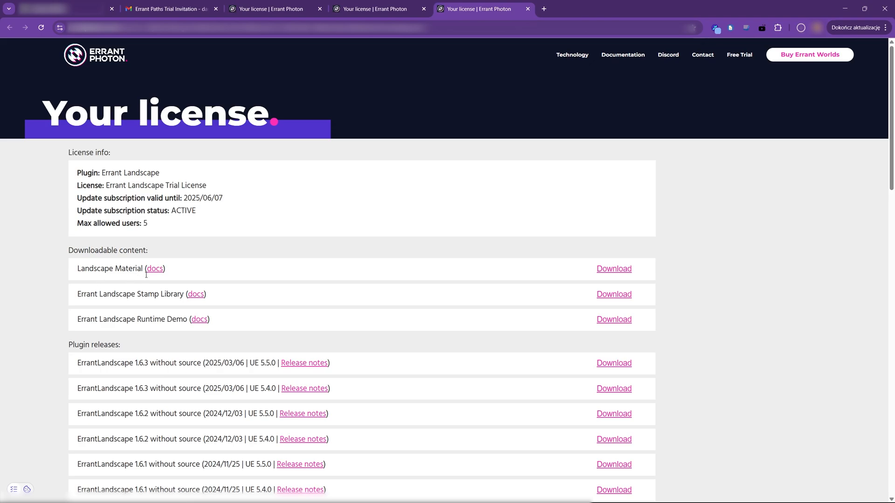
mouse_move(616, 270)
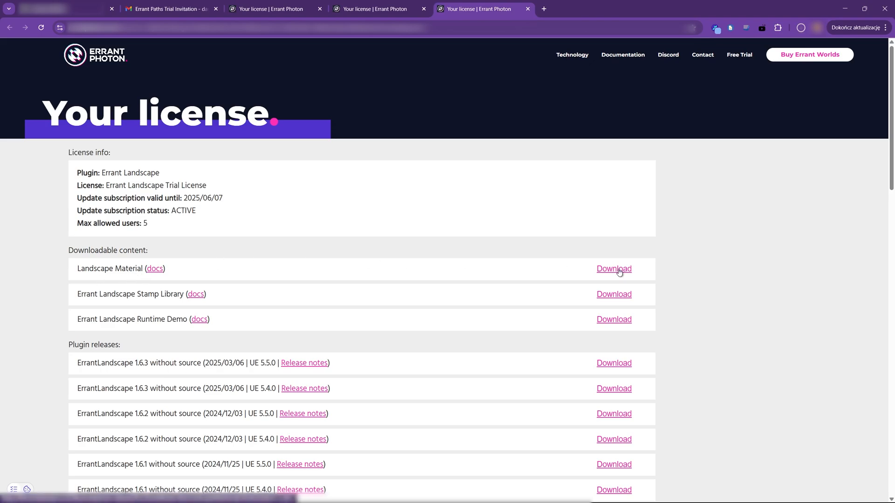
mouse_move(530, 263)
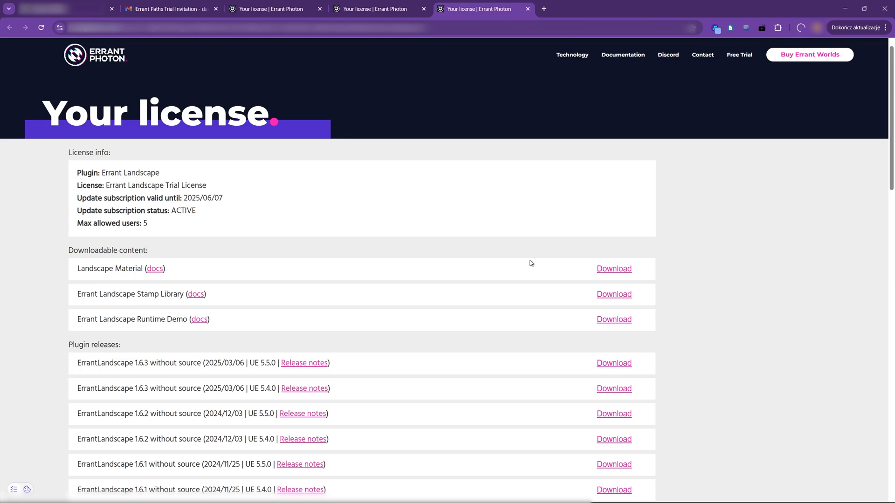
mouse_move(364, 16)
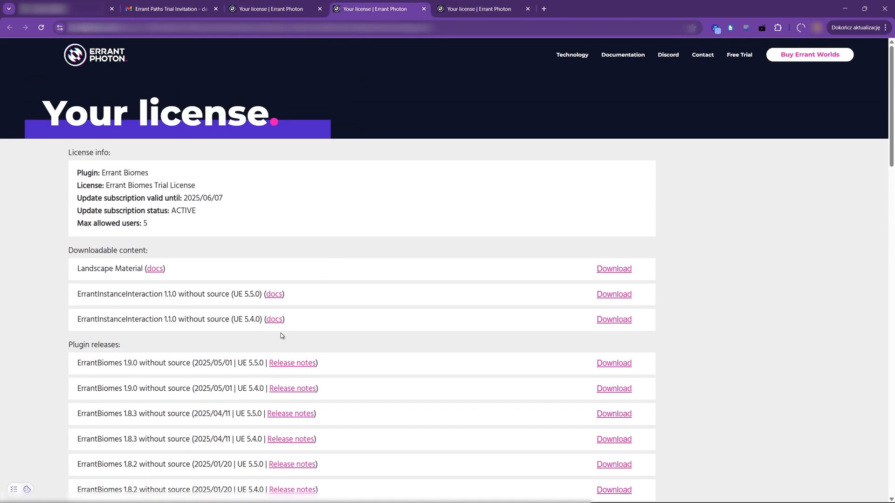
Step: Download Errant Paths Asset Library 1.2 from the Errant Paths license page
click(268, 9)
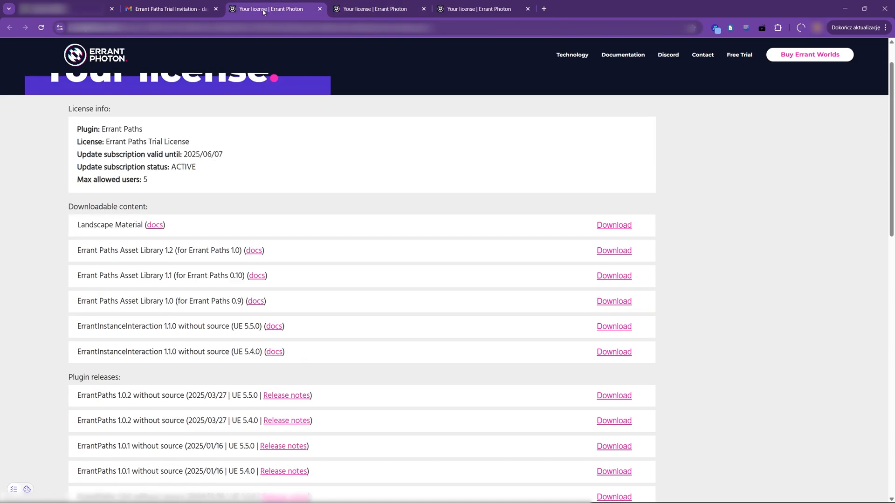
drag(146, 251, 173, 251)
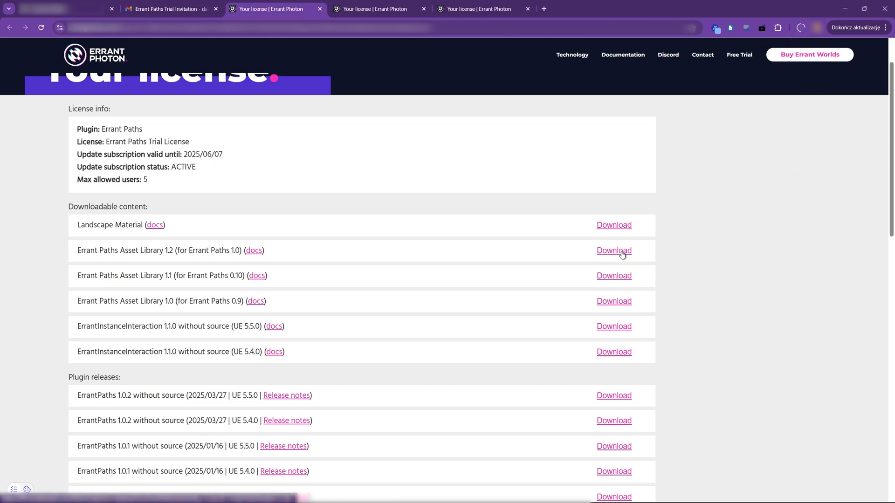
click(800, 28)
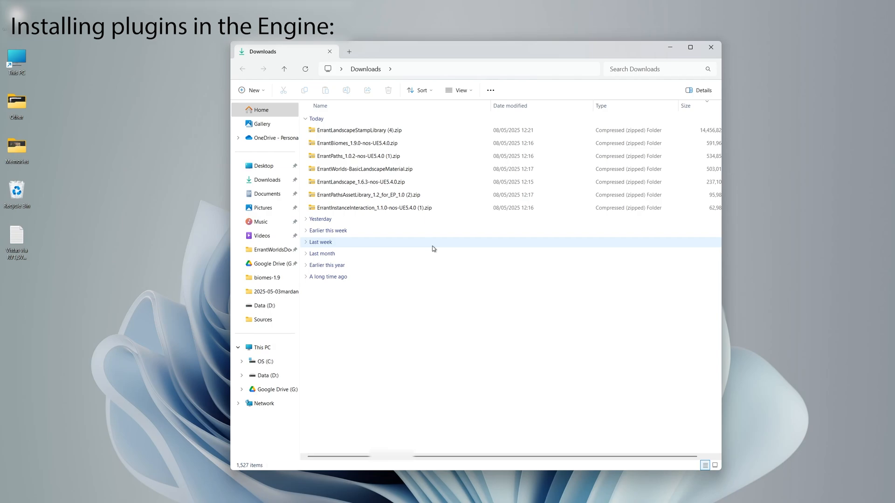
mouse_move(649, 292)
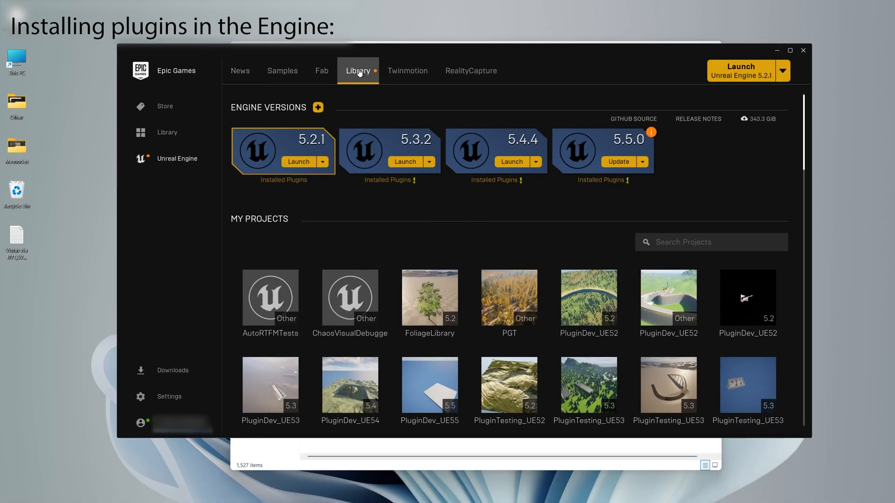
Step: Create a desktop shortcut for Unreal Engine 5.4.4 from its Library version menu
click(535, 162)
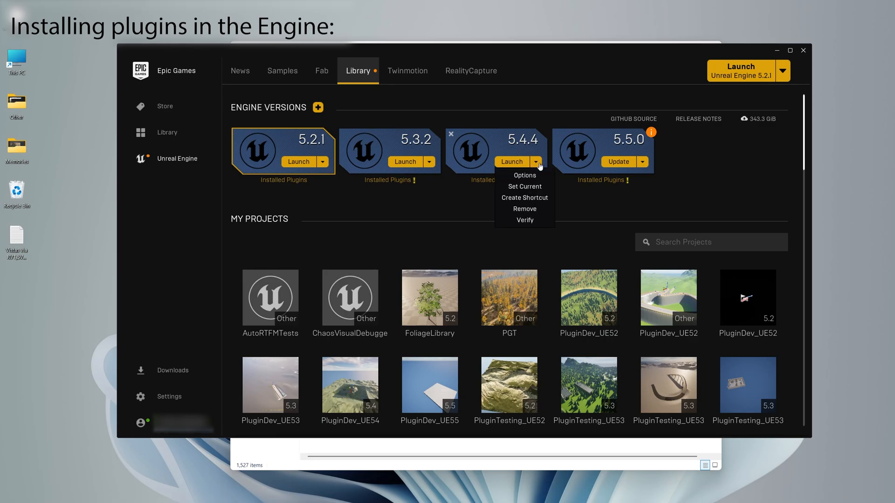
mouse_move(537, 196)
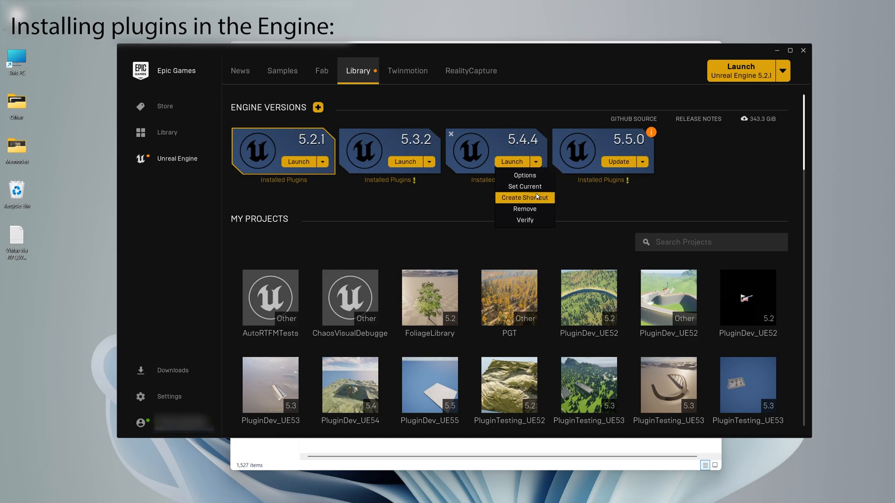
click(525, 198)
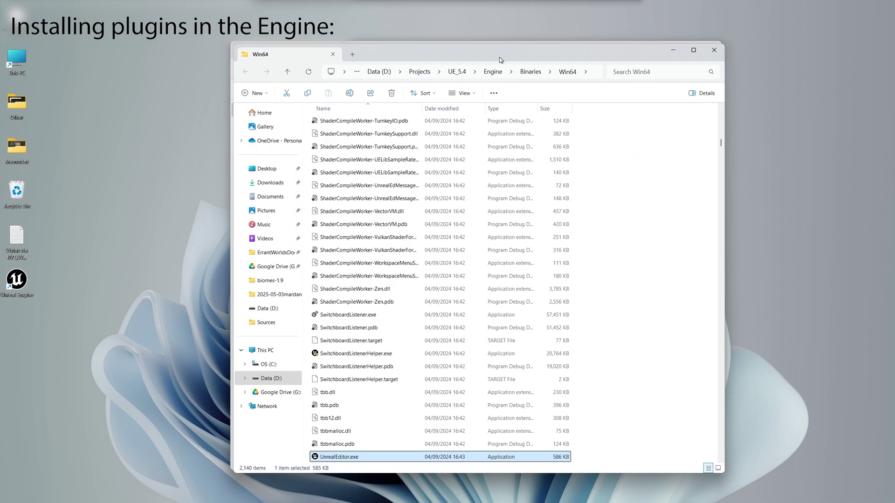
Step: Create a new folder named Marketplace in the engine's Plugins folder and open it
click(492, 71)
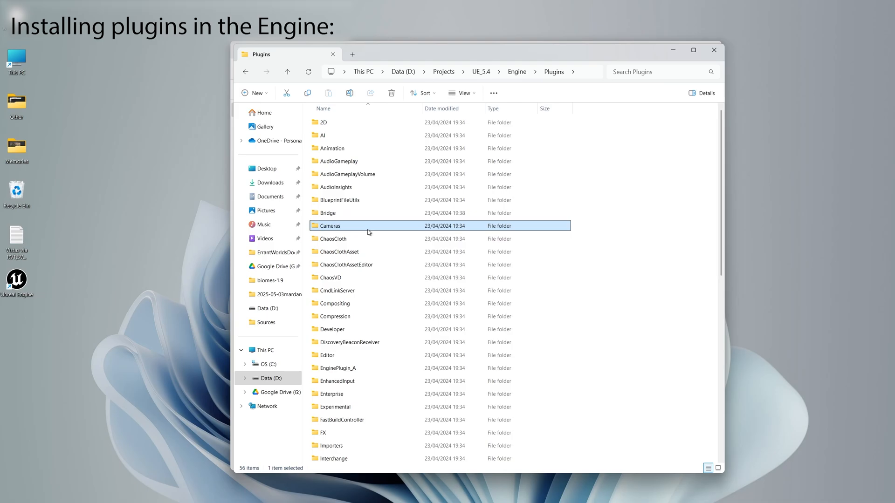
scroll(down, 3)
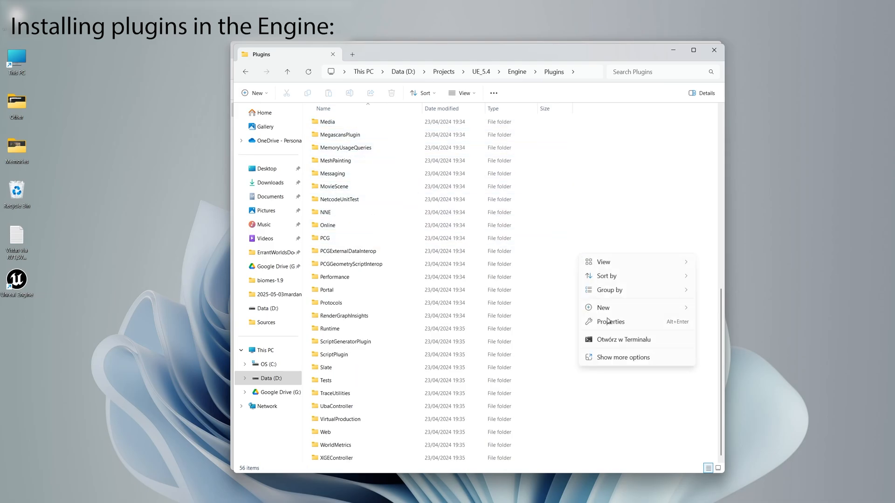
click(602, 307)
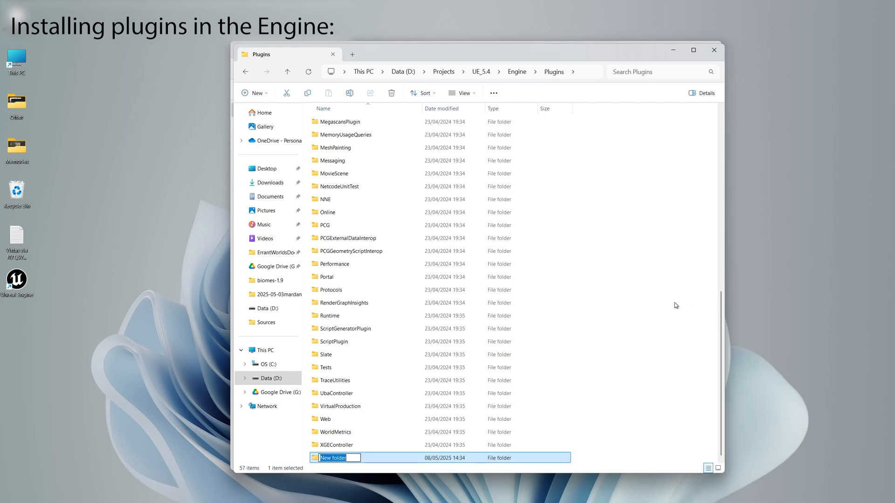
text(Marketp)
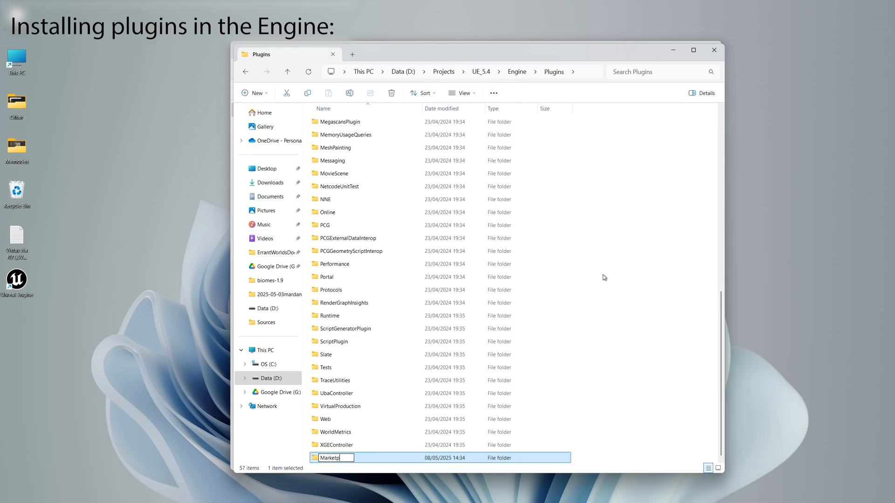
key(Enter)
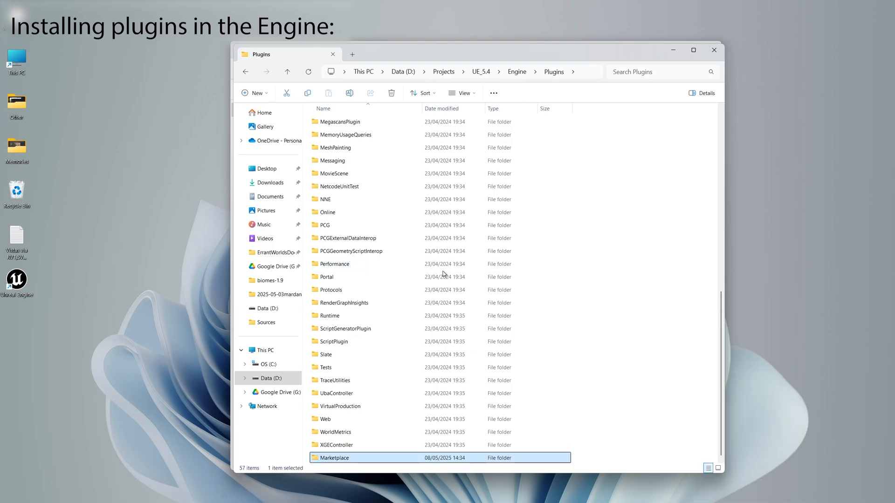
double_click(335, 457)
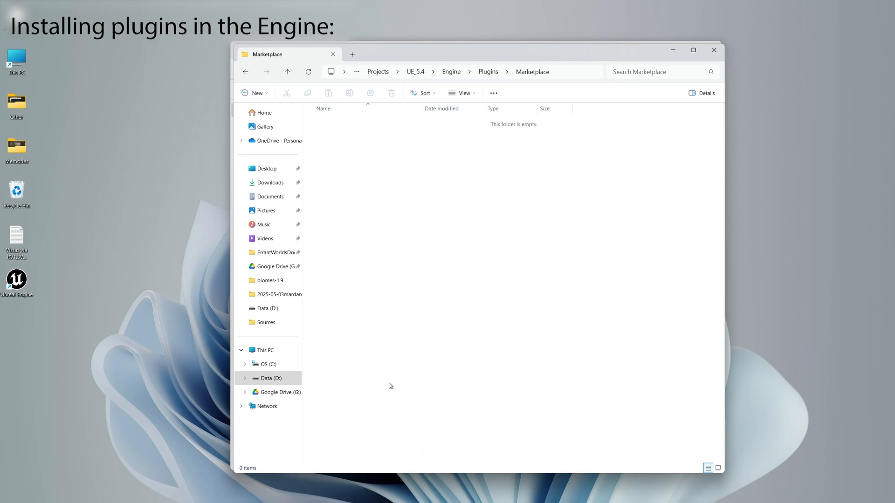
mouse_move(389, 193)
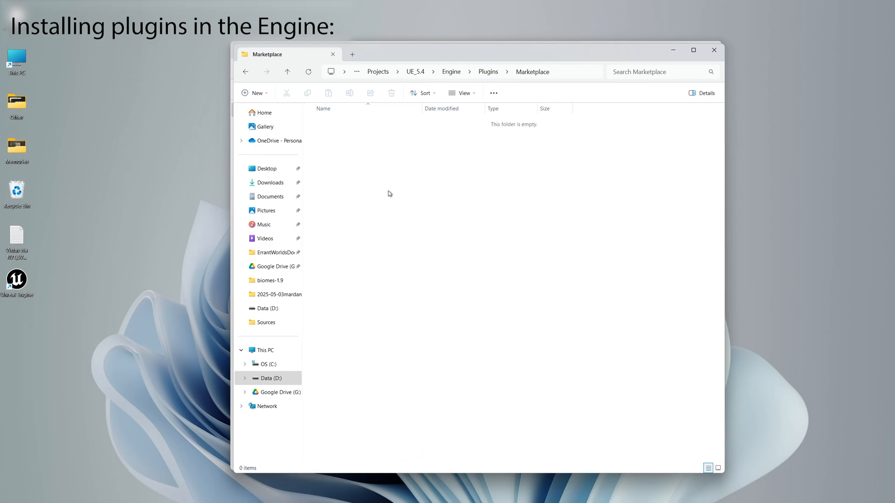
mouse_move(376, 195)
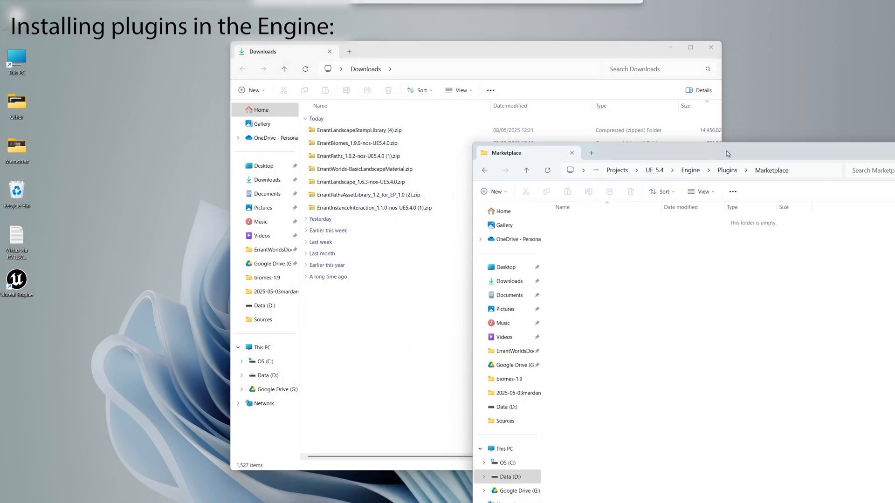
Step: Bring the Downloads window forward and select the ErrantInstanceInteraction archive
click(368, 207)
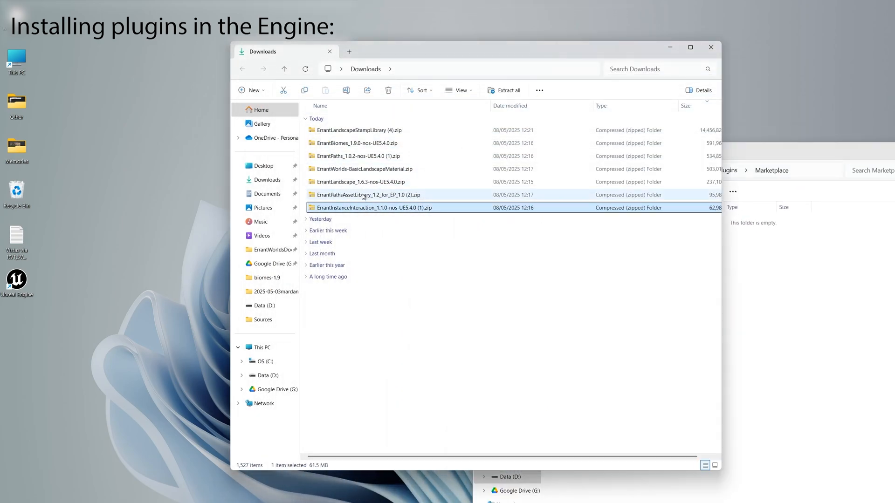
click(368, 182)
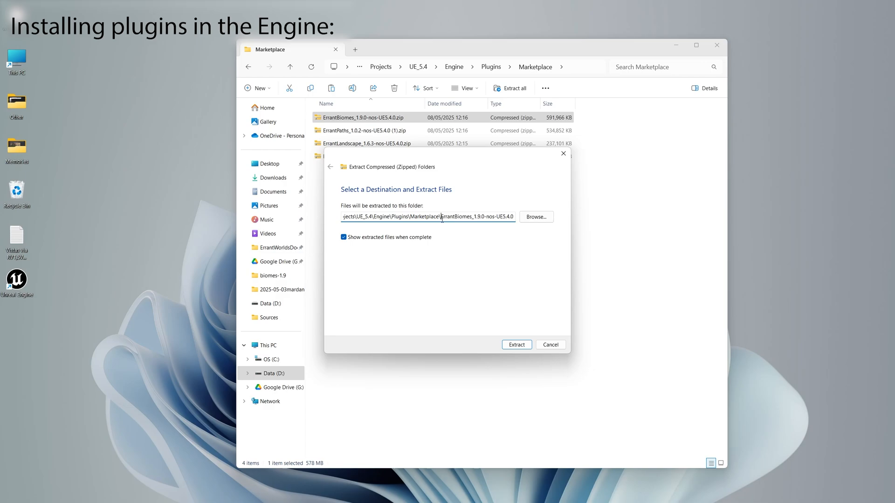
Step: Extract the ErrantBiomes and ErrantLandscape archives directly into Marketplace
double_click(476, 217)
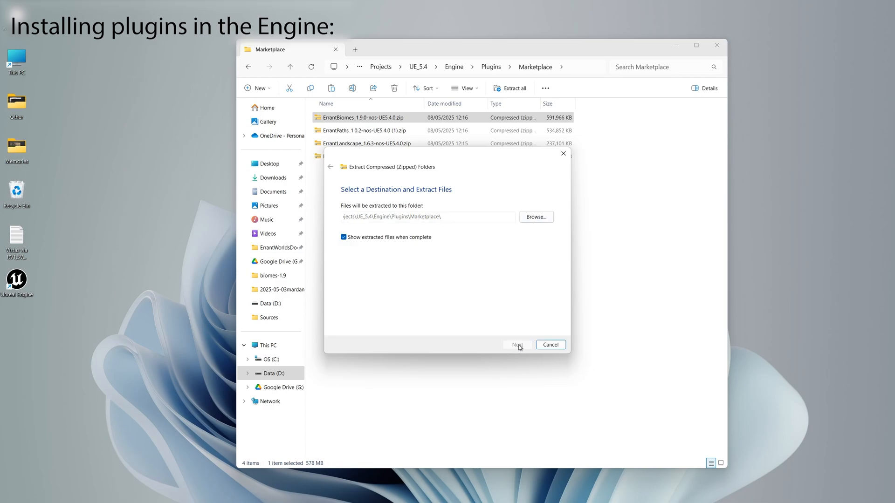
click(518, 345)
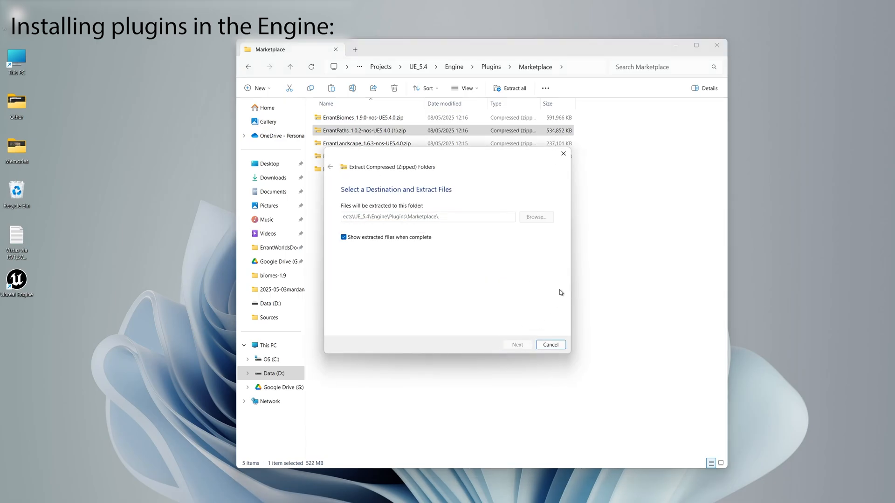
click(517, 344)
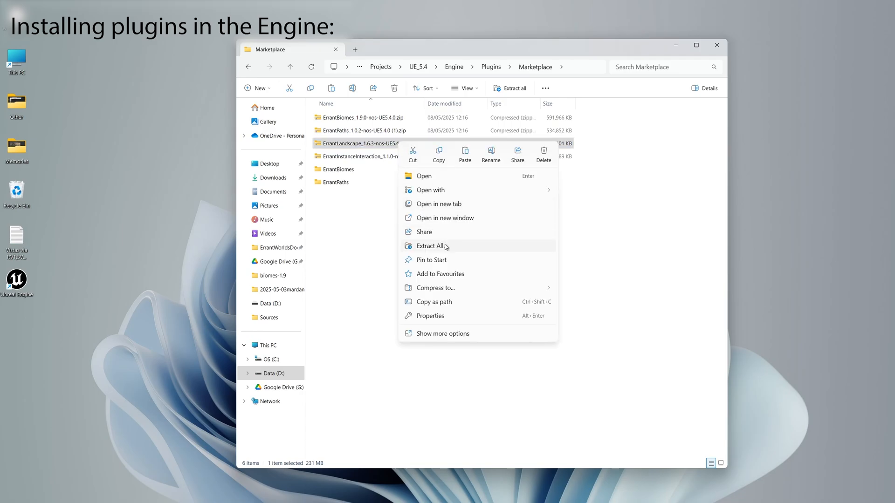
click(430, 246)
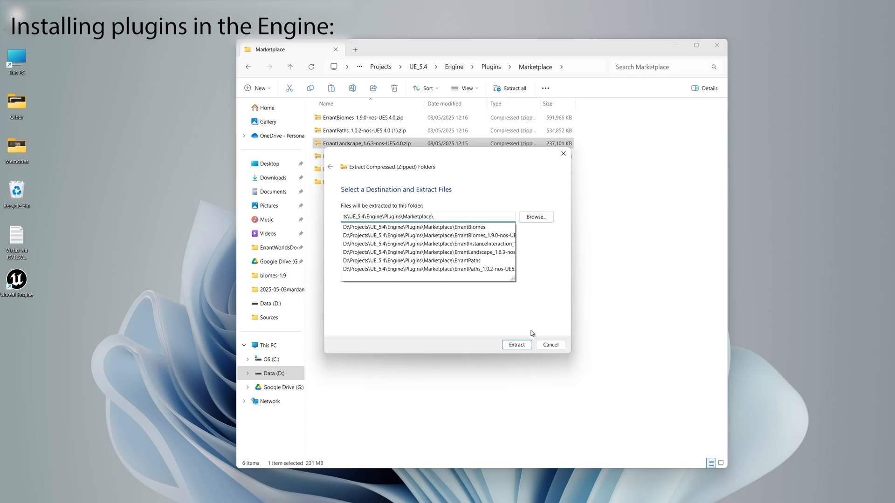
click(516, 345)
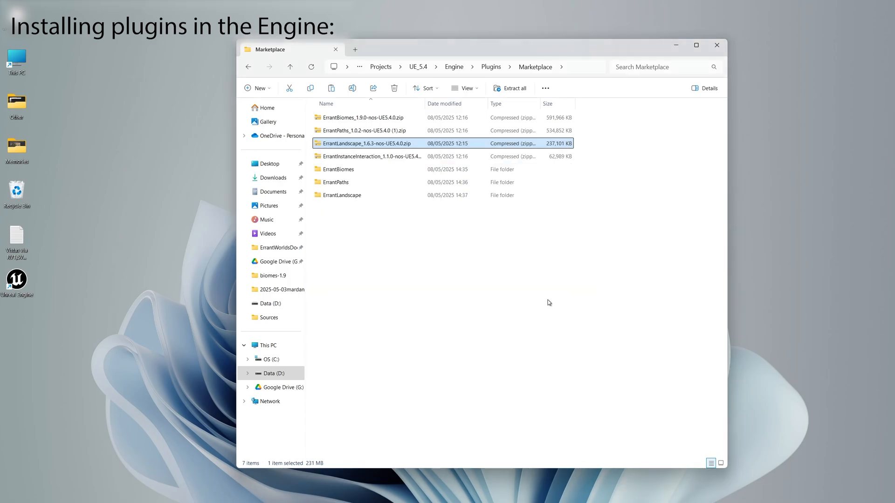
Step: Extract ErrantInstanceInteraction into Marketplace and open the ErrantLandscape plugin folder
right_click(363, 156)
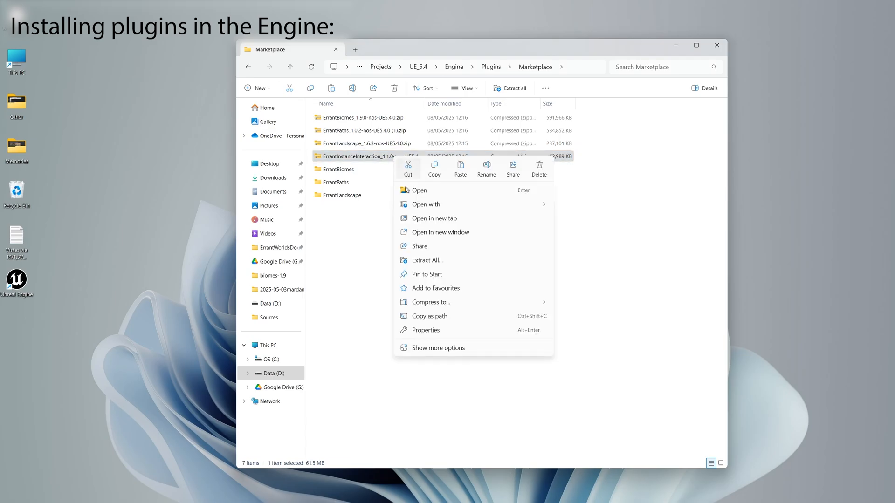
click(424, 260)
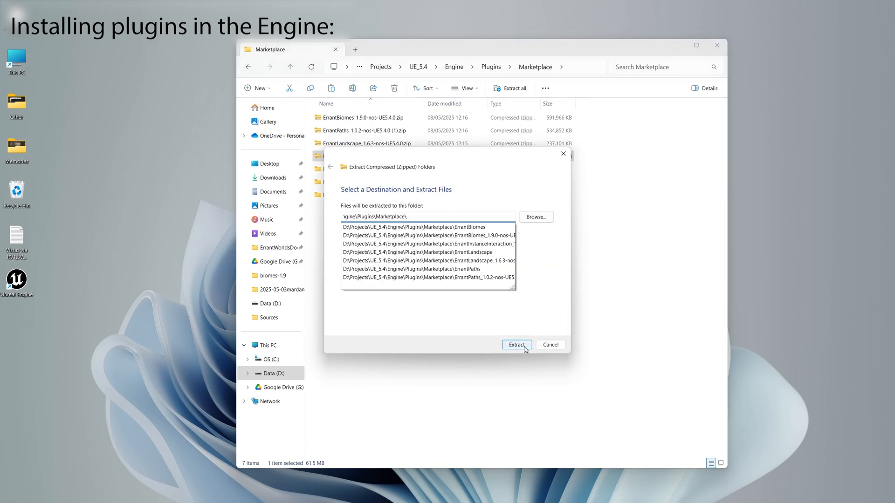
click(517, 345)
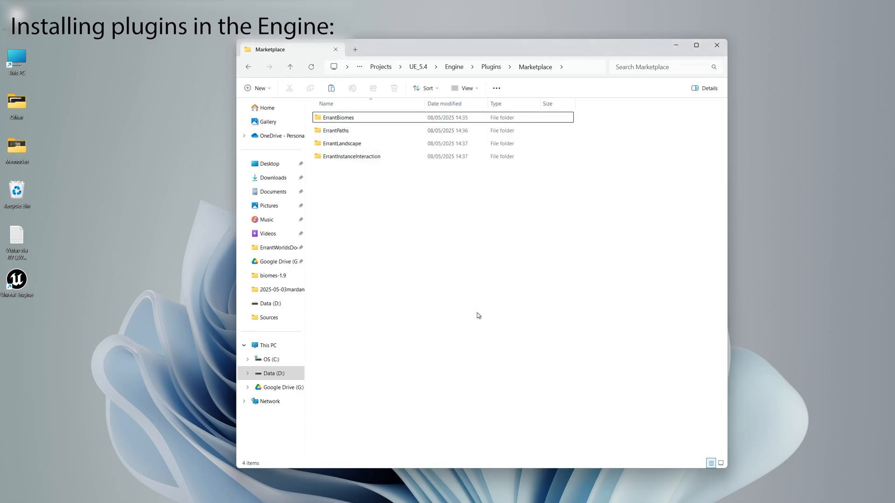
click(343, 143)
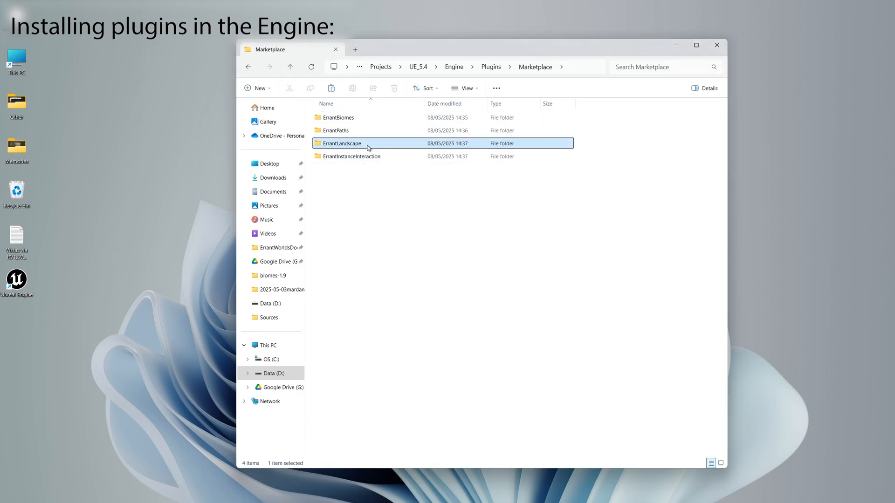
double_click(341, 144)
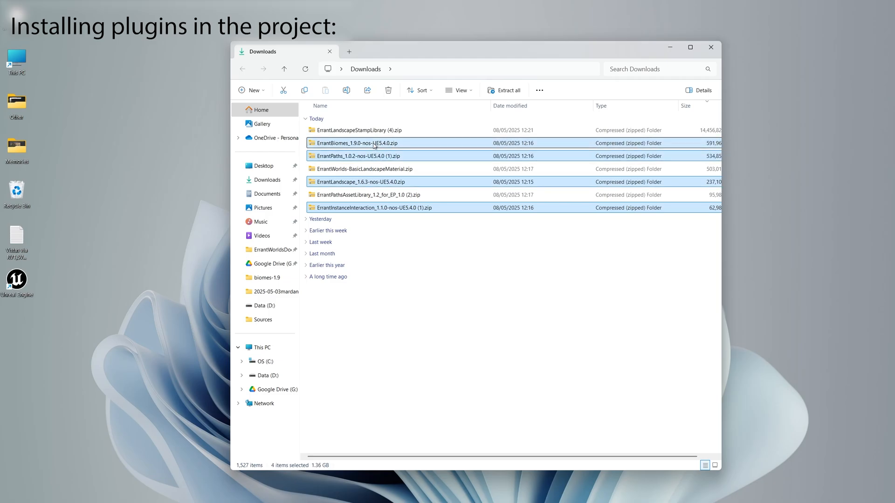
mouse_move(442, 242)
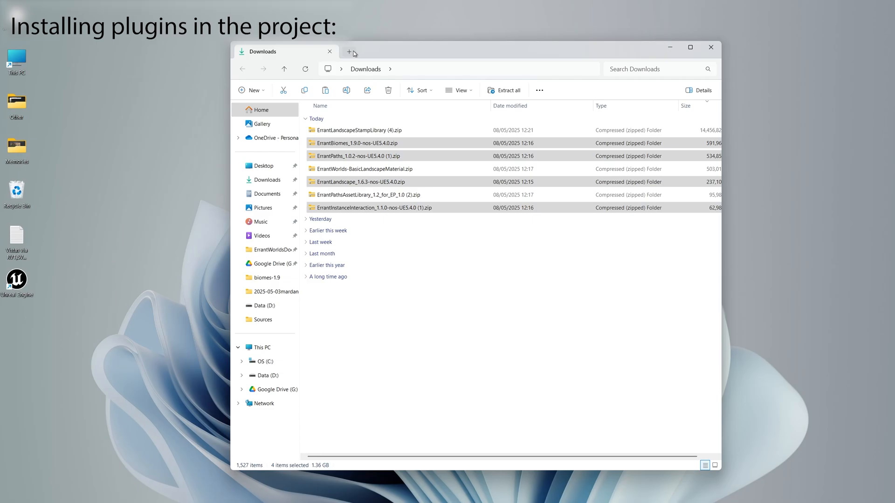
Step: Navigate to the Tutorials project folder on Data (D:) and create a new Plugins folder
click(348, 51)
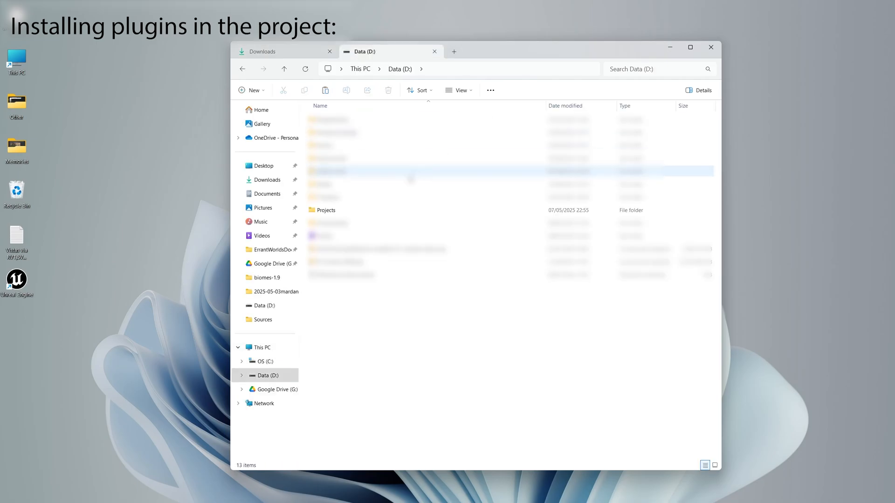
double_click(326, 209)
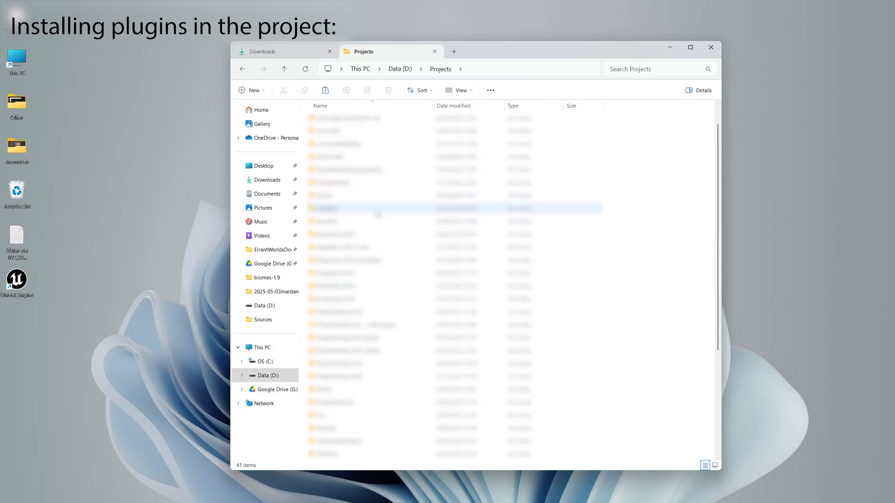
double_click(332, 208)
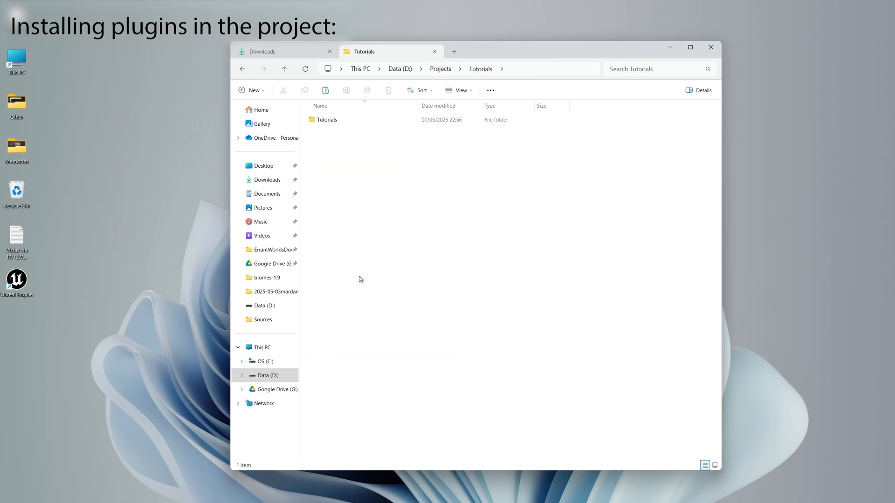
double_click(327, 120)
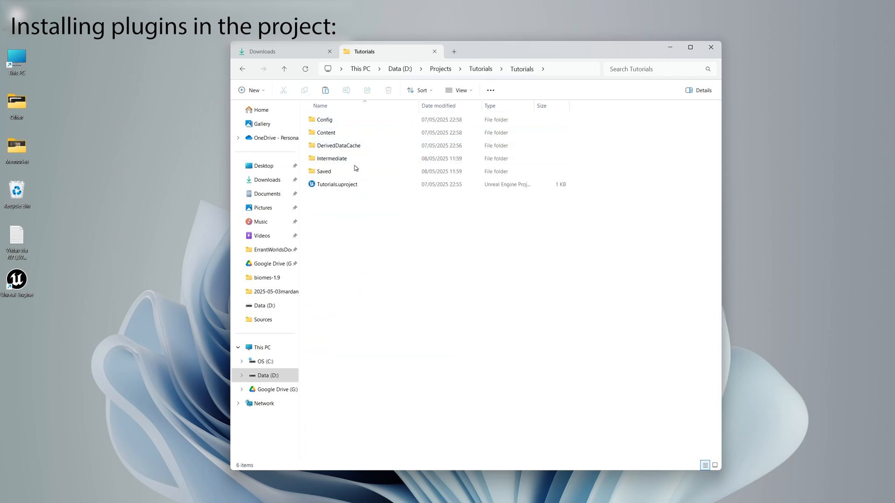
mouse_move(375, 236)
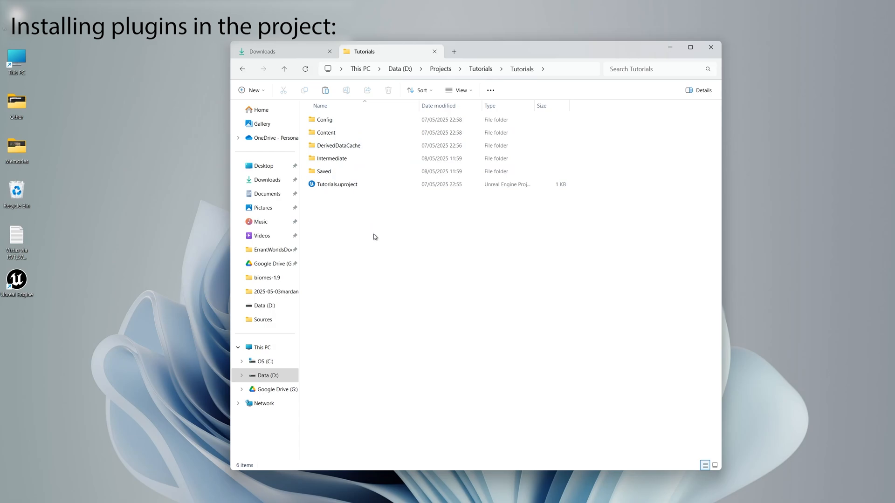
right_click(375, 237)
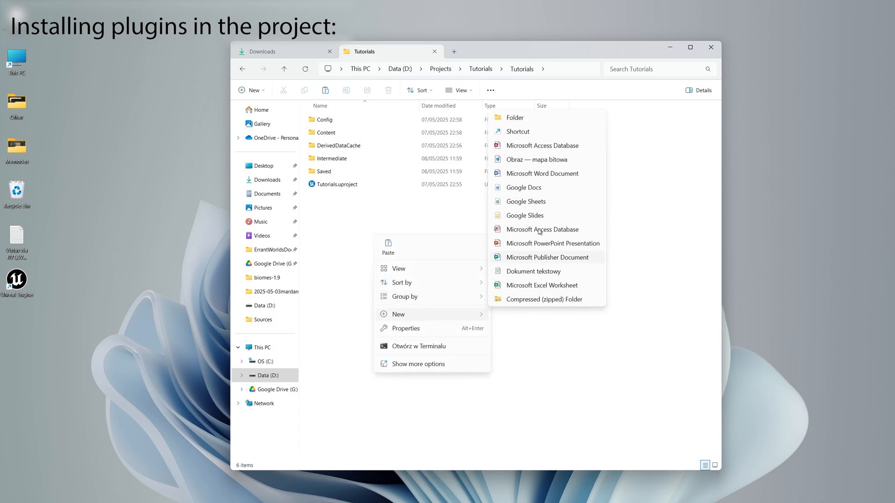
click(515, 118)
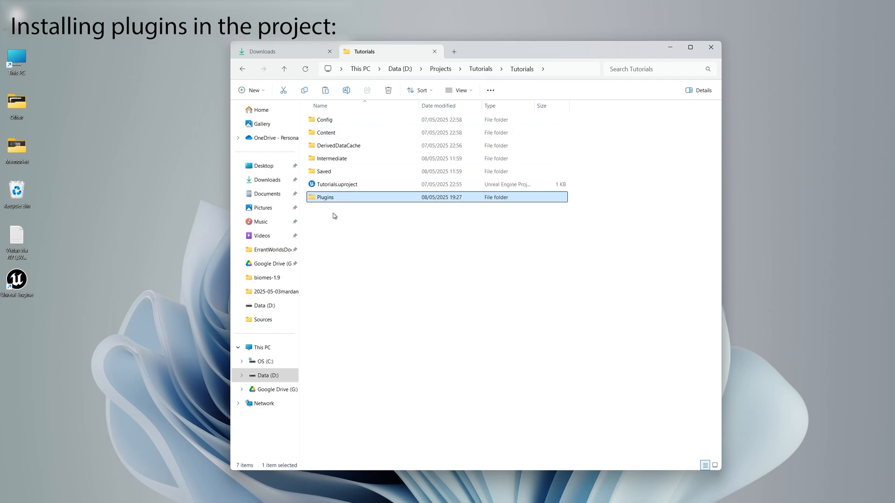
Step: Open Plugins and extract the ErrantBiomes and ErrantPaths archives there
double_click(326, 197)
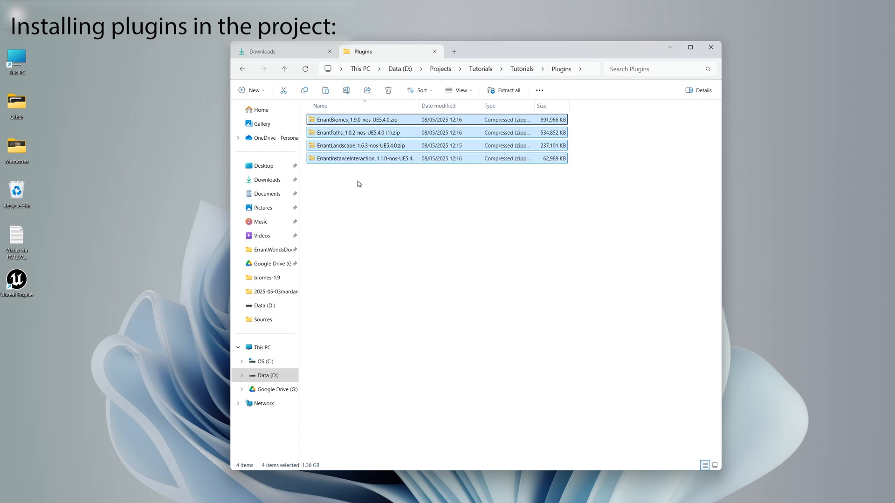
right_click(358, 119)
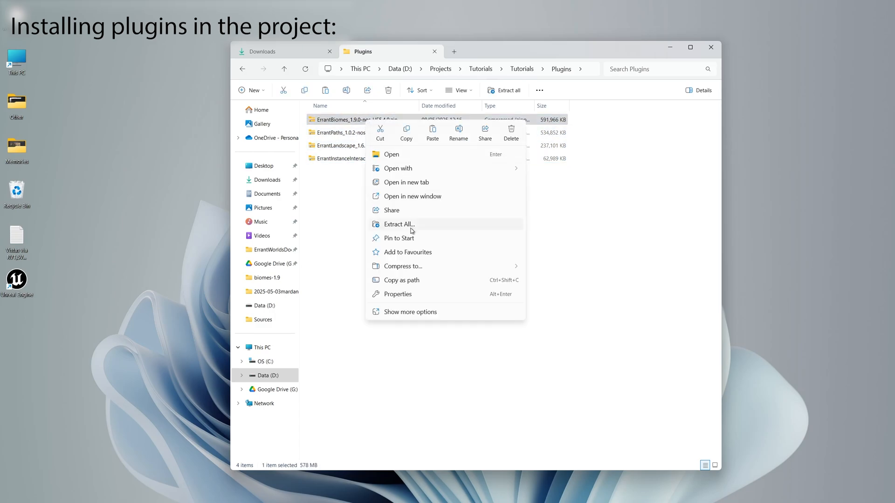
click(399, 224)
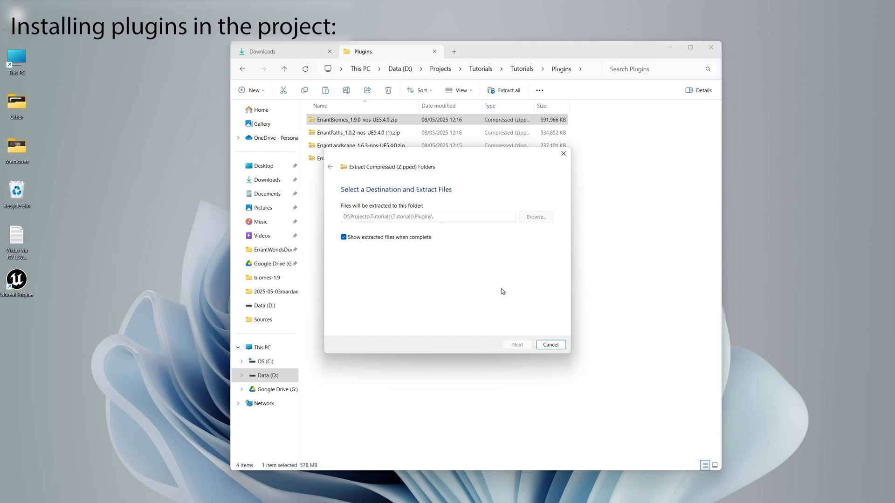
click(518, 345)
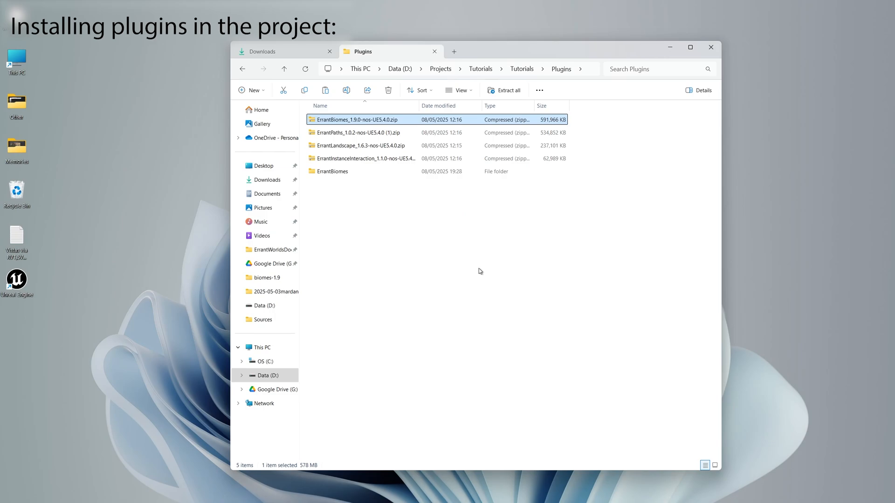
right_click(357, 132)
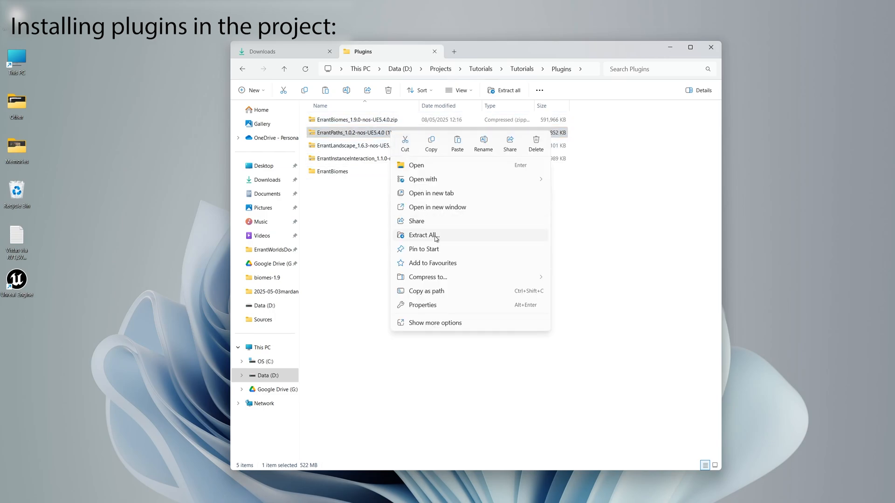
click(422, 235)
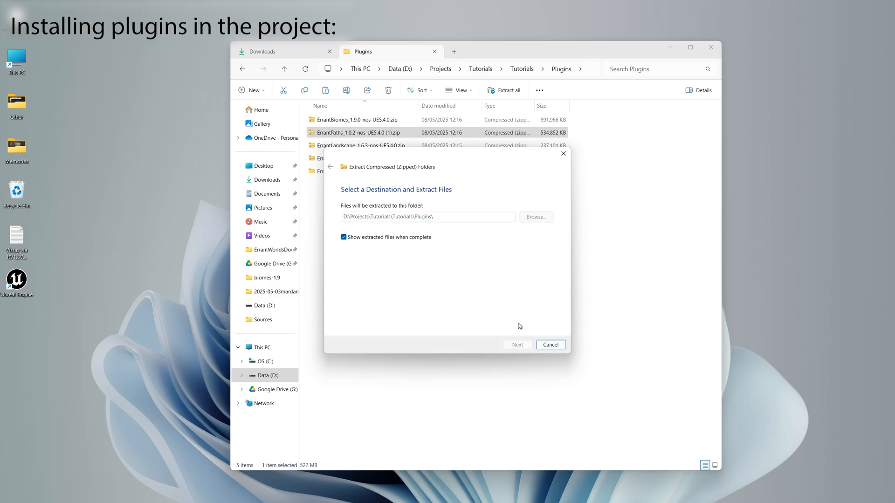
click(517, 344)
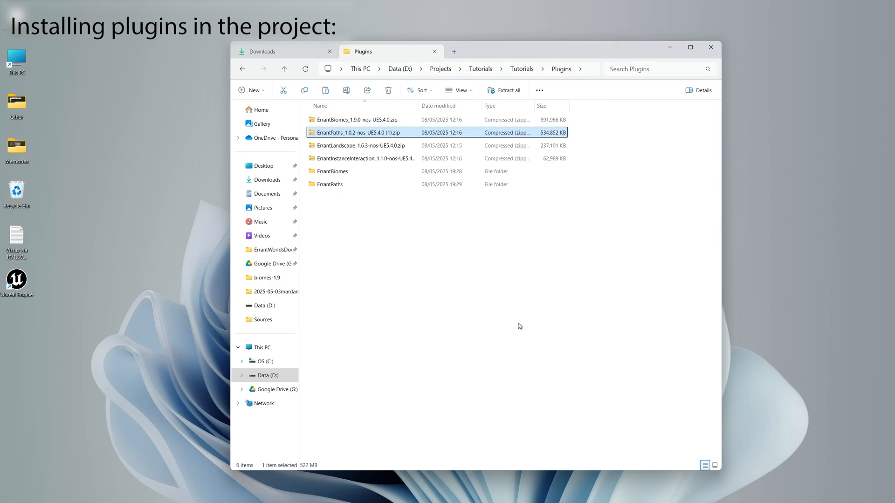
Step: Extract ErrantLandscape and ErrantInstanceInteraction, then select the leftover zip archives for removal
right_click(359, 145)
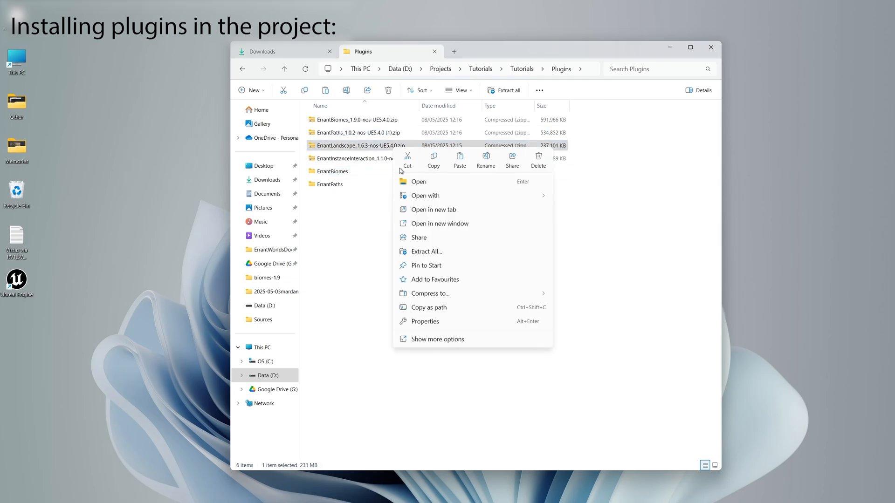
click(427, 251)
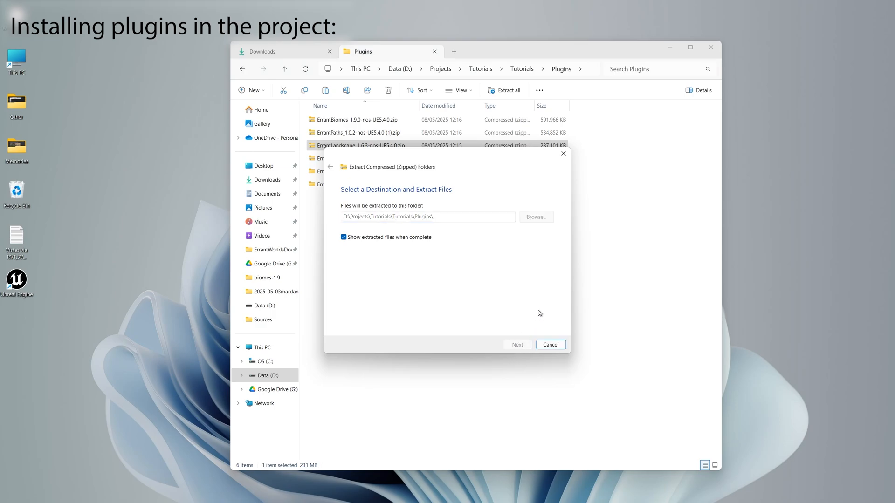
click(517, 345)
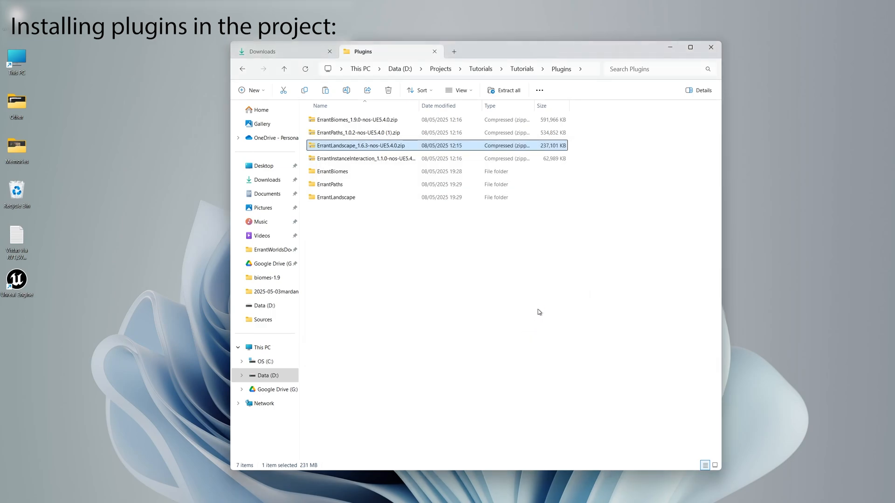
right_click(363, 159)
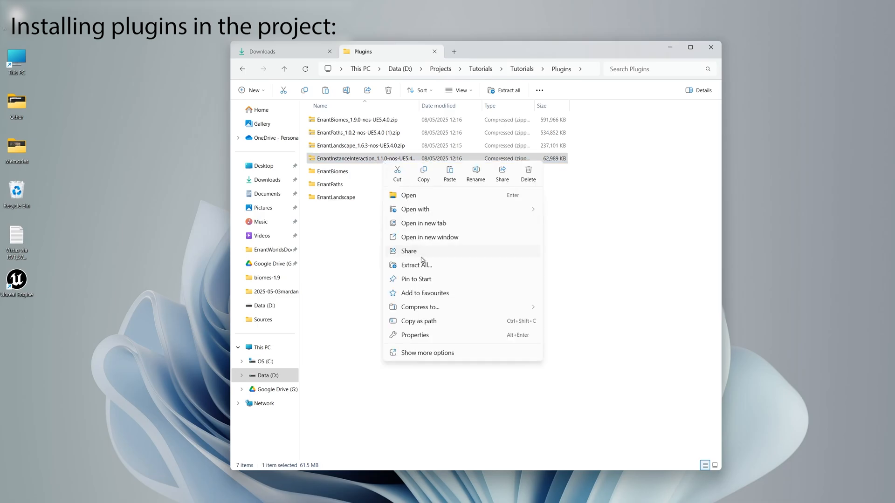
click(417, 265)
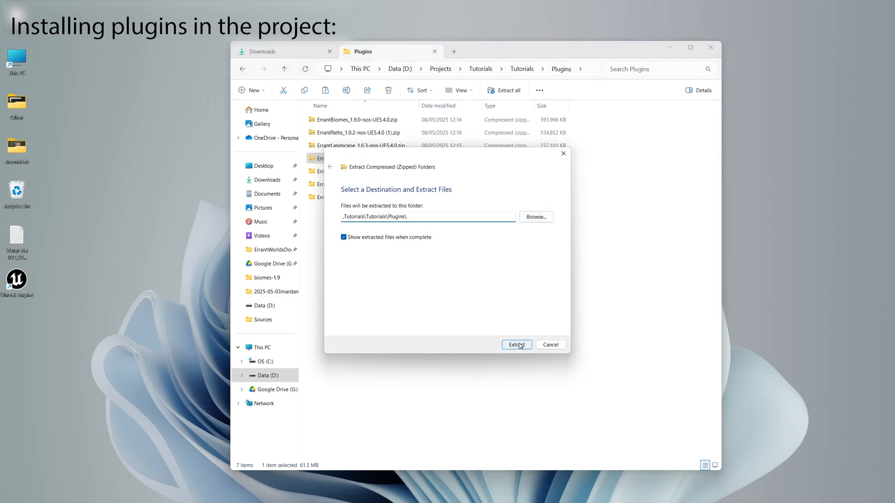
click(516, 344)
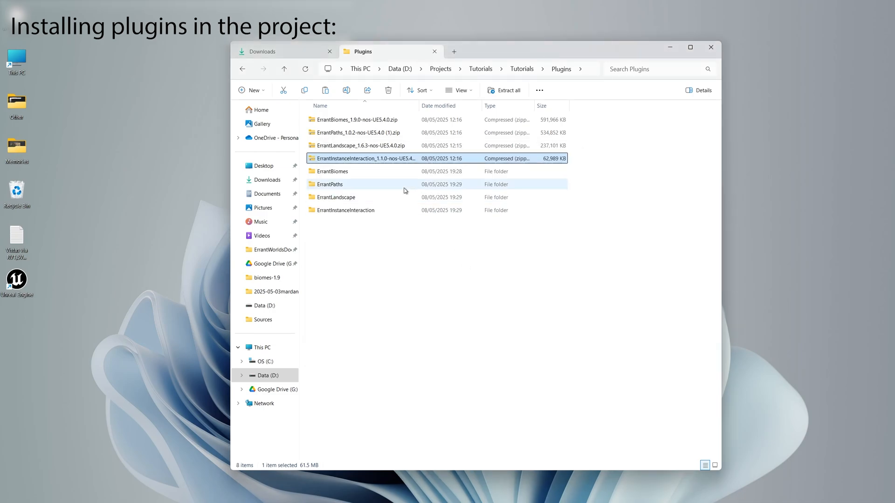
click(381, 119)
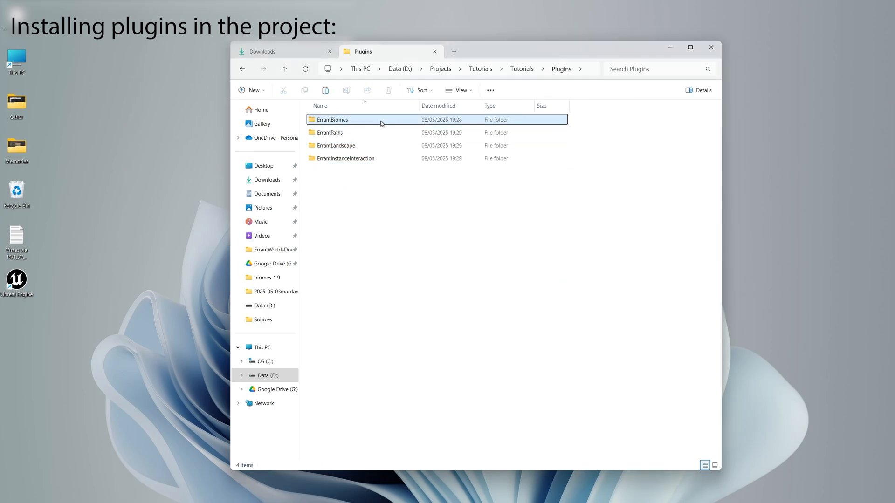
Step: Bring the Errant archives into a new ErrantWorlds folder inside the project's Content folder
click(272, 51)
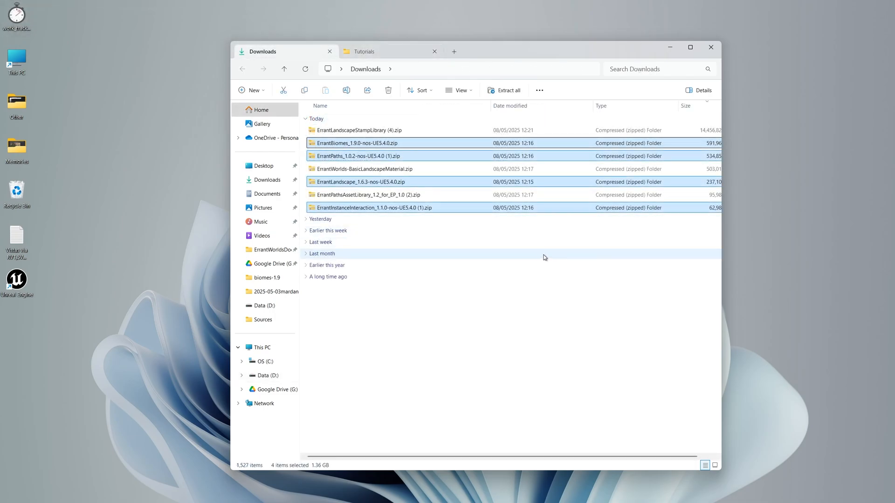
mouse_move(506, 250)
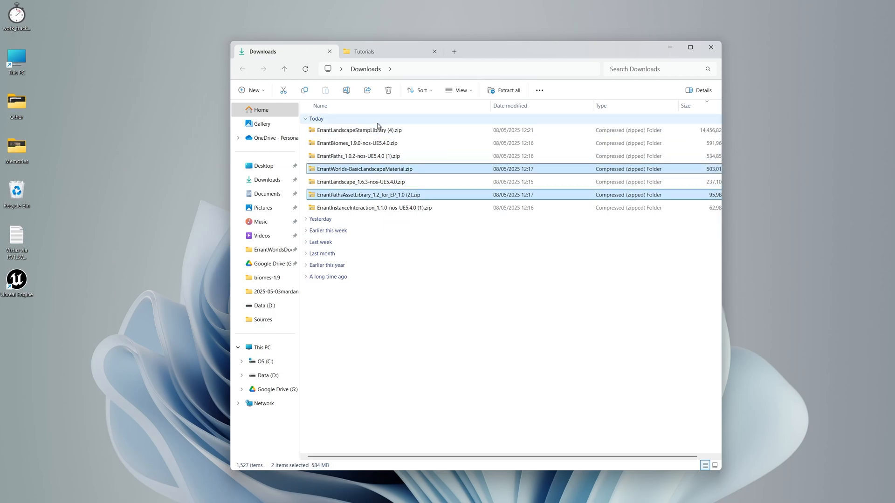
click(361, 130)
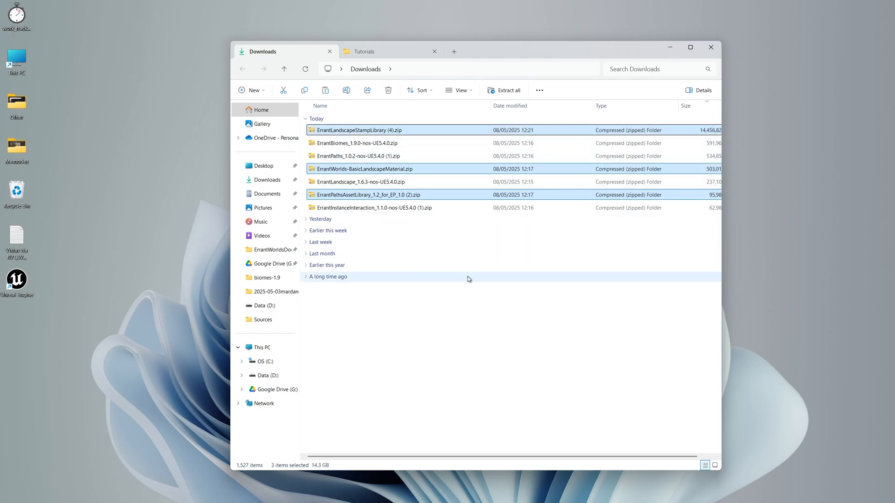
mouse_move(440, 188)
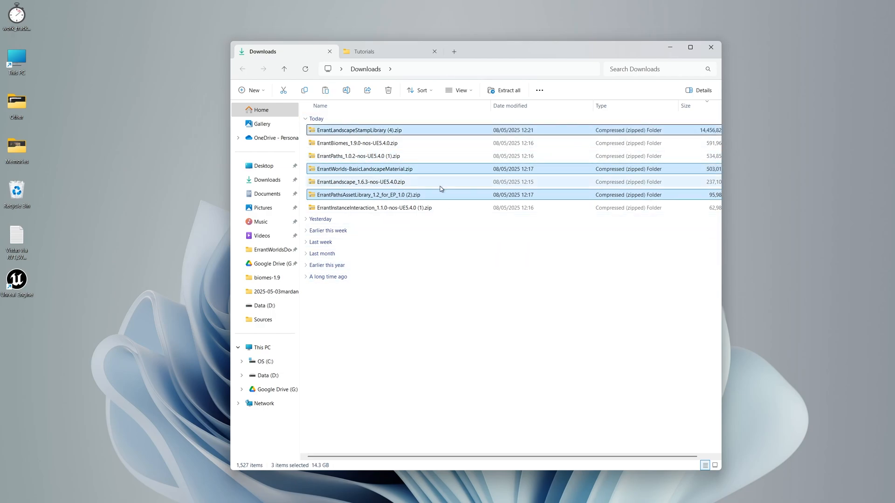
click(364, 51)
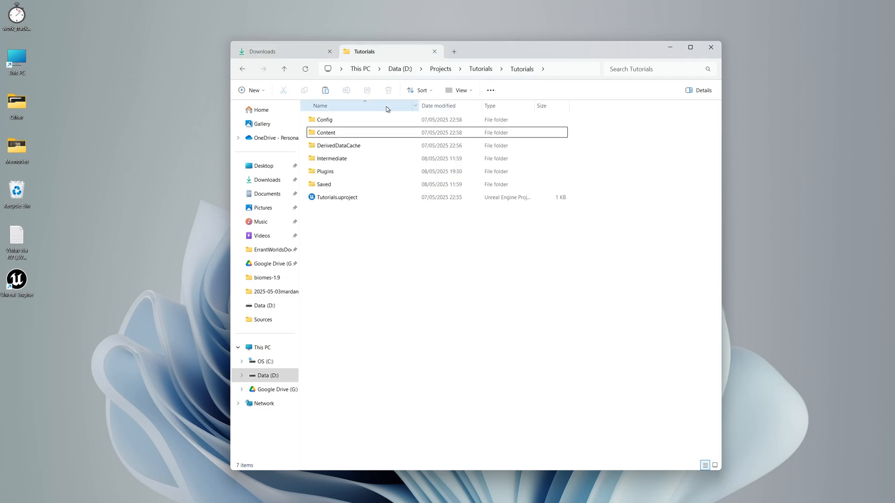
double_click(325, 132)
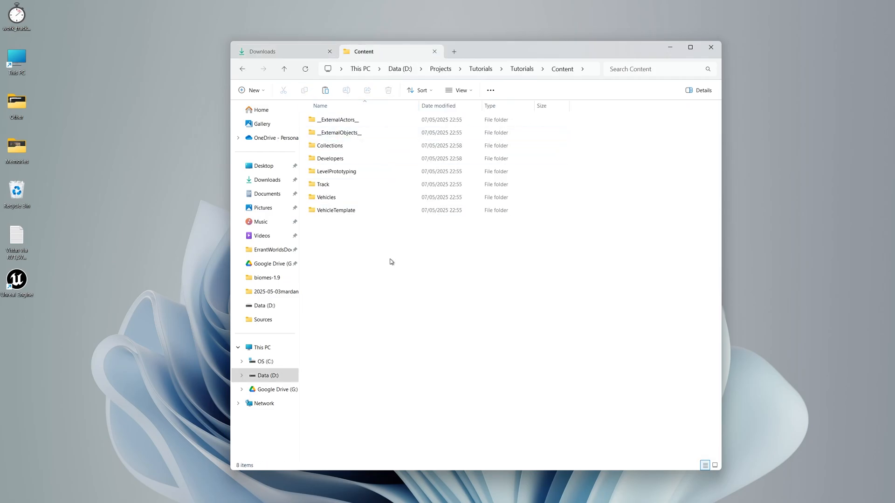
right_click(391, 261)
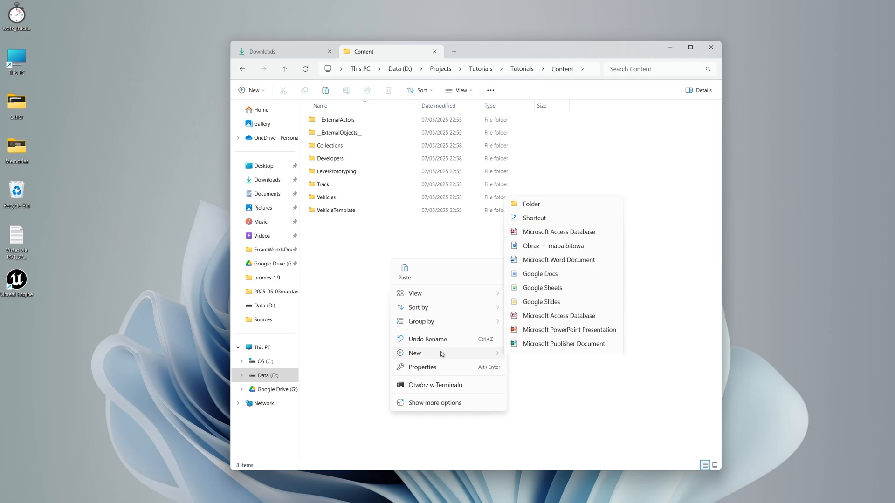
click(532, 204)
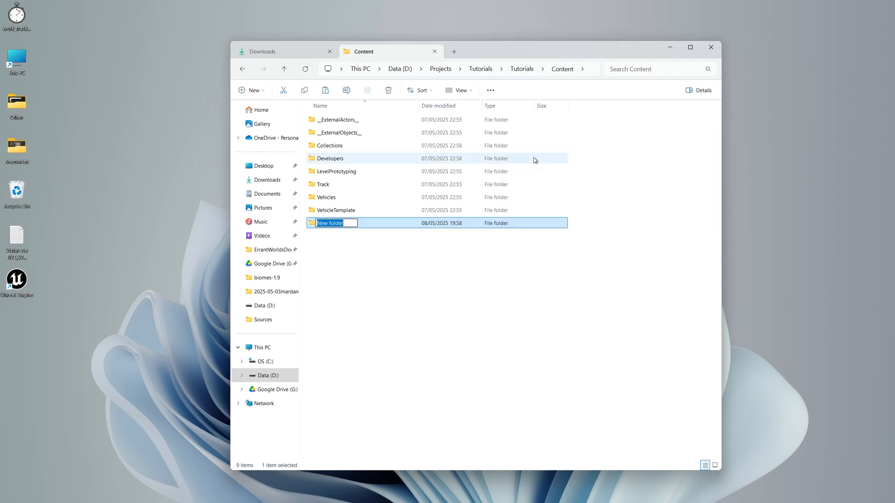
text(ErrantWorlds)
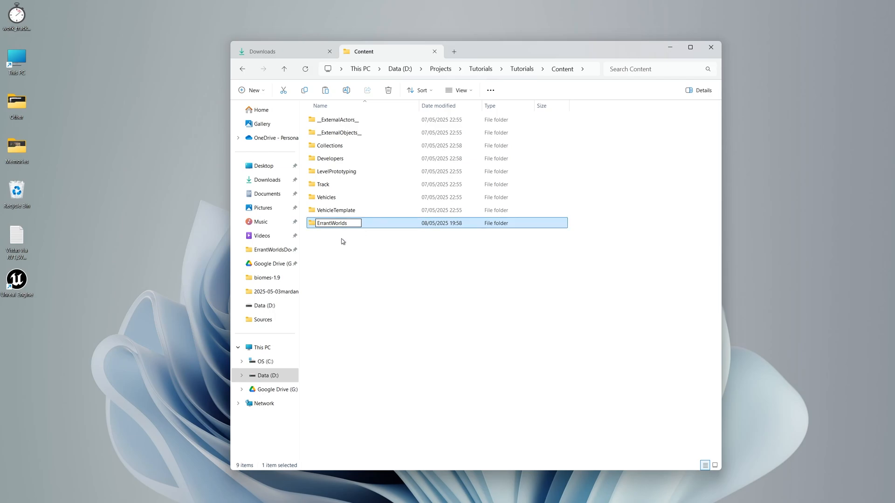
key(Enter)
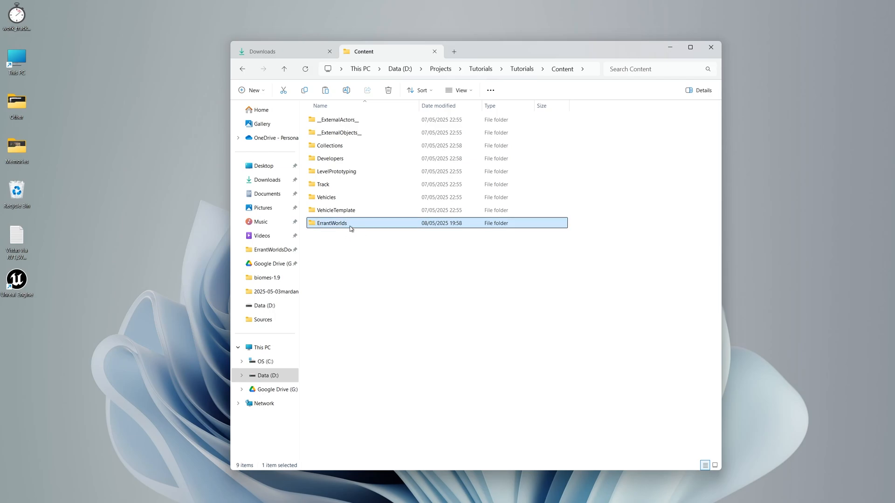
double_click(331, 223)
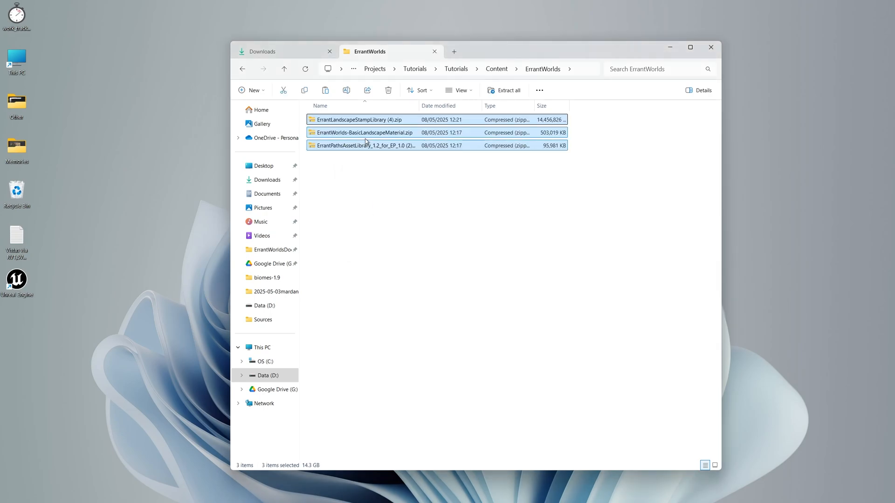
Step: Extract the stamp library, landscape material and paths library archives directly into ErrantWorlds
click(368, 120)
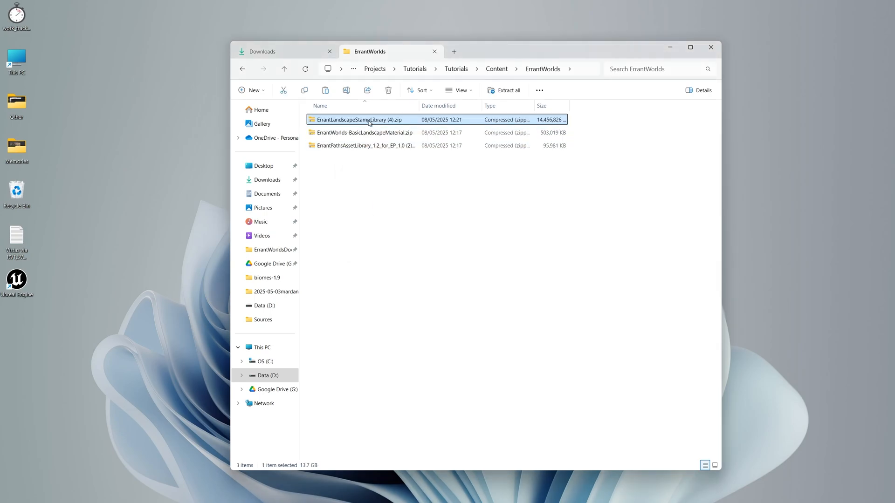
click(504, 90)
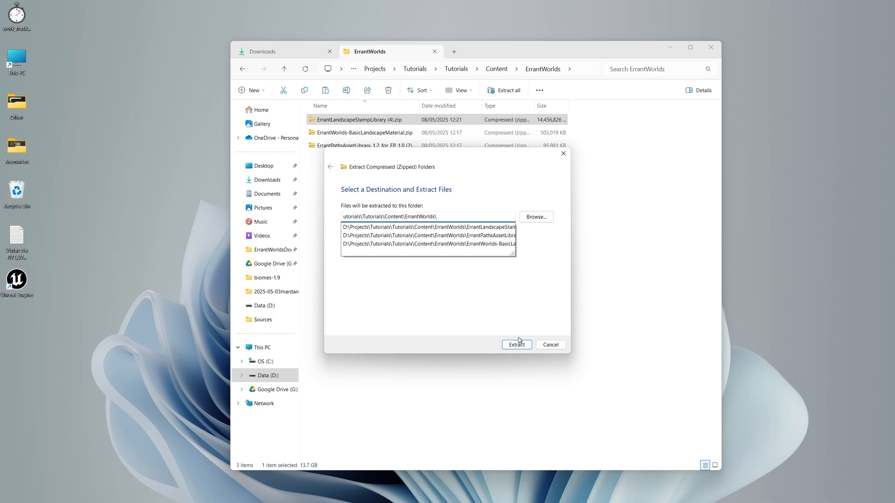
click(516, 344)
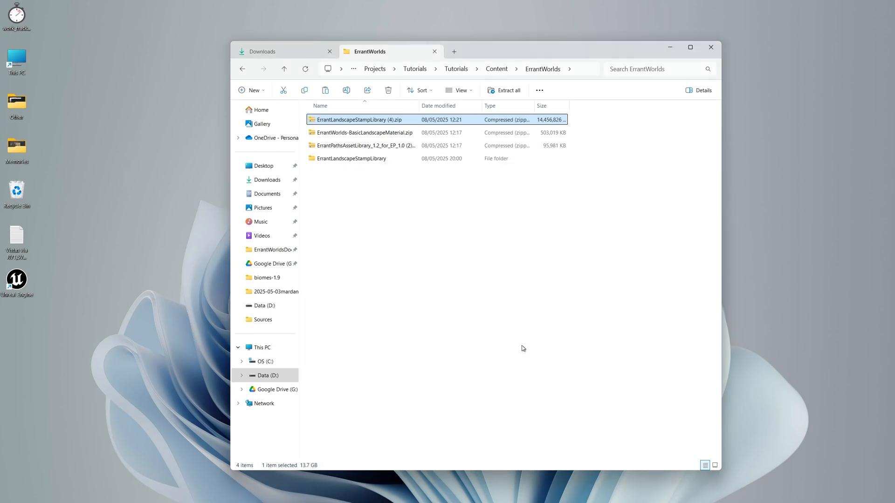
right_click(362, 132)
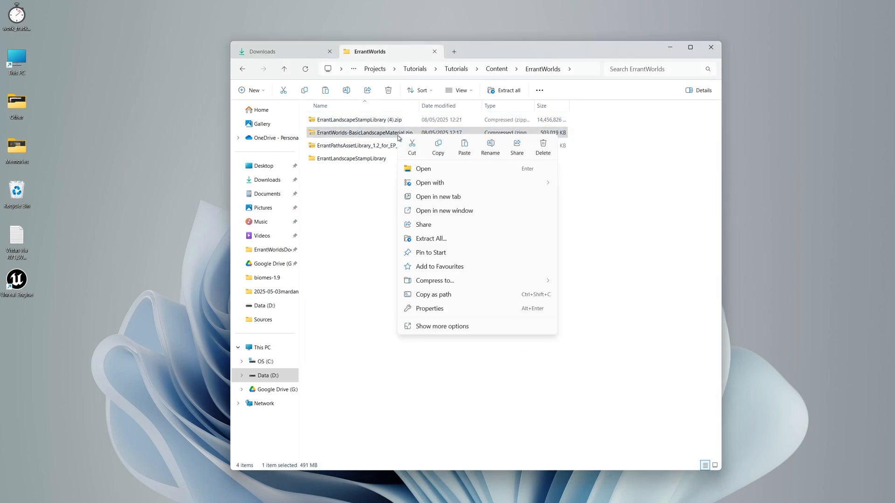
click(431, 239)
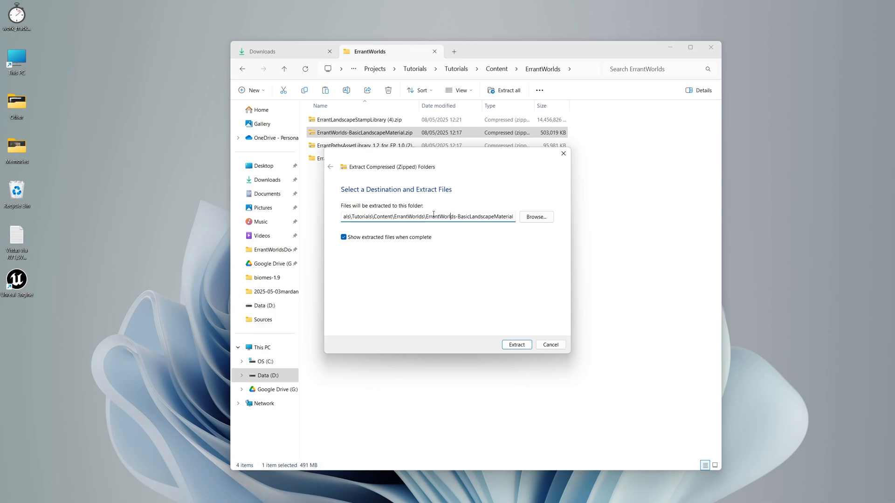
double_click(469, 217)
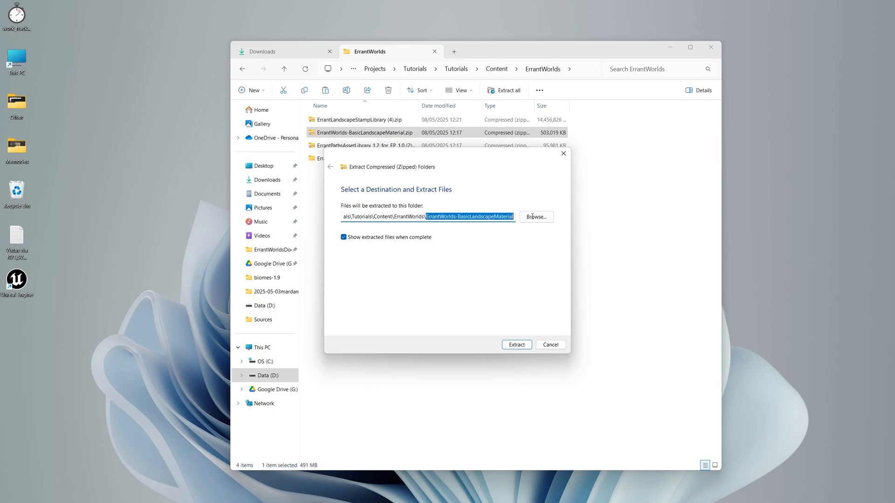
click(516, 344)
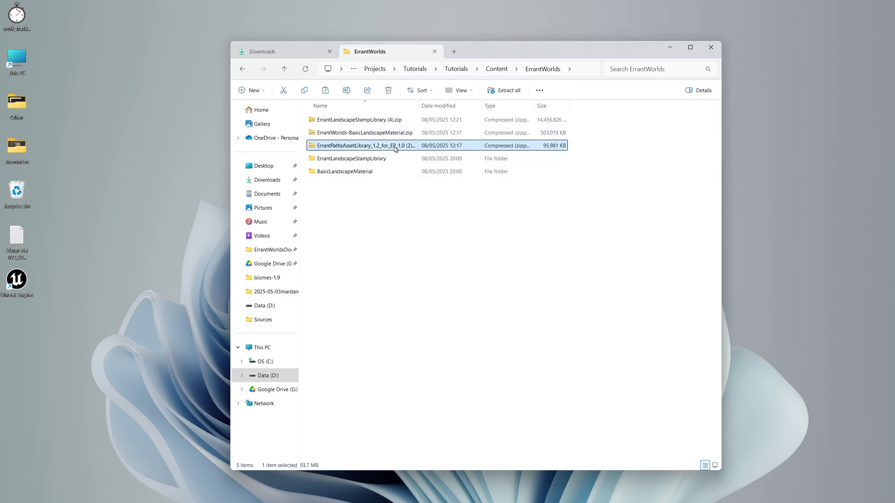
click(504, 90)
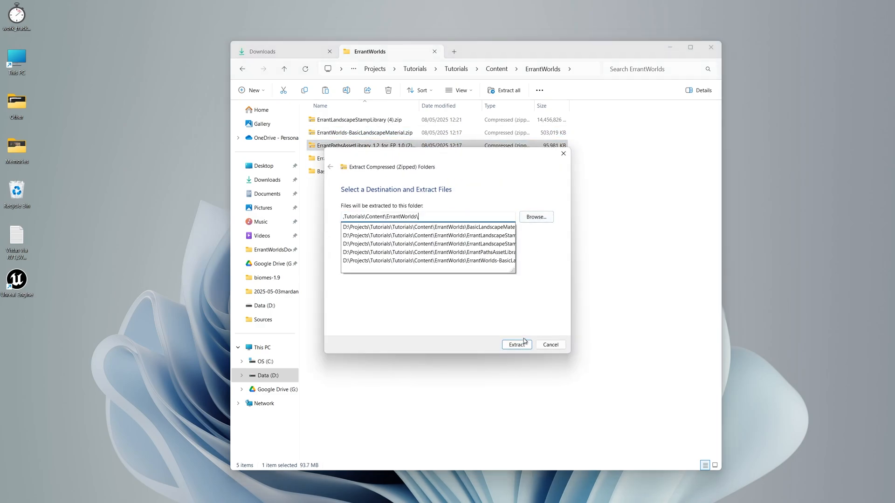
click(516, 344)
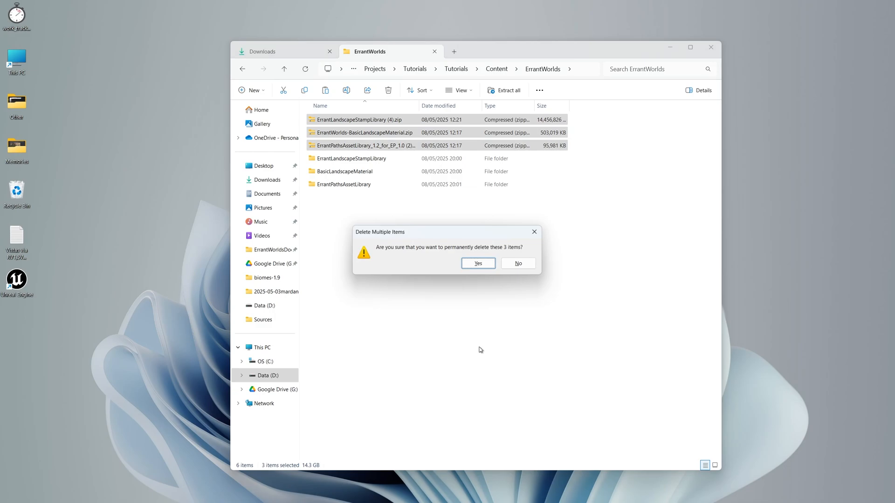
Step: Delete the three zips and inspect LargeDesertMountain inside ErrantLandscapeStampLibrary
click(517, 263)
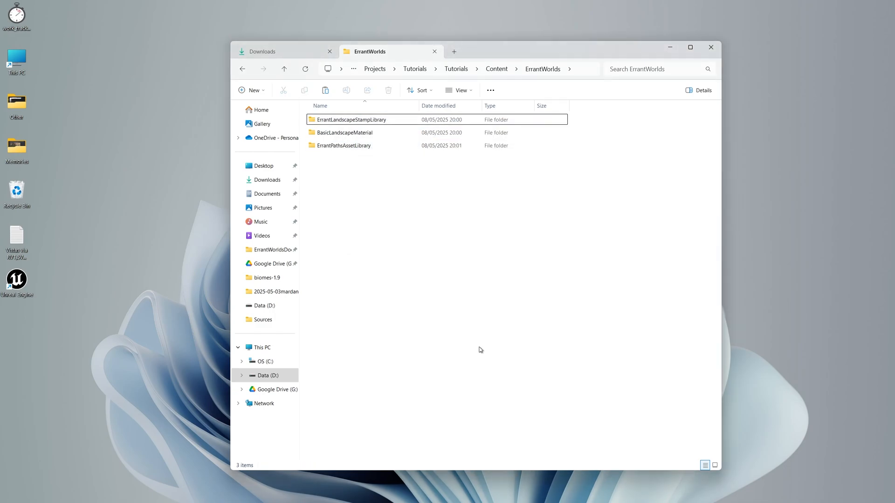
click(363, 120)
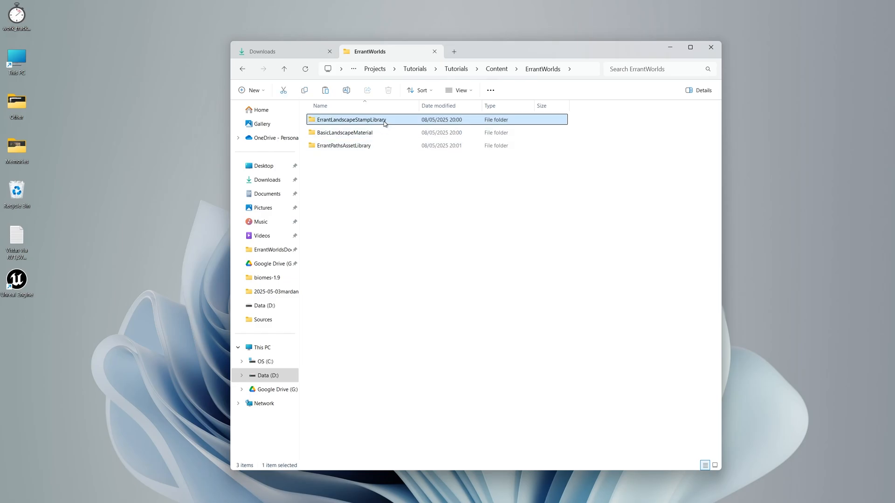
double_click(349, 120)
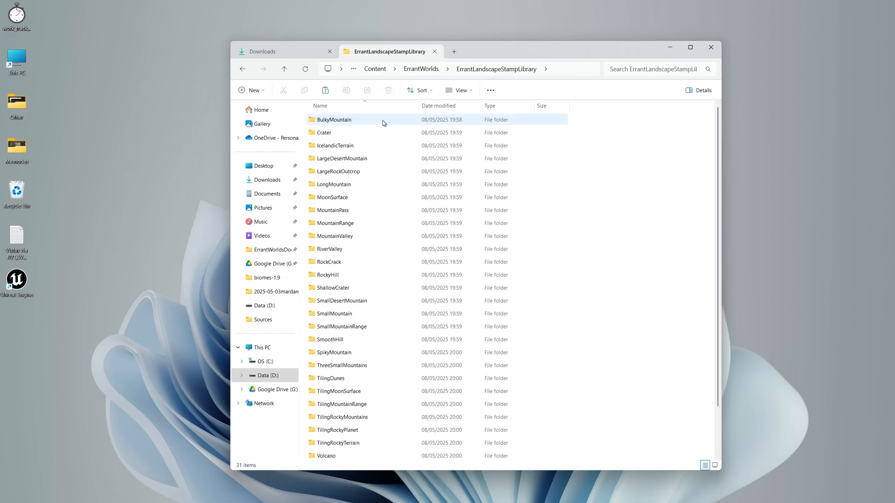
click(341, 159)
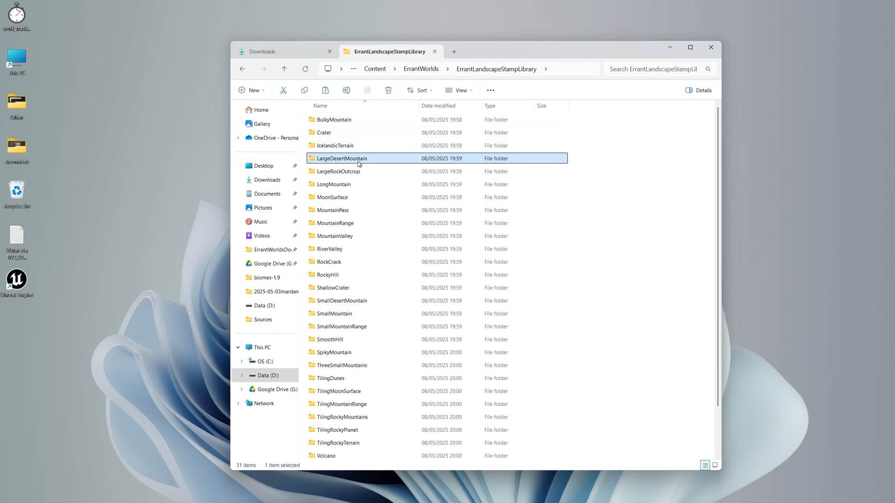
double_click(340, 158)
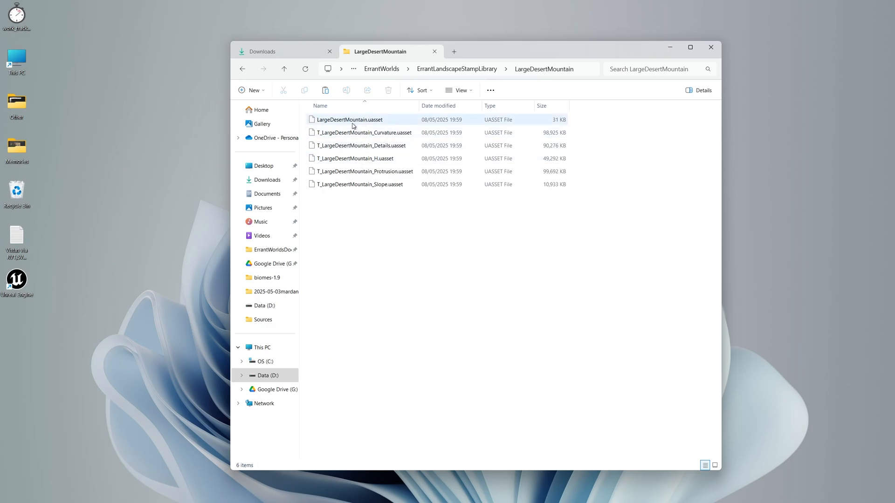
mouse_move(388, 124)
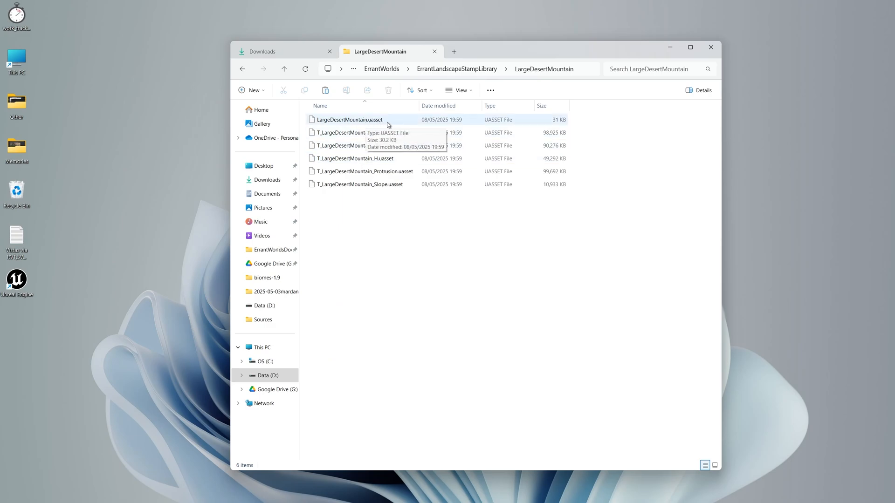
click(457, 69)
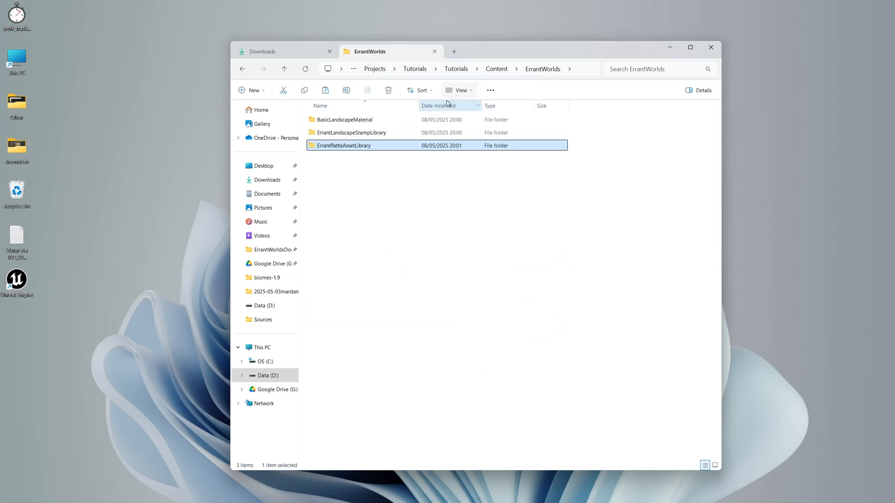
click(415, 200)
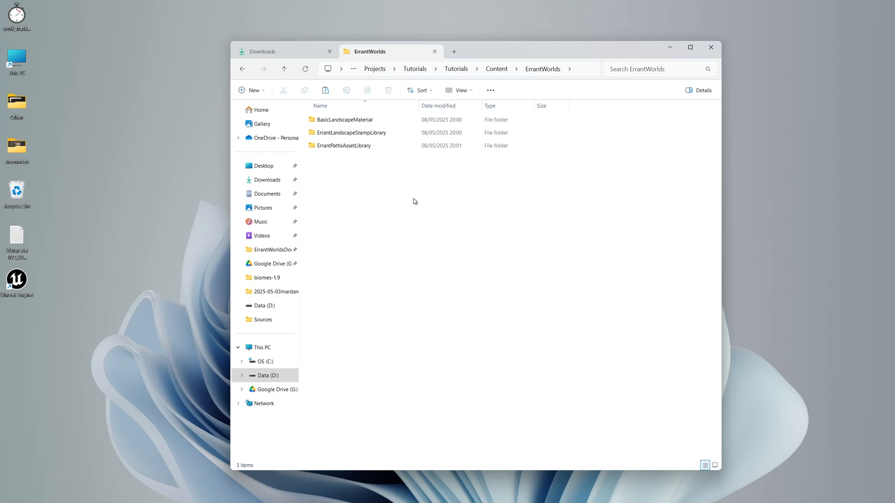
mouse_move(525, 224)
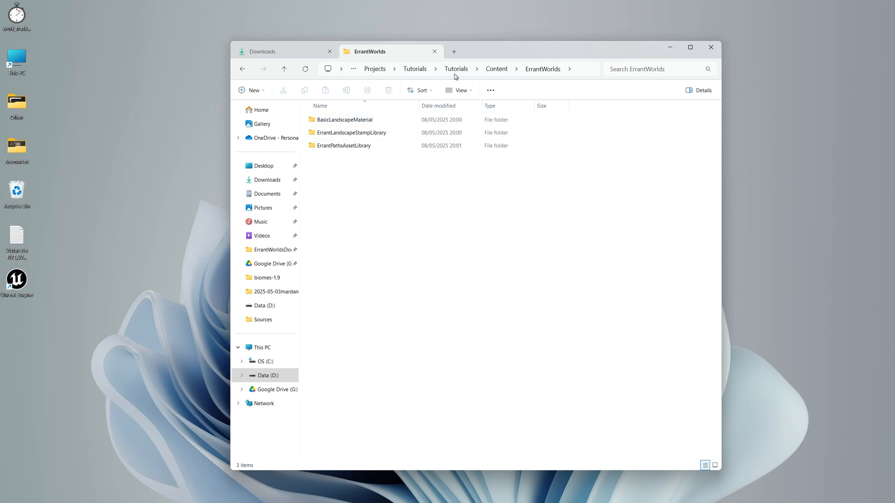
Step: Open Tutorials.uproject from the Tutorials project folder in Unreal Engine
click(456, 68)
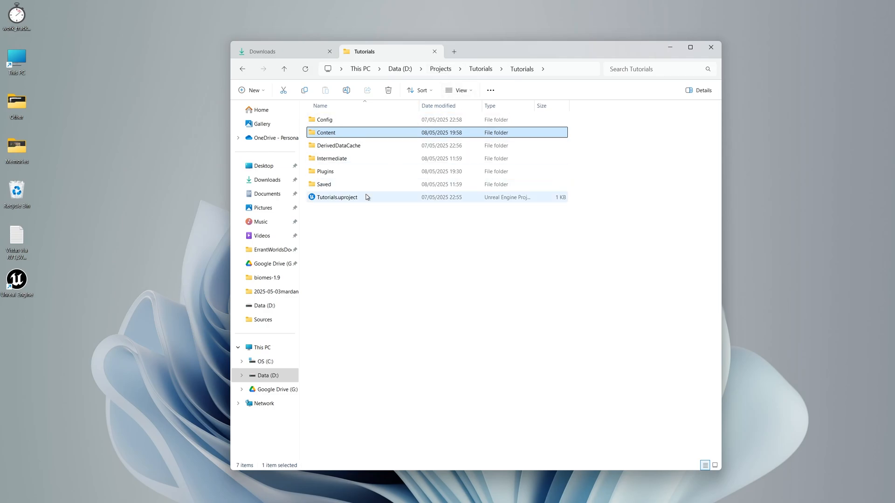
double_click(336, 197)
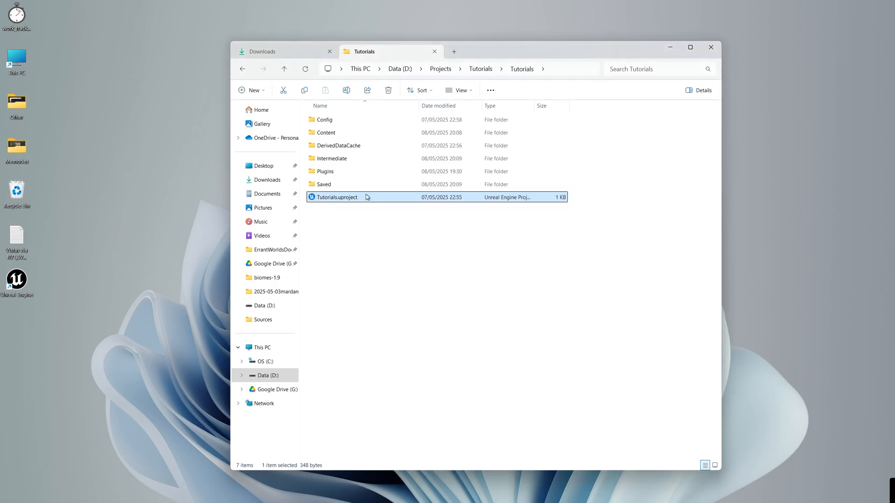
double_click(337, 197)
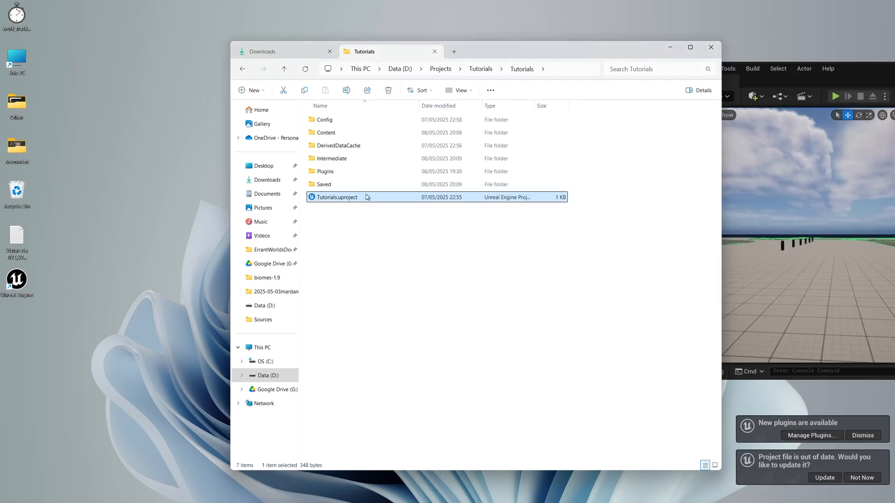
mouse_move(611, 37)
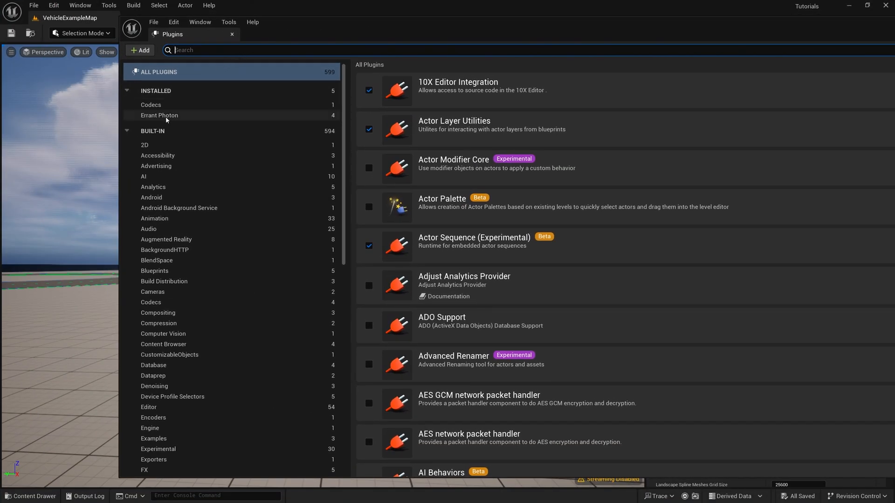
Step: Verify Biomes, Instance Interaction, Landscape and Paths are enabled under Errant Photon, then close Plugins
click(159, 116)
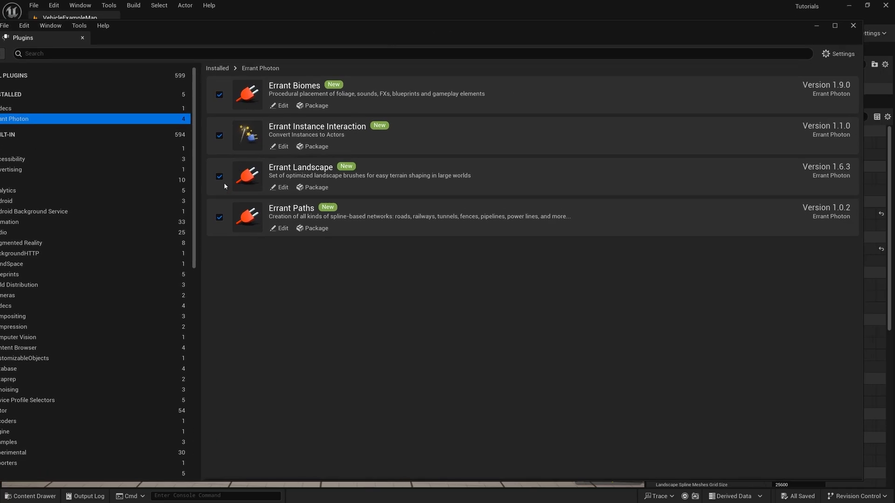
mouse_move(379, 95)
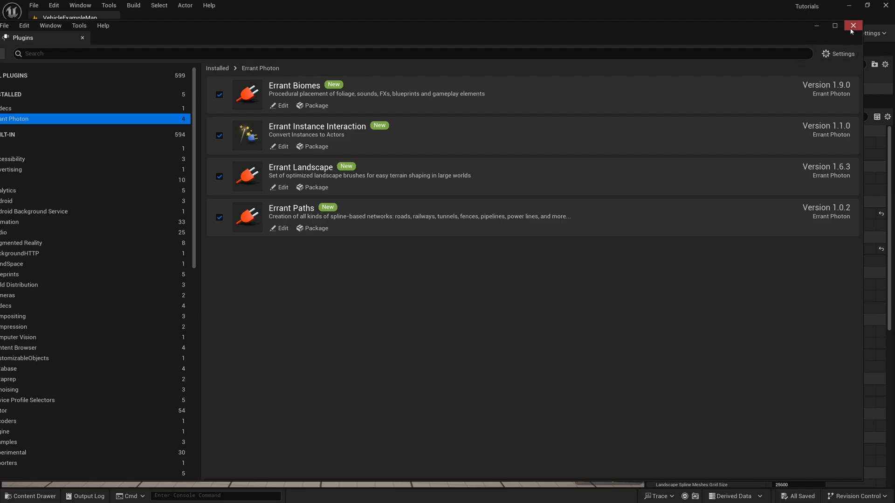
click(853, 26)
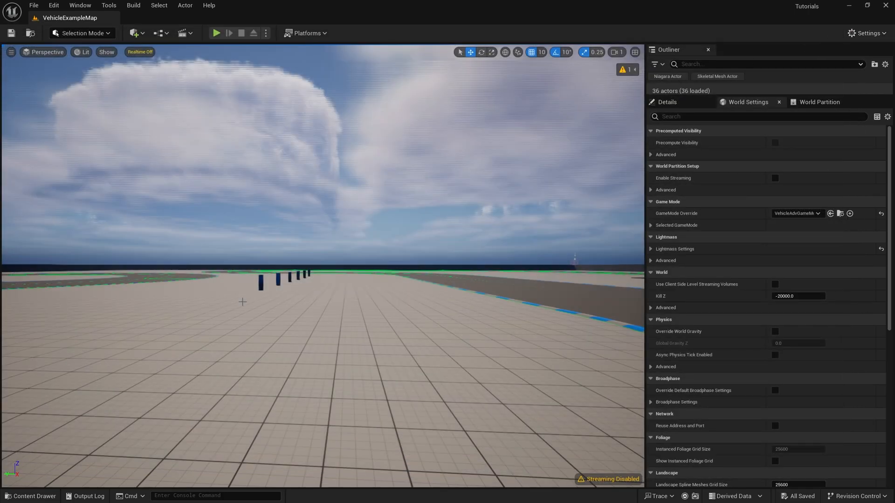
Step: Show plugin content in the Content Browser and expand the Plugins folder tree
click(24, 497)
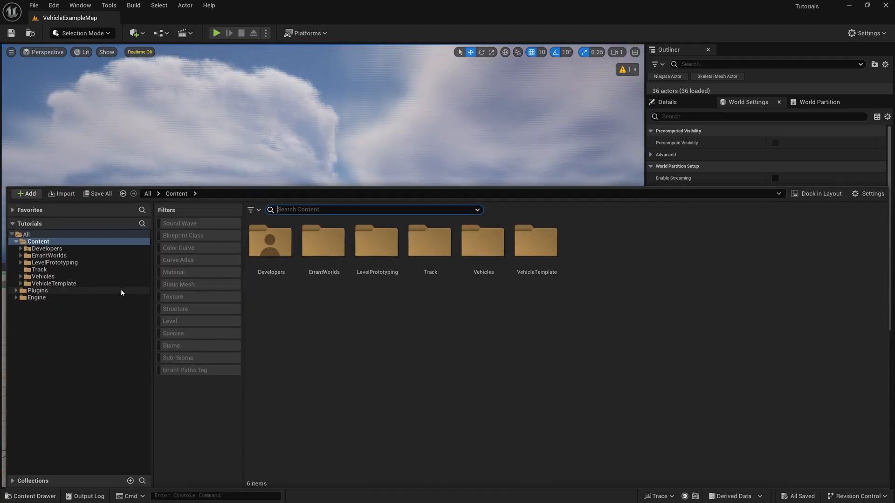
click(37, 290)
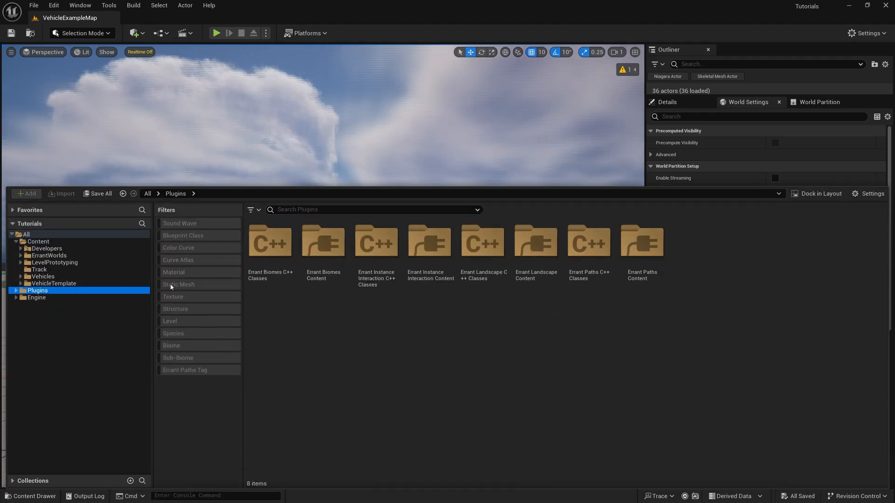
click(868, 193)
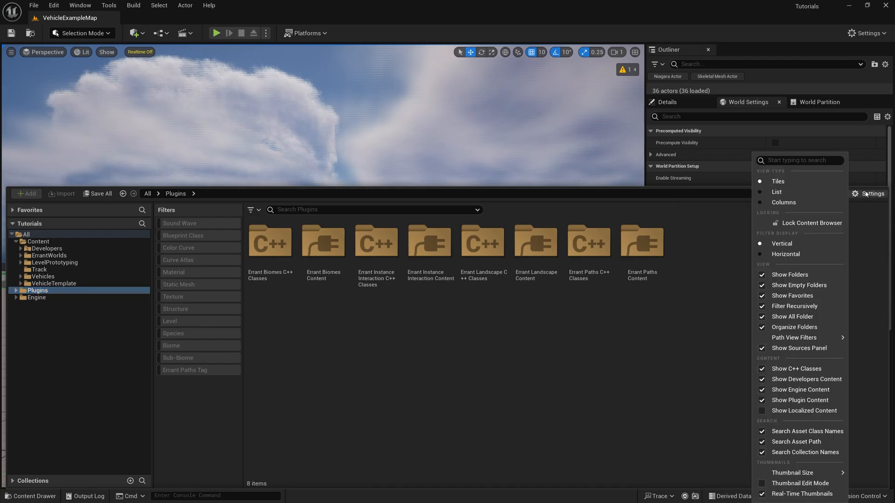
click(762, 401)
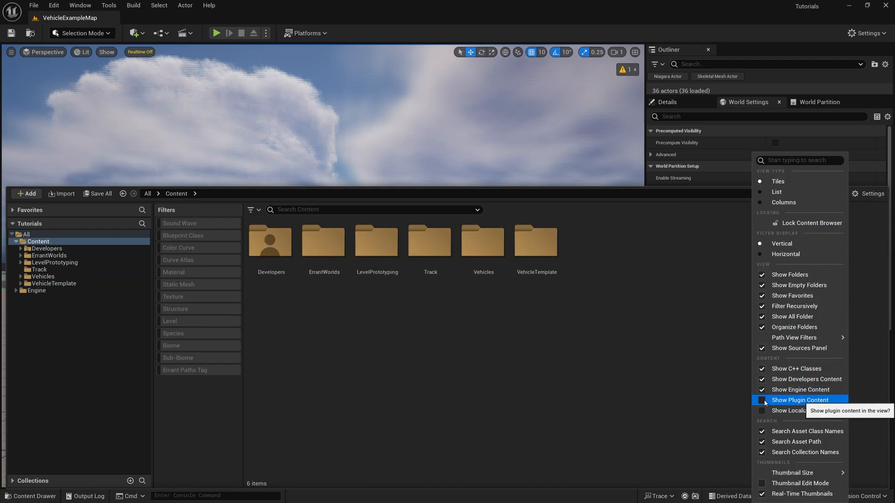
click(762, 400)
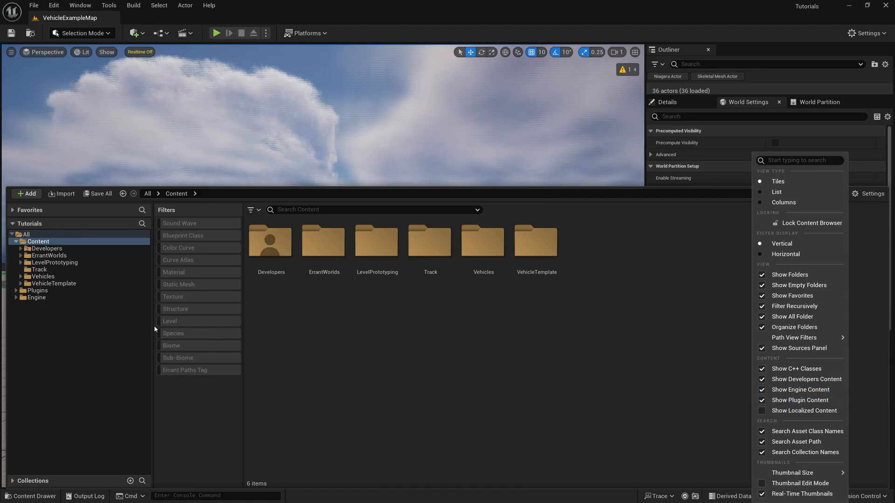
click(37, 291)
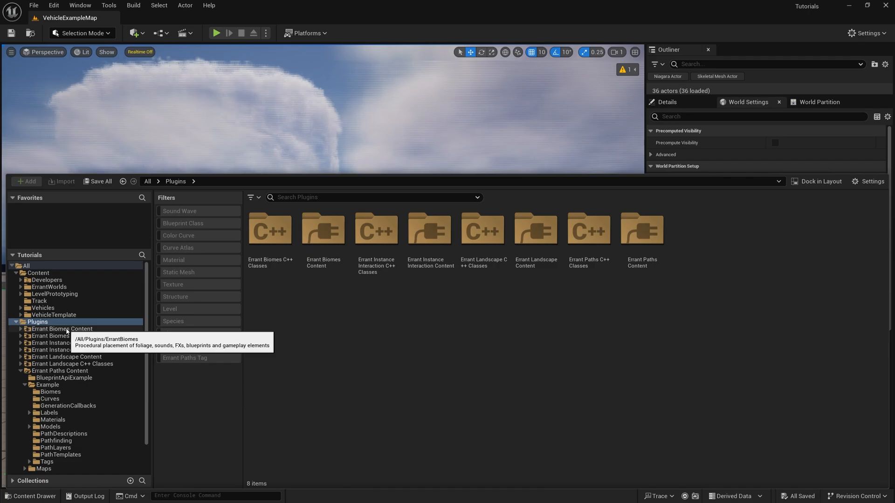
Step: Add the Errant plugin content folders to Favorites and expand ErrantWorlds
right_click(62, 329)
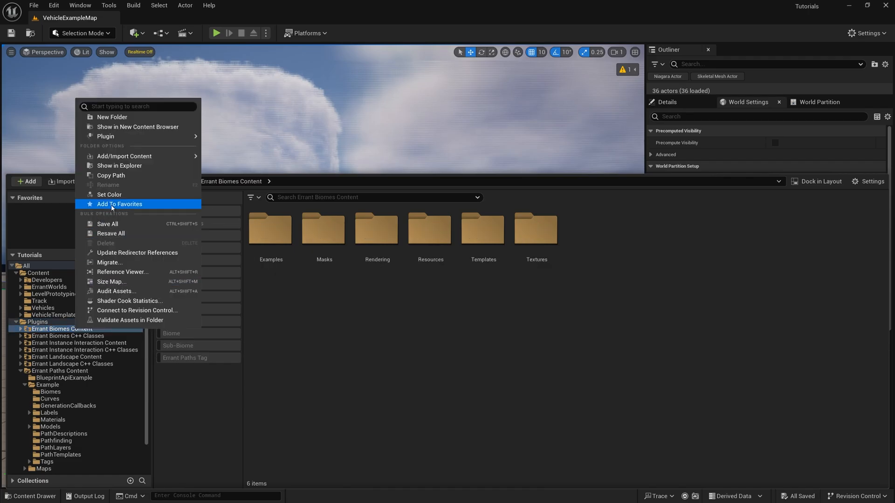
click(74, 343)
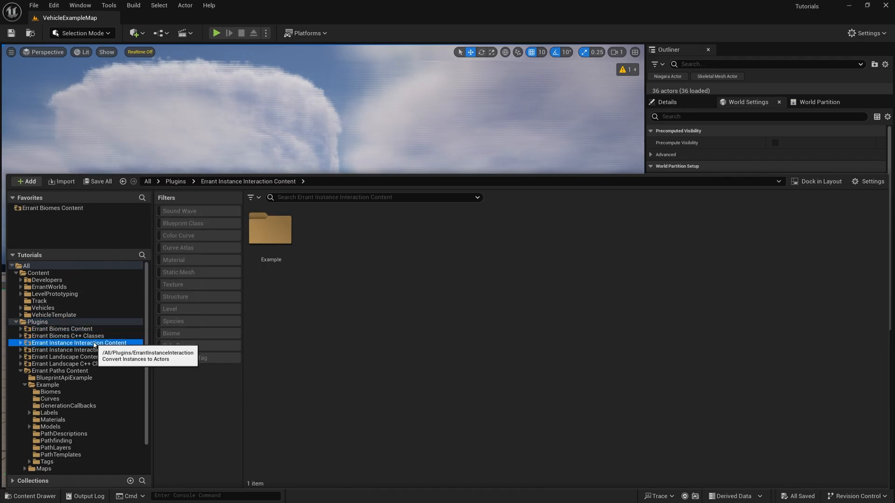
click(66, 356)
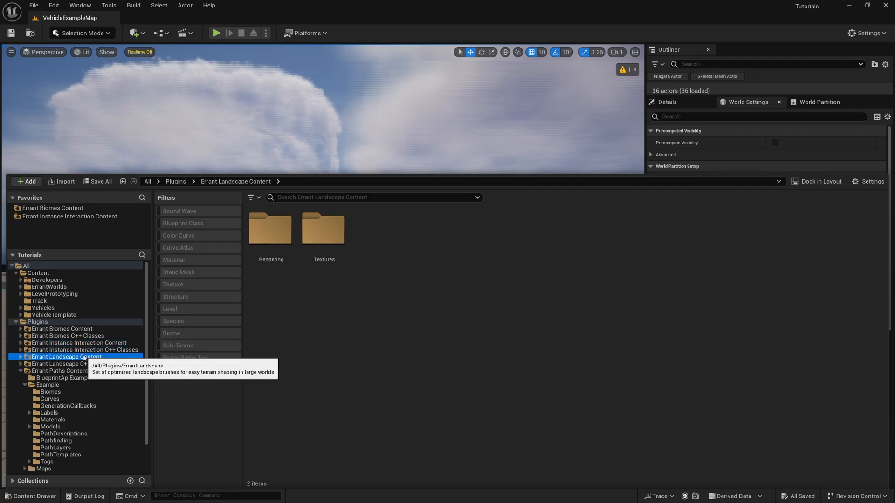
click(54, 370)
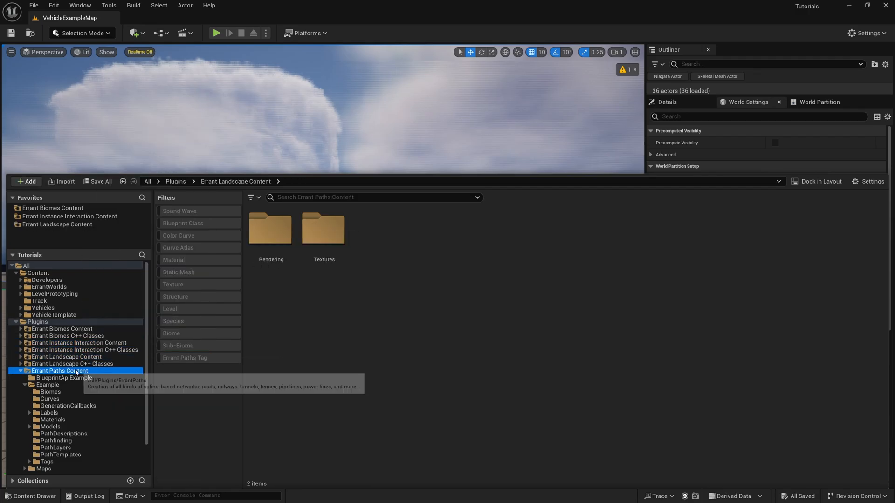
click(60, 370)
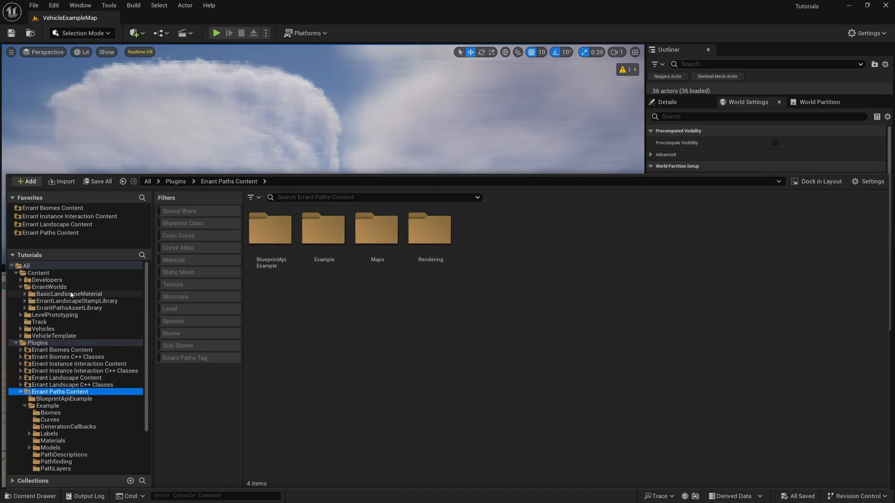
Step: Favorite the stamp library folder and open the M_BasicLandscape material
right_click(69, 294)
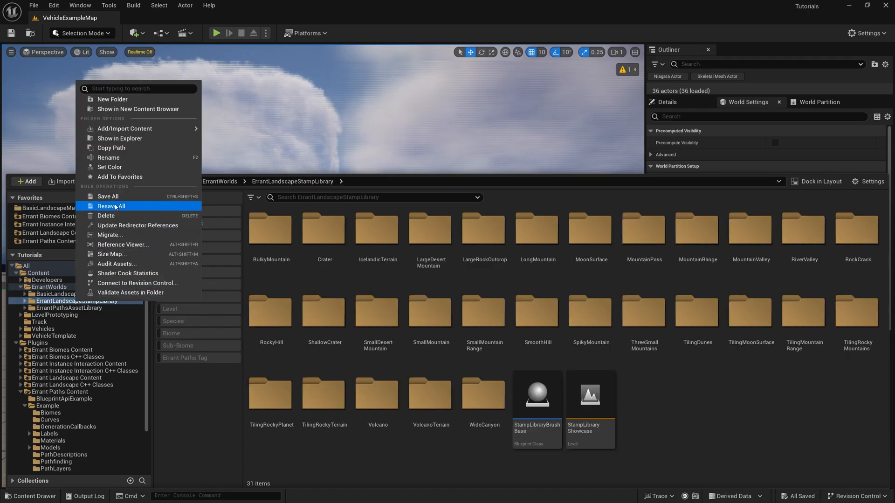
click(51, 307)
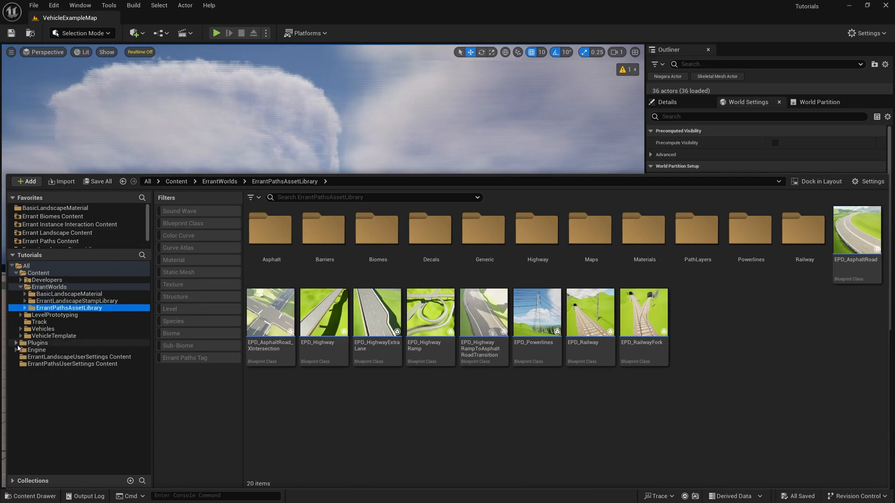
click(219, 181)
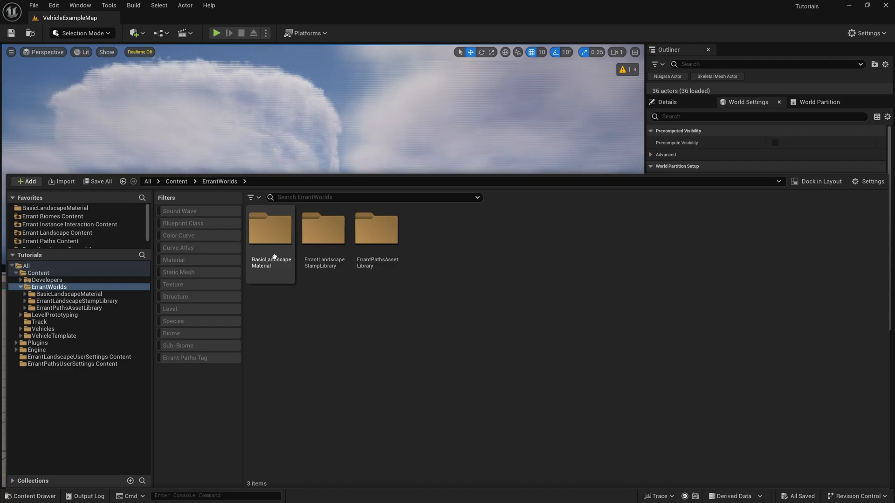
double_click(270, 231)
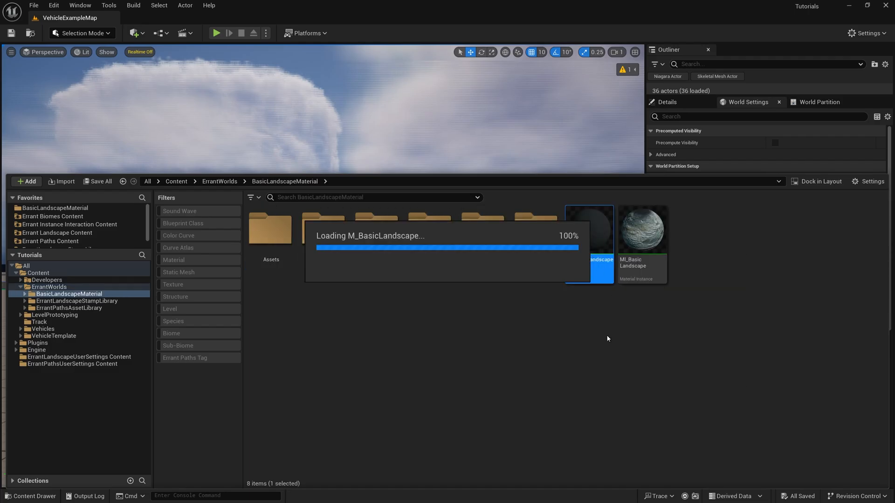
double_click(588, 229)
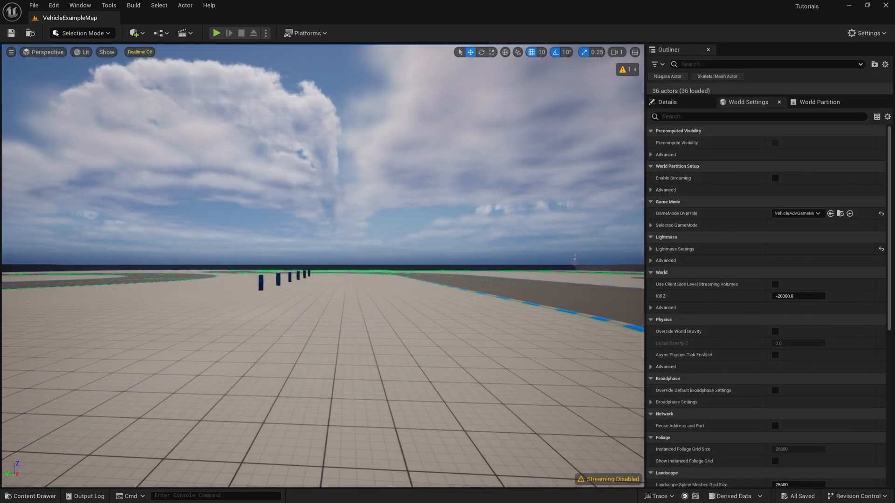
Step: Open the Crater stamp blueprint and EPD_HighwayRampToAsphaltRoadTransition path description
click(29, 496)
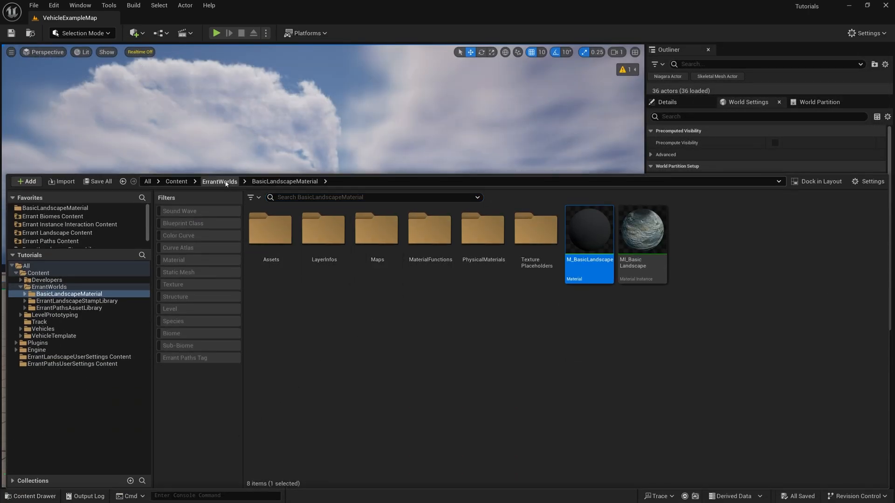
click(77, 301)
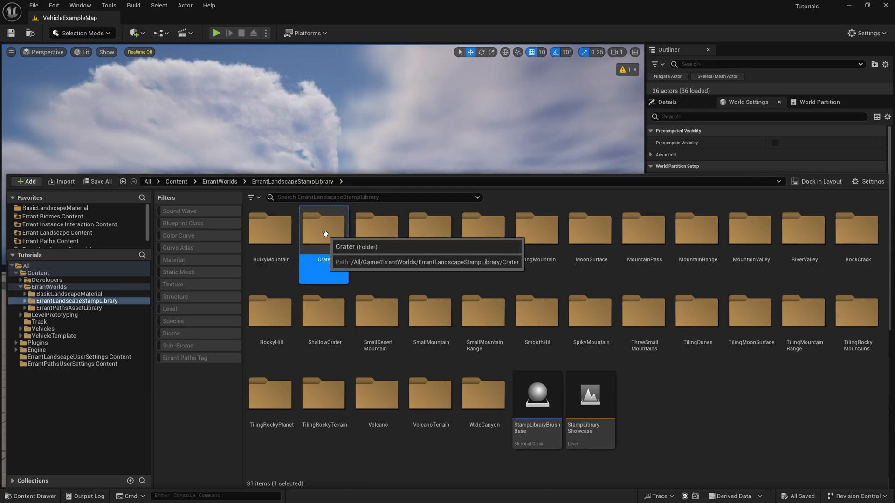
double_click(323, 235)
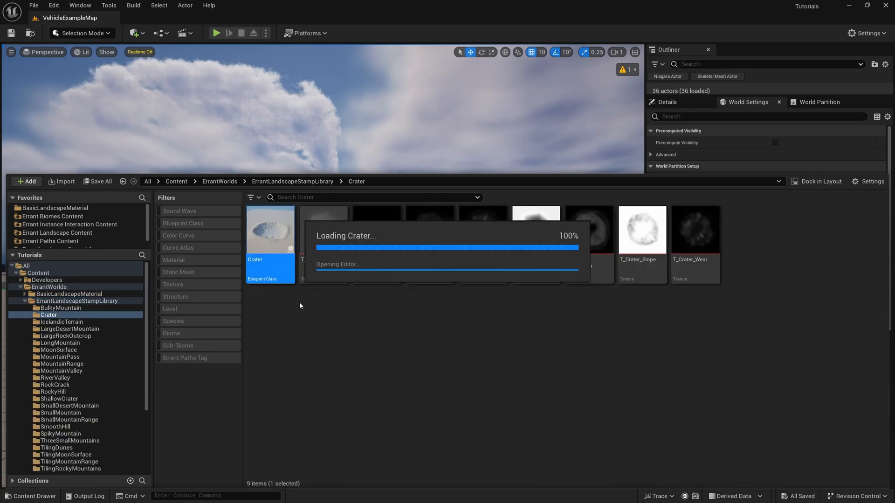
double_click(271, 230)
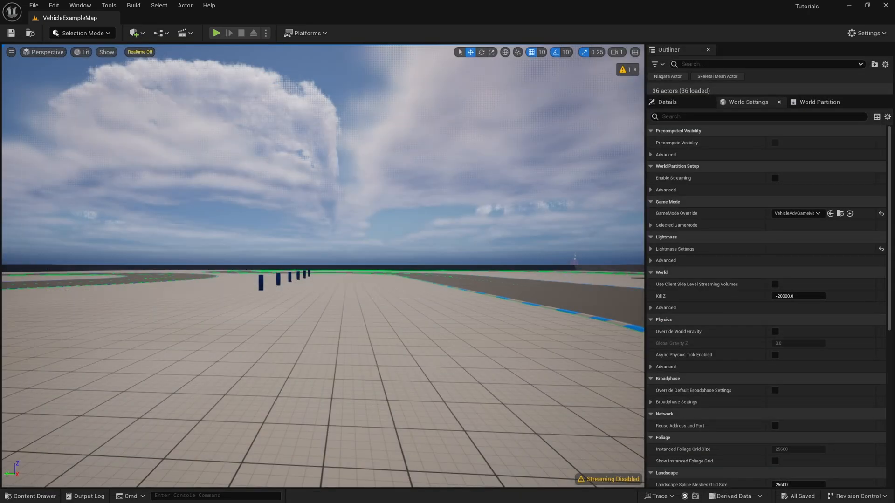
click(28, 496)
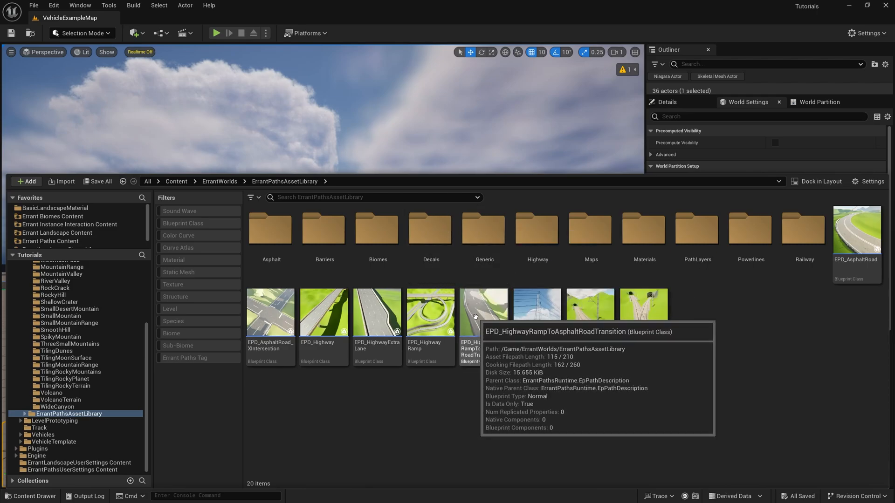
double_click(484, 311)
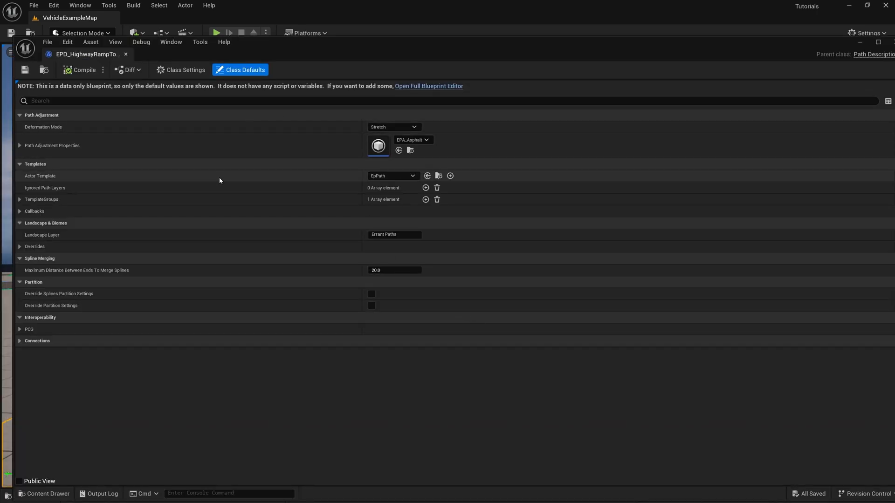
mouse_move(128, 55)
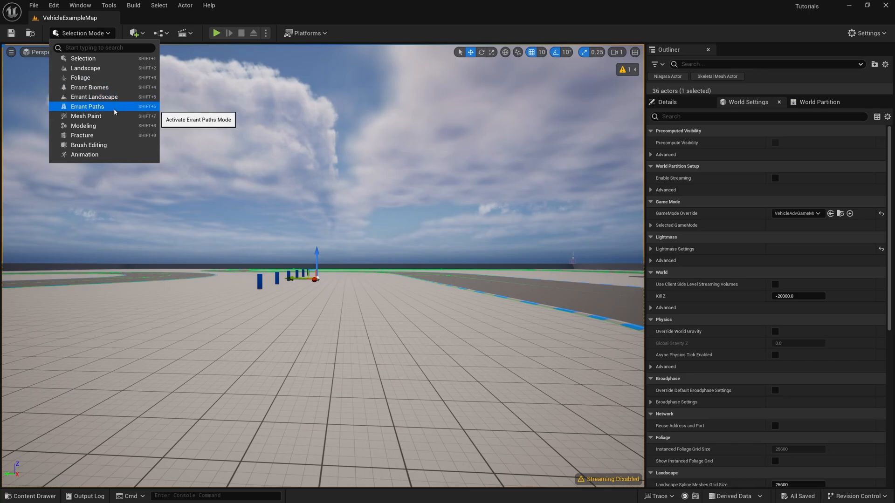
mouse_move(90, 87)
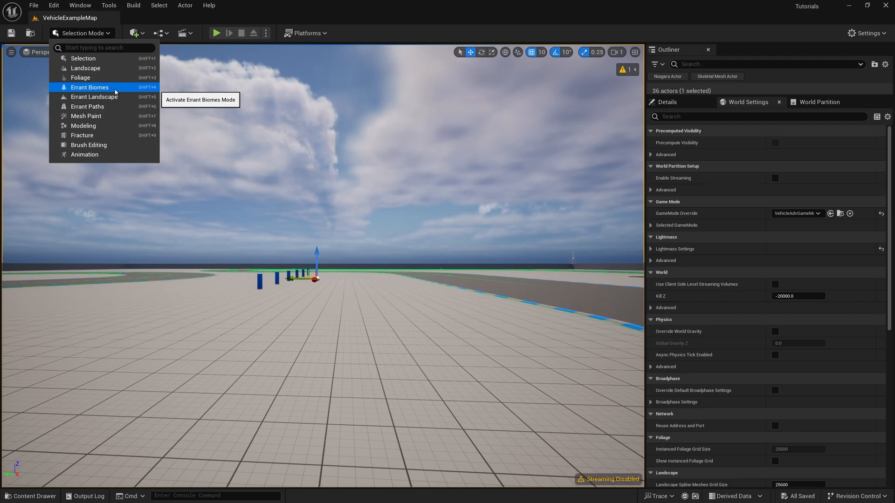
click(90, 87)
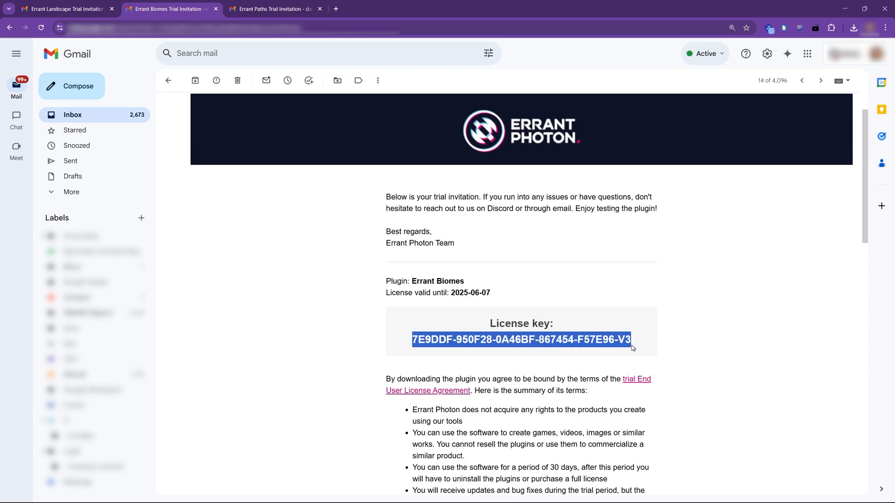
key(alt+tab)
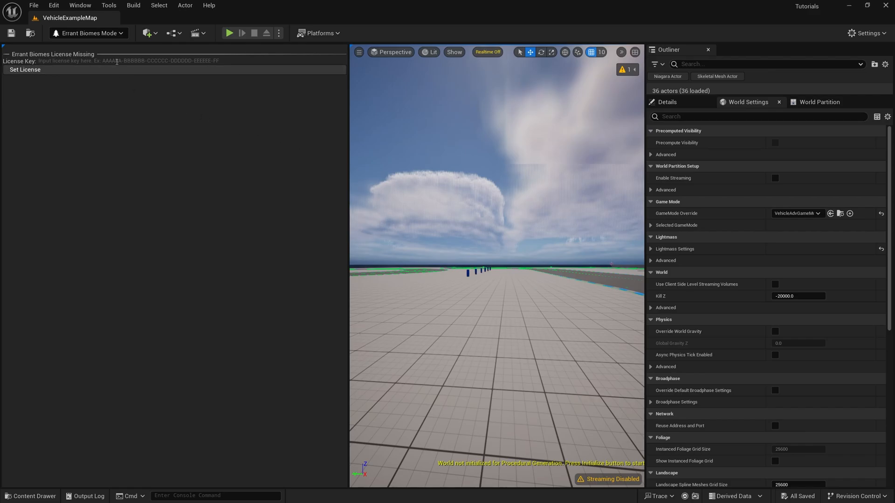
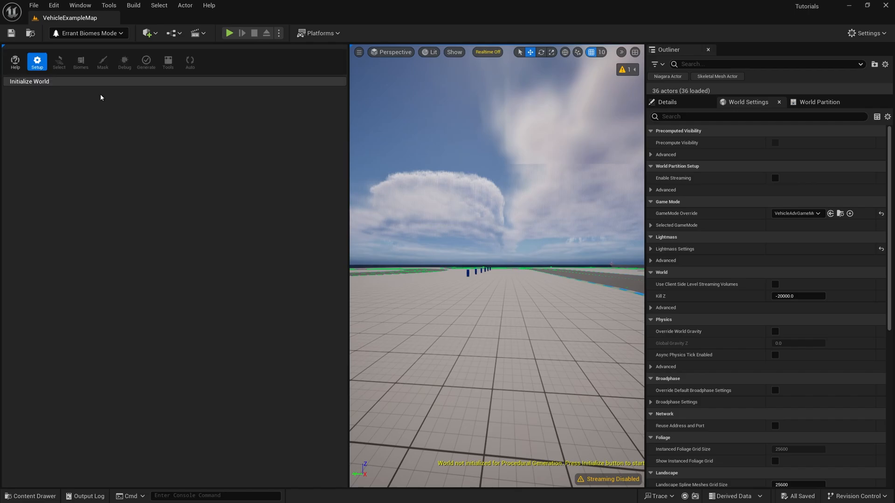
click(89, 34)
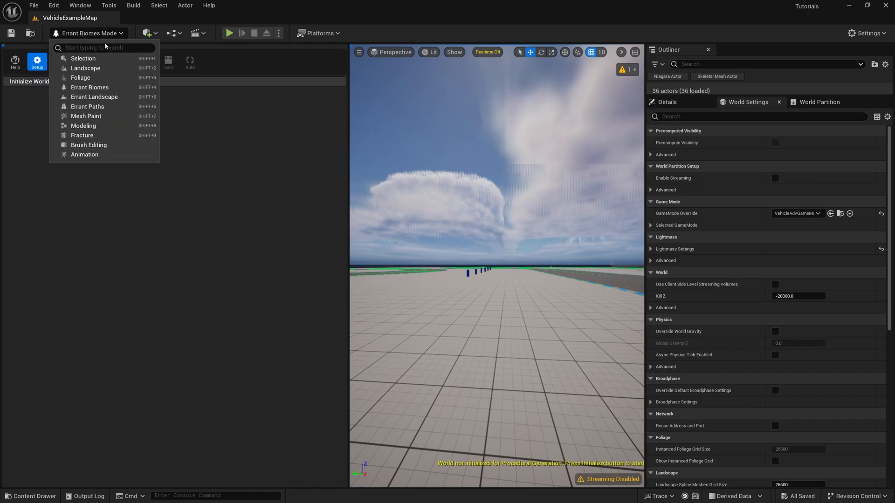
click(93, 96)
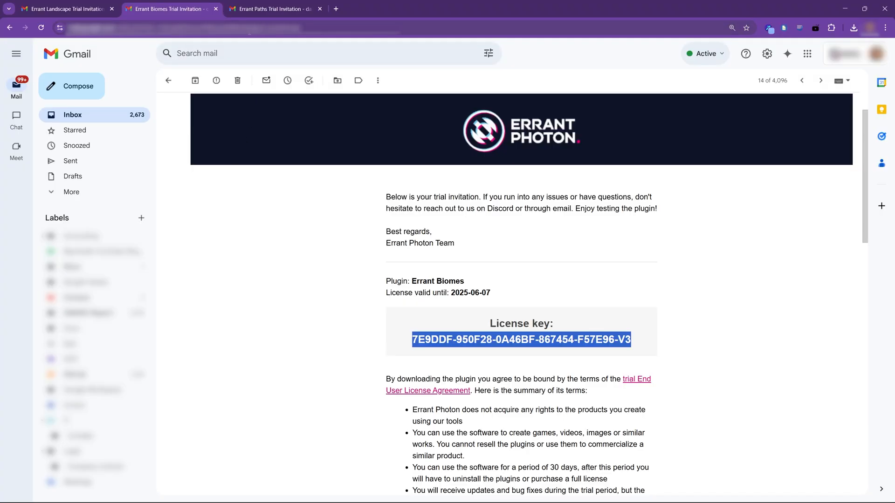
click(70, 9)
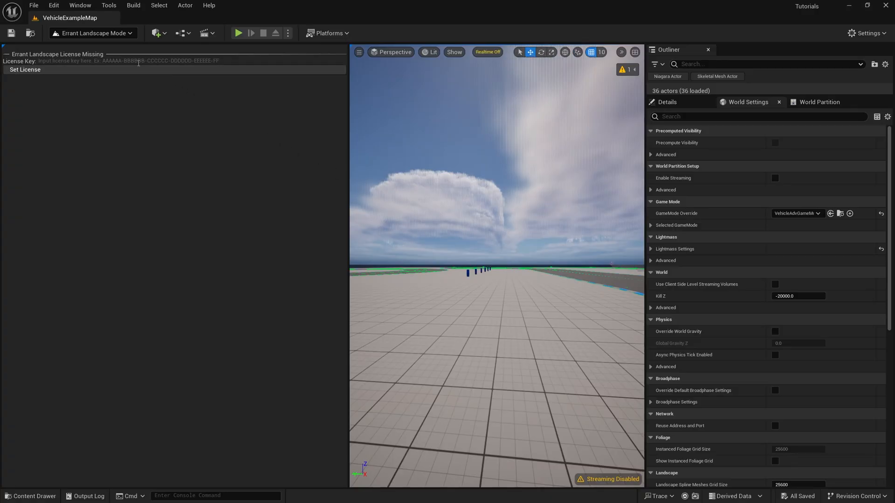
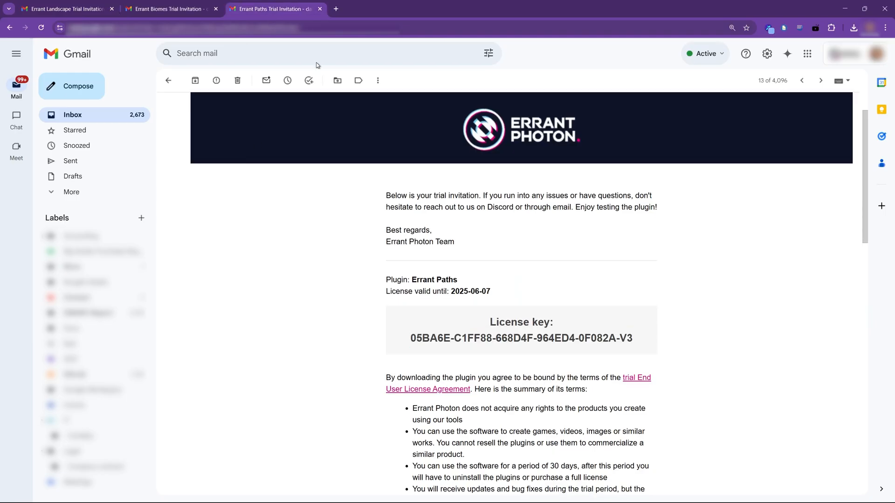
double_click(428, 350)
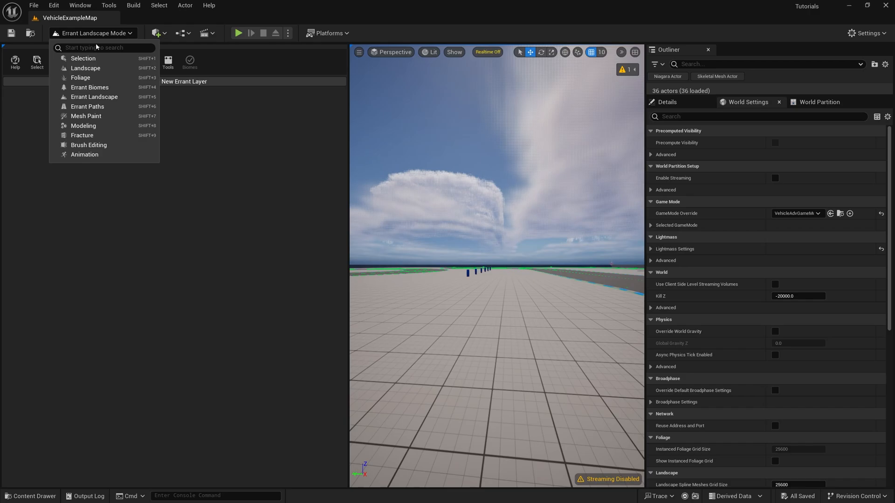
click(86, 106)
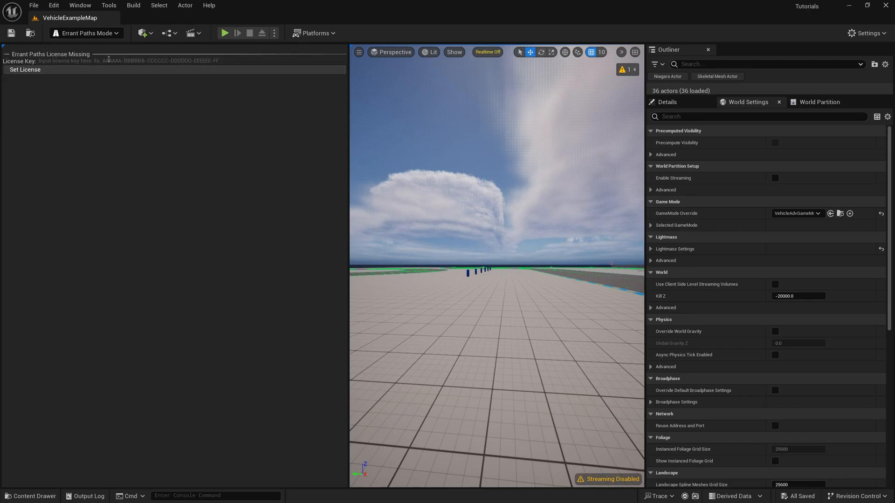
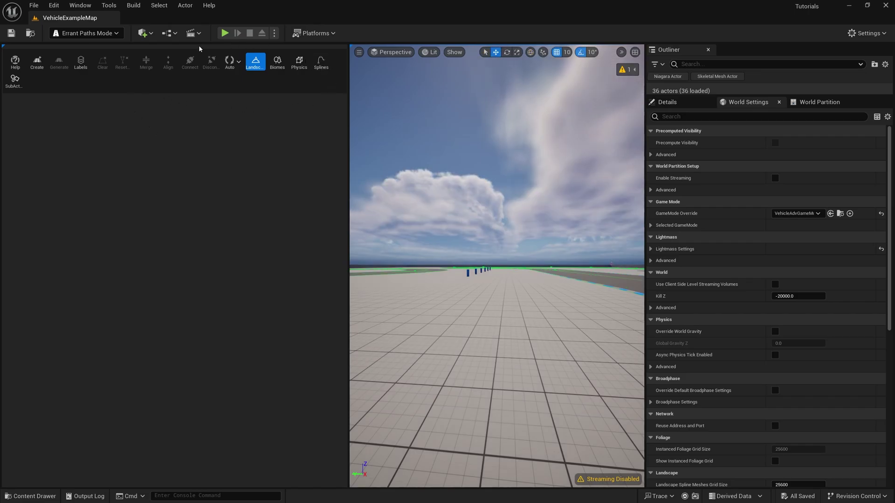
Step: Recheck the editor mode list, then bring up the Edit menu
click(87, 33)
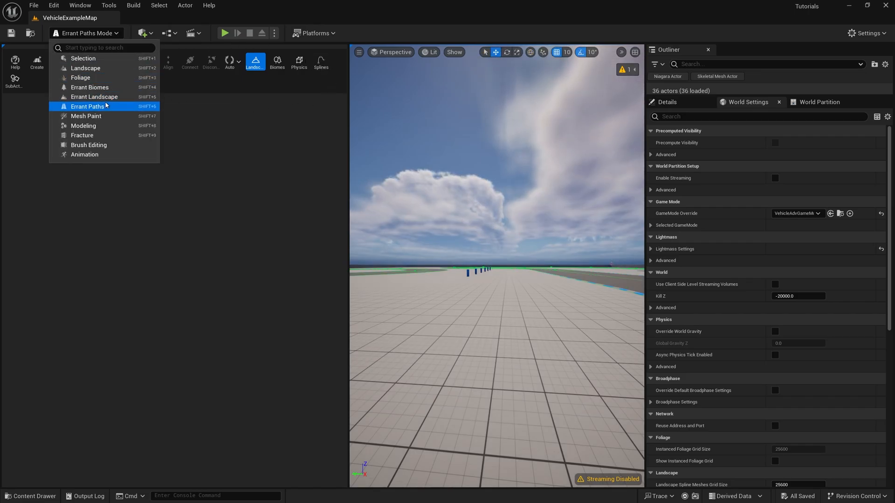
mouse_move(106, 106)
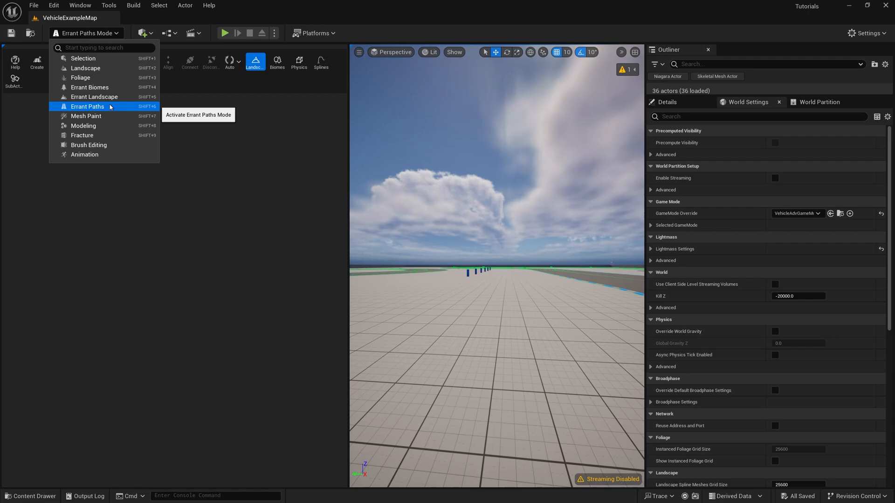
mouse_move(94, 71)
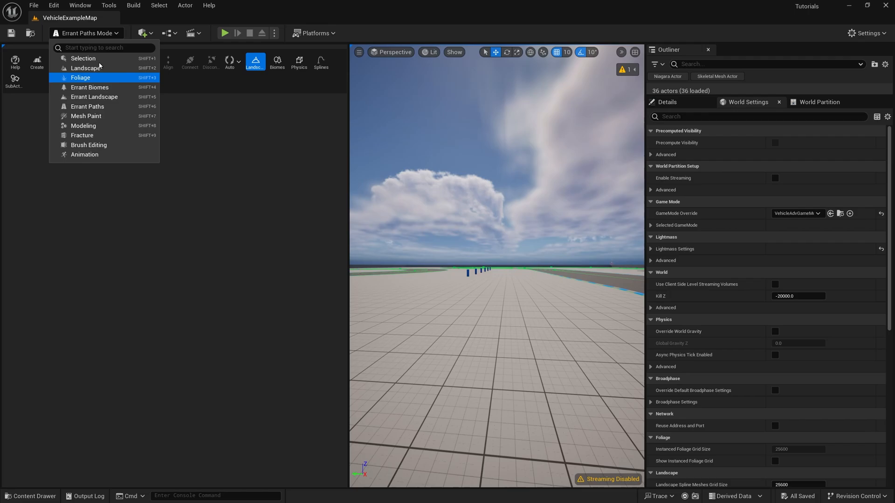
click(57, 6)
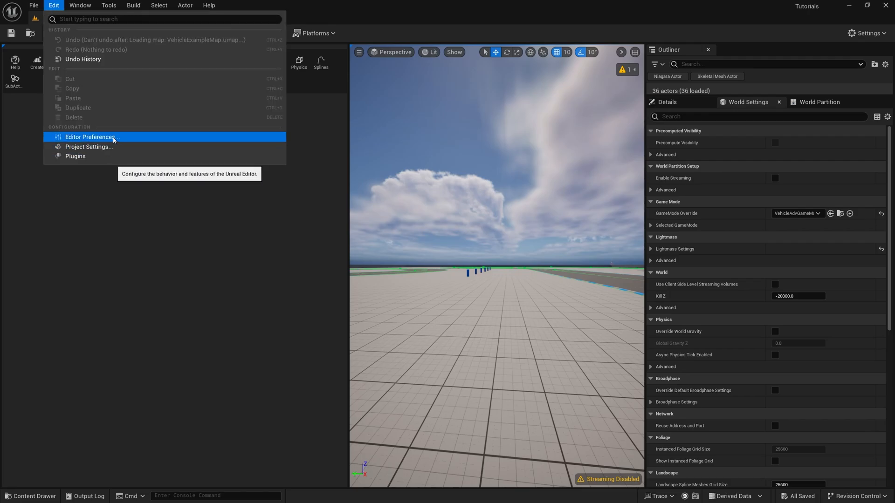
Step: Set Errant Paths and Errant Landscape license seat settings to With Confirmation
click(93, 137)
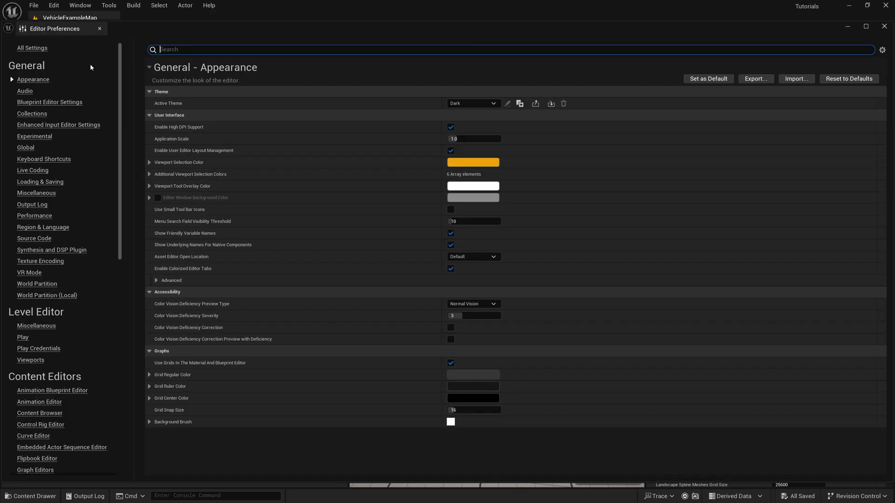
click(33, 266)
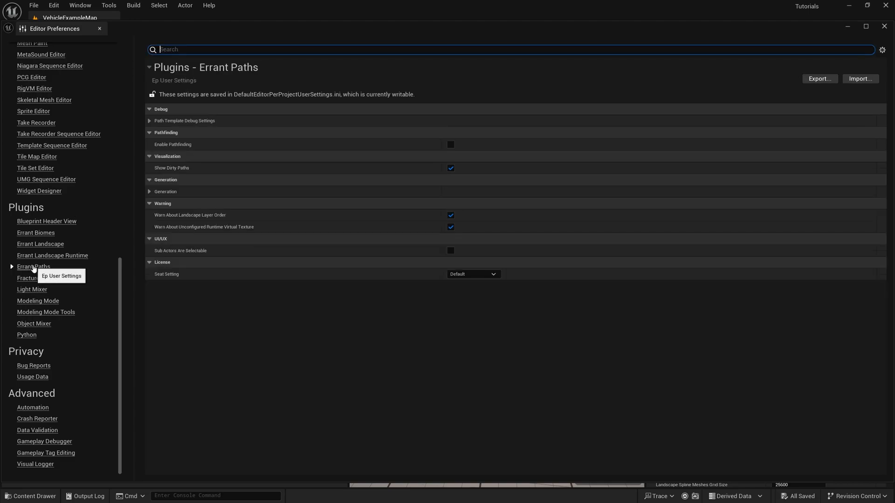
mouse_move(162, 279)
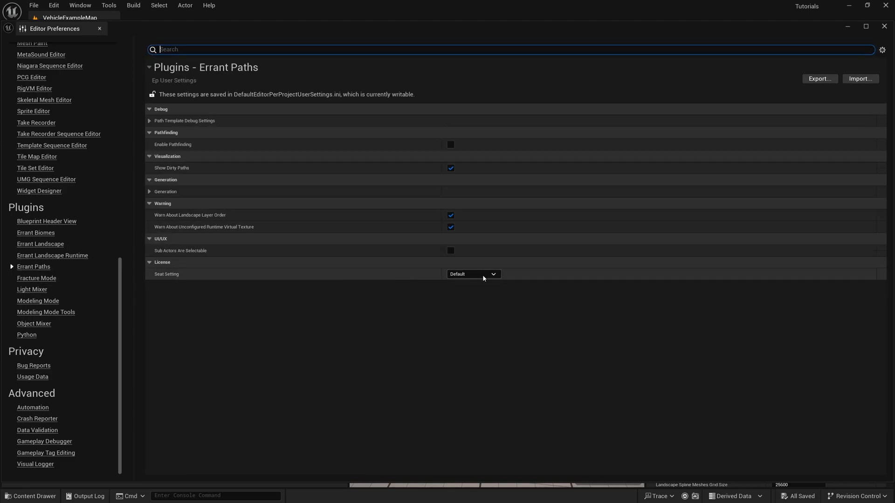
click(473, 274)
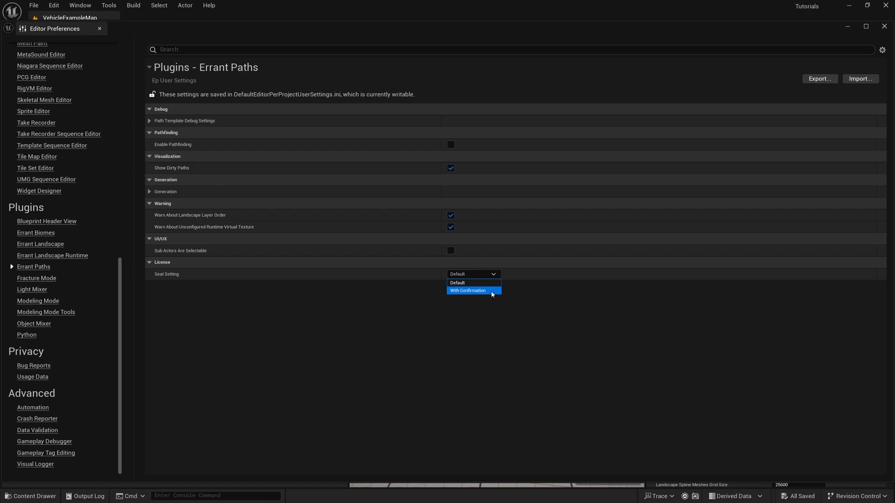
click(468, 291)
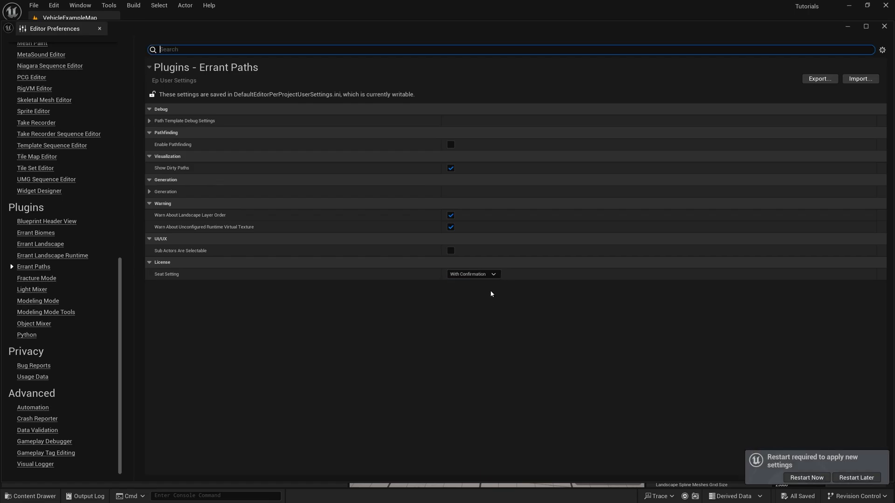
click(40, 243)
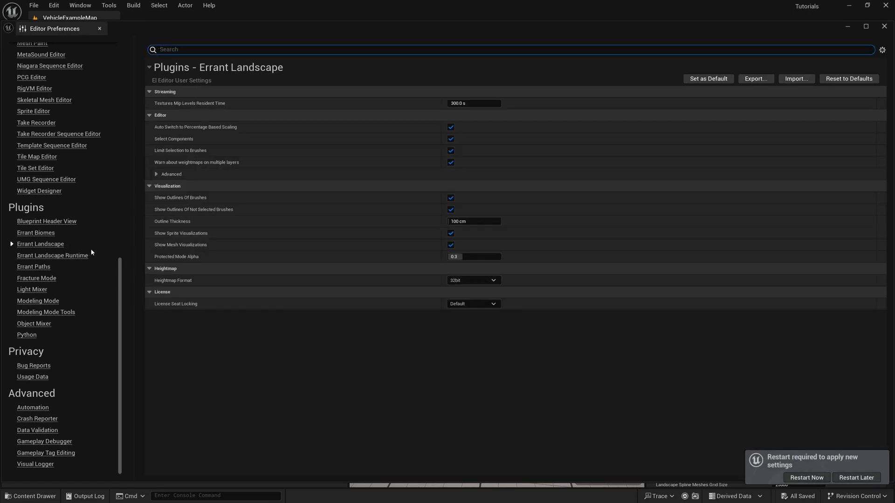
click(473, 303)
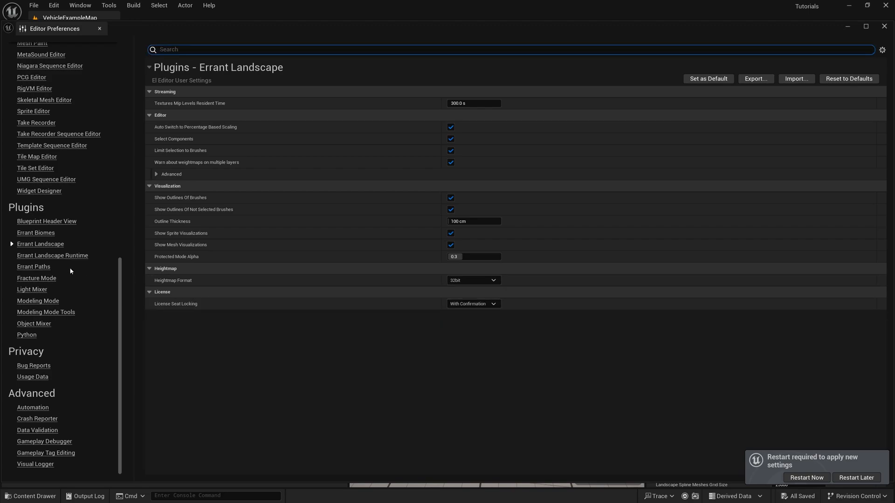
click(35, 233)
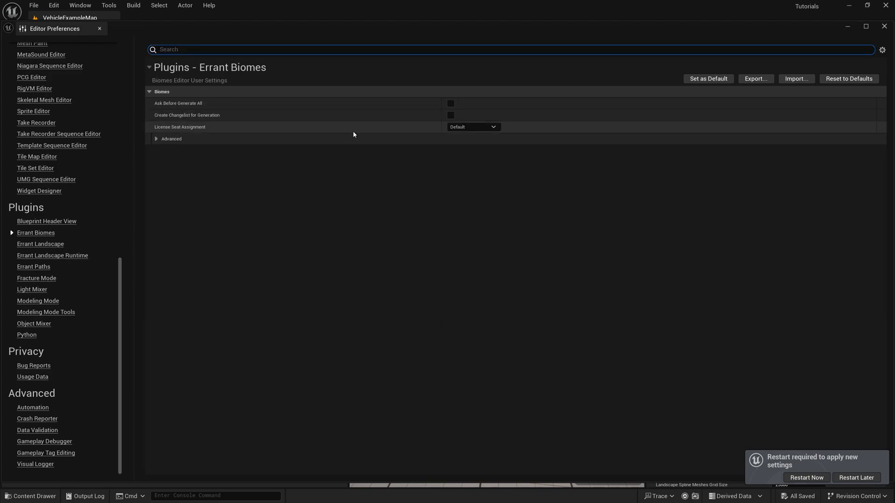
click(473, 127)
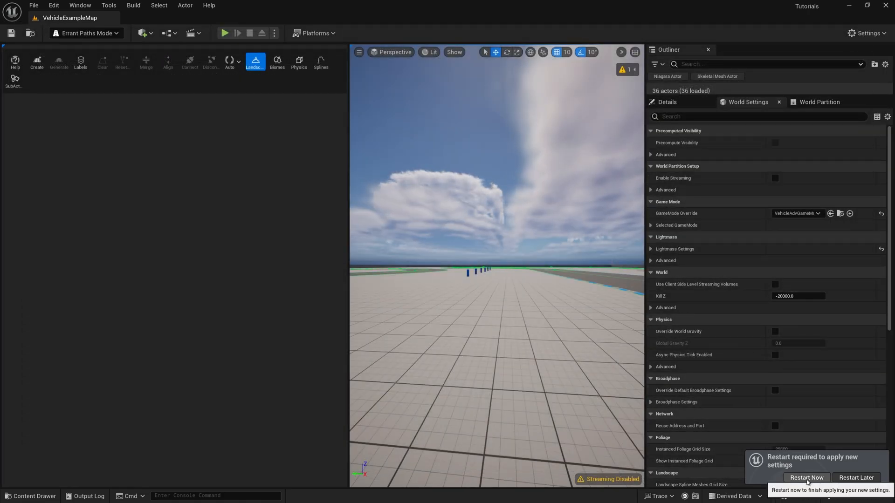
Step: Restart the editor, switch to Errant Biomes mode and try acquiring a license seat
click(805, 478)
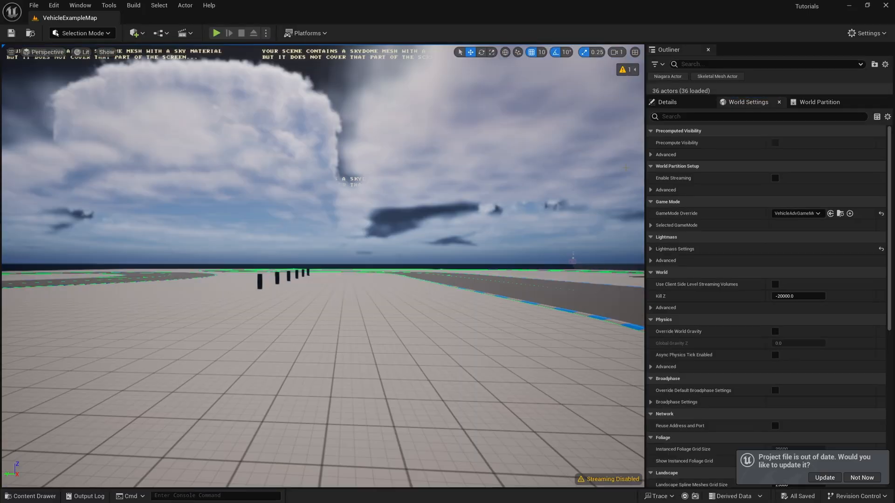
mouse_move(120, 33)
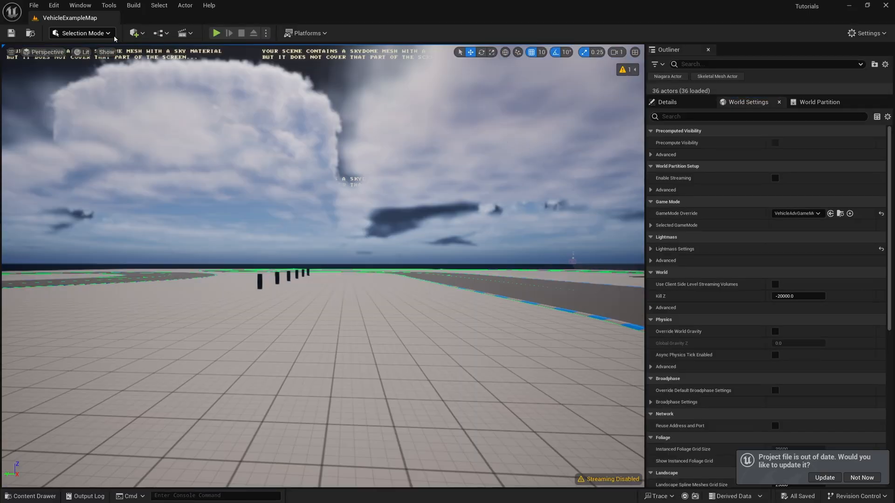
click(84, 34)
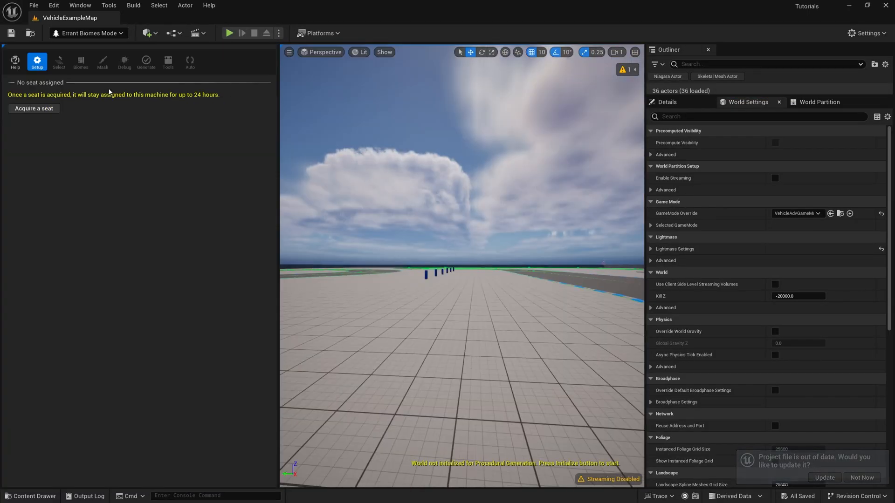
click(874, 478)
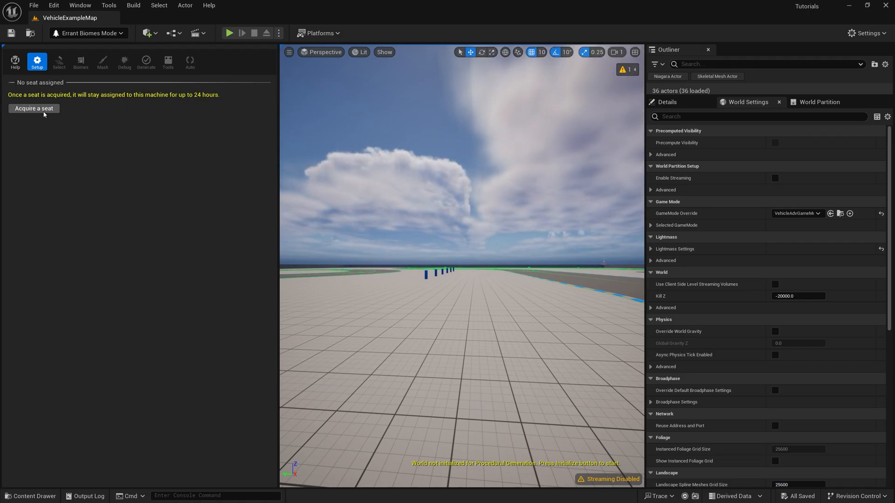
click(33, 109)
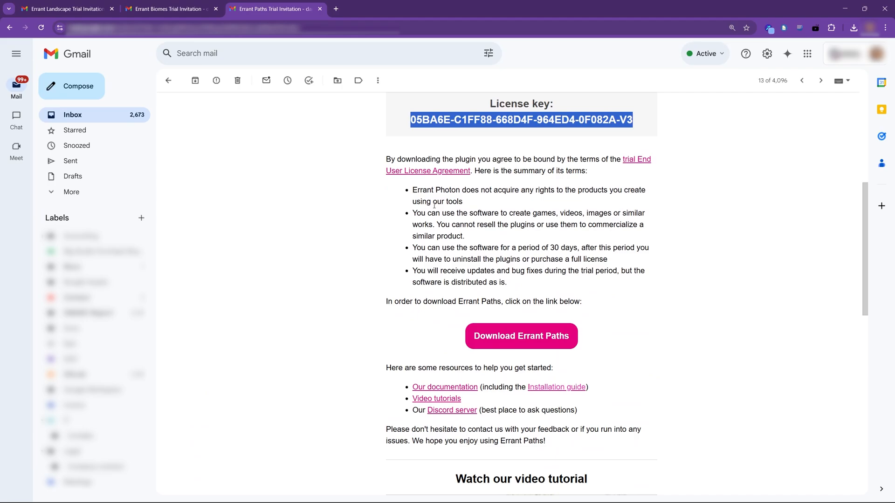
mouse_move(470, 390)
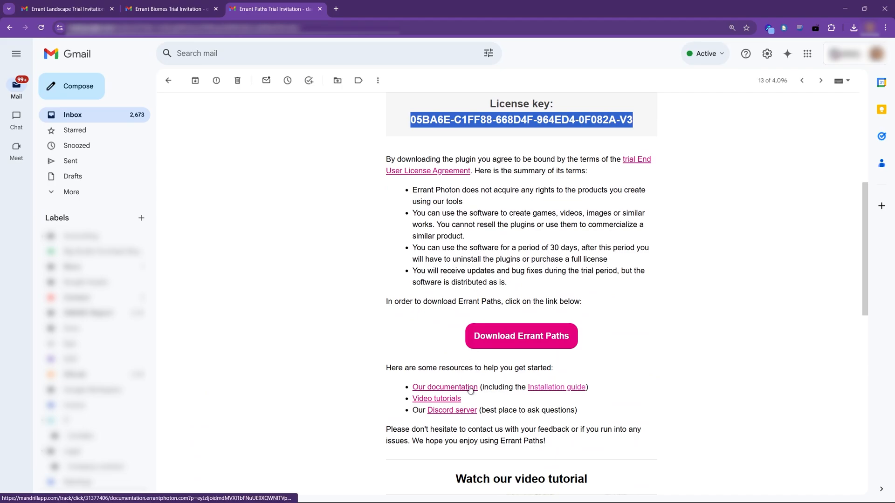
Step: Open the License Key docs page and read the Setting the license key section
click(557, 387)
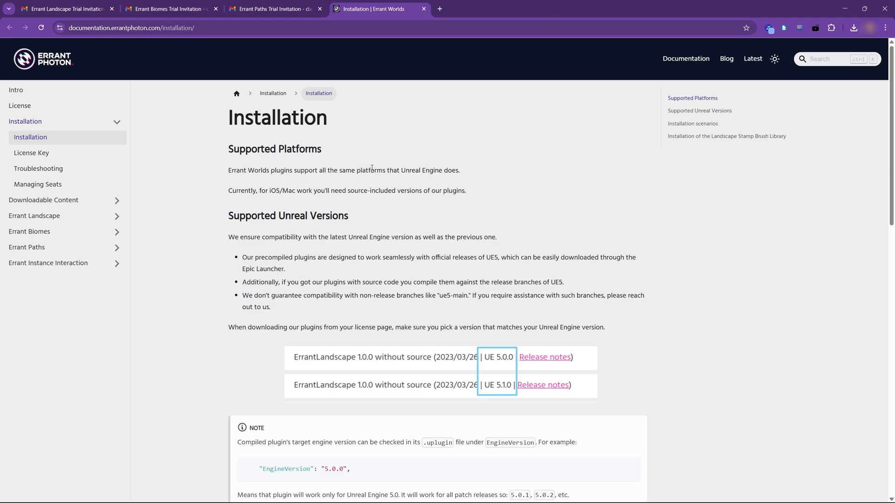
mouse_move(267, 203)
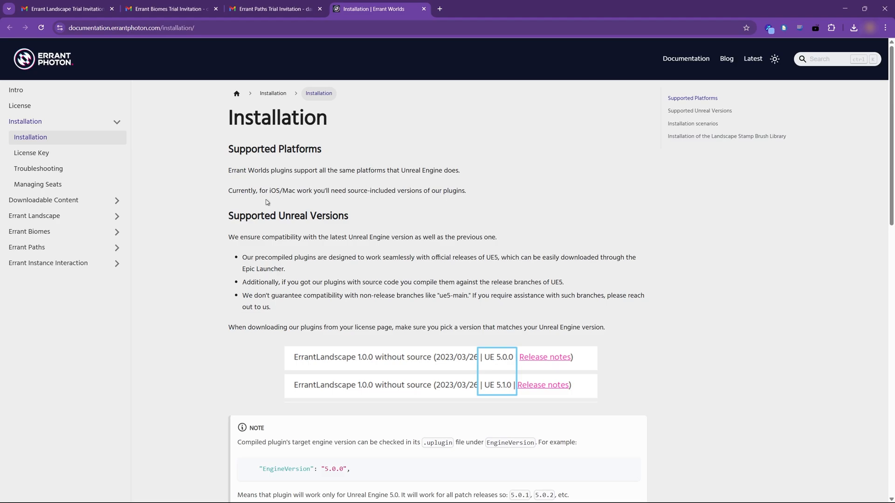
click(39, 168)
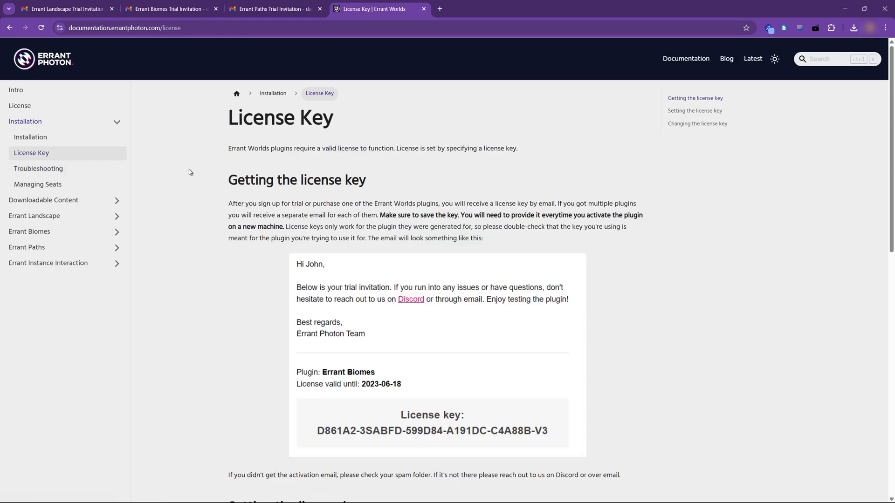
scroll(down, 3)
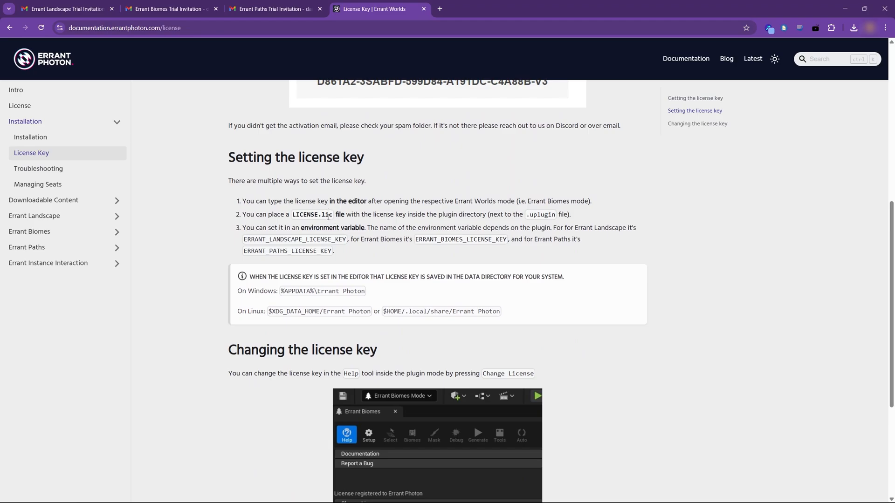
double_click(312, 214)
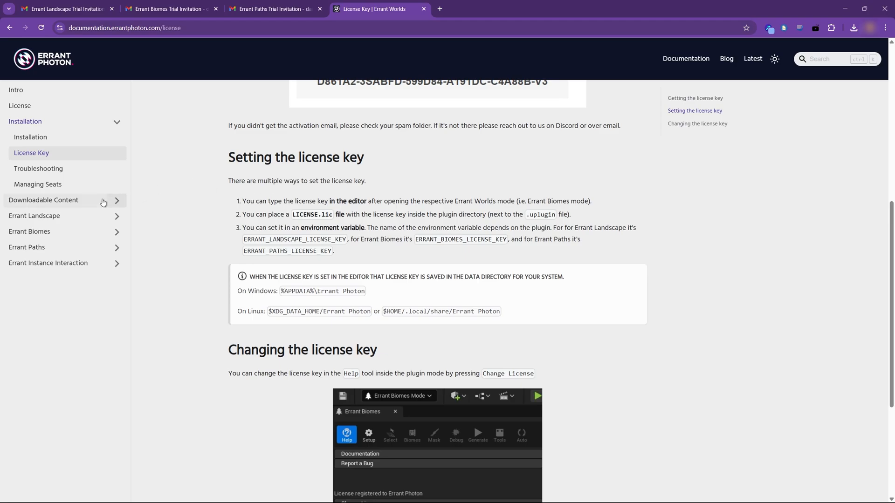
Step: Read the Downloadable Content pages on the Basic Landscape Material and Stamp Brush Library
click(43, 200)
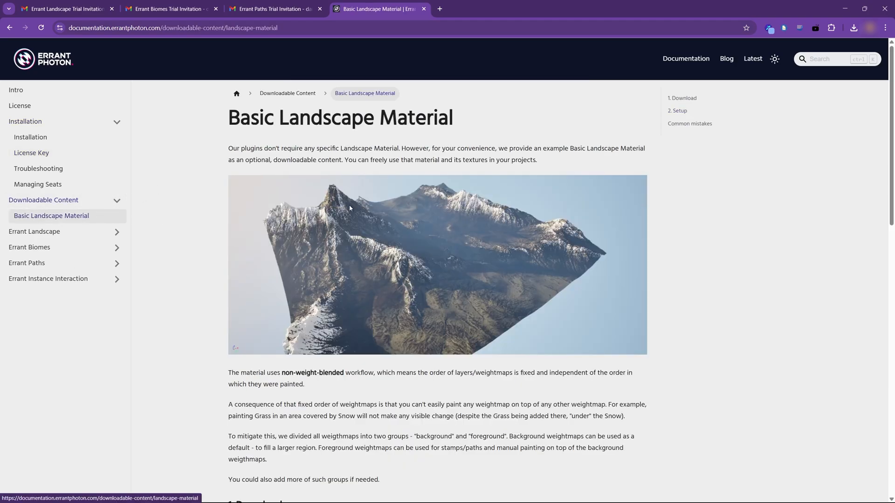
scroll(down, 3)
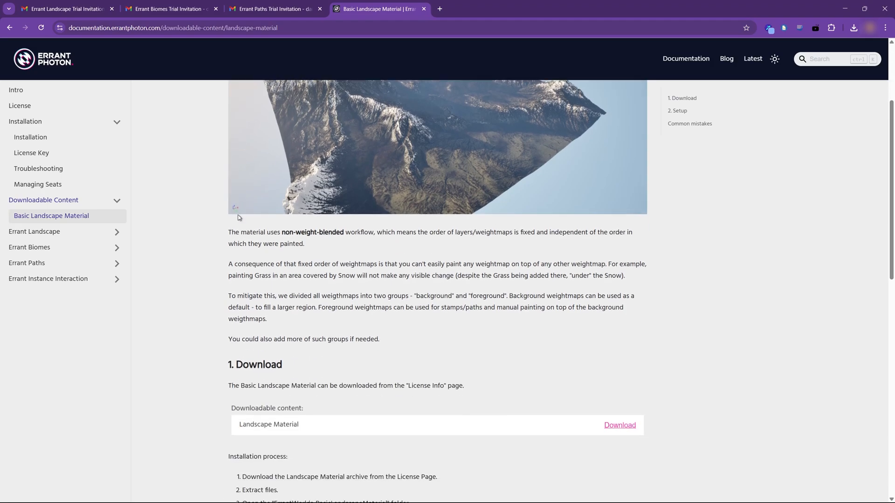
scroll(down, 3)
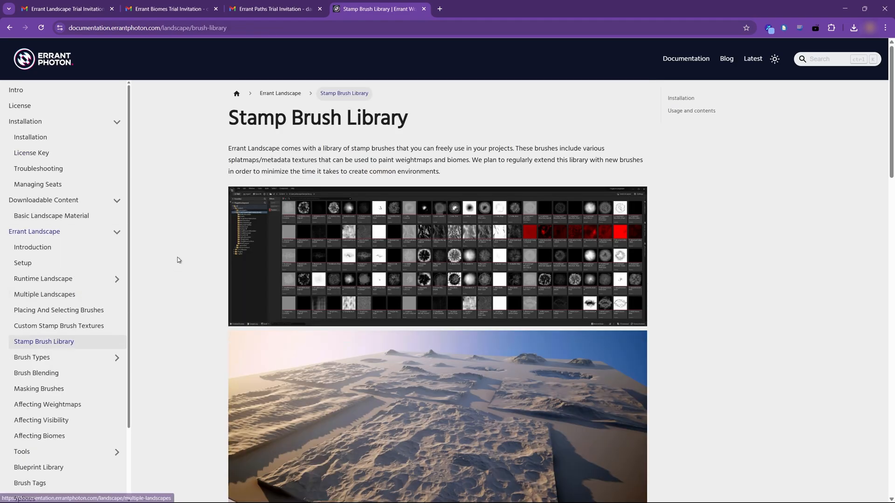
scroll(down, 3)
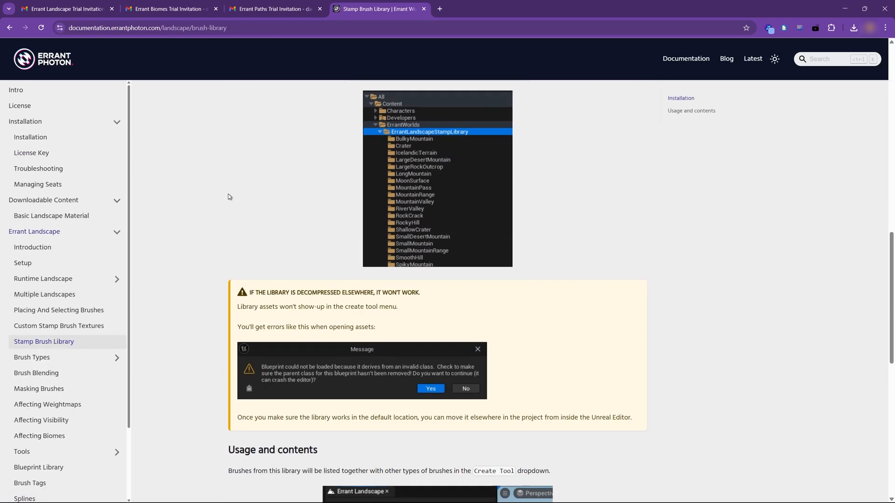
scroll(down, 3)
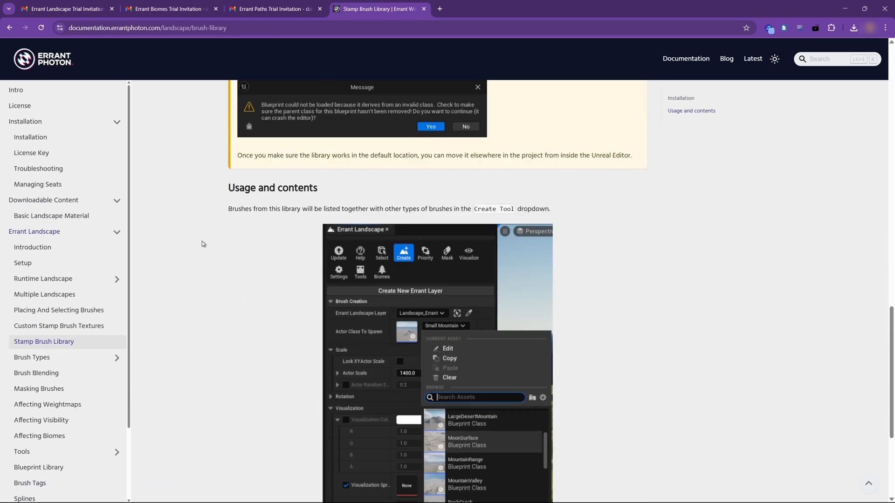
scroll(down, 3)
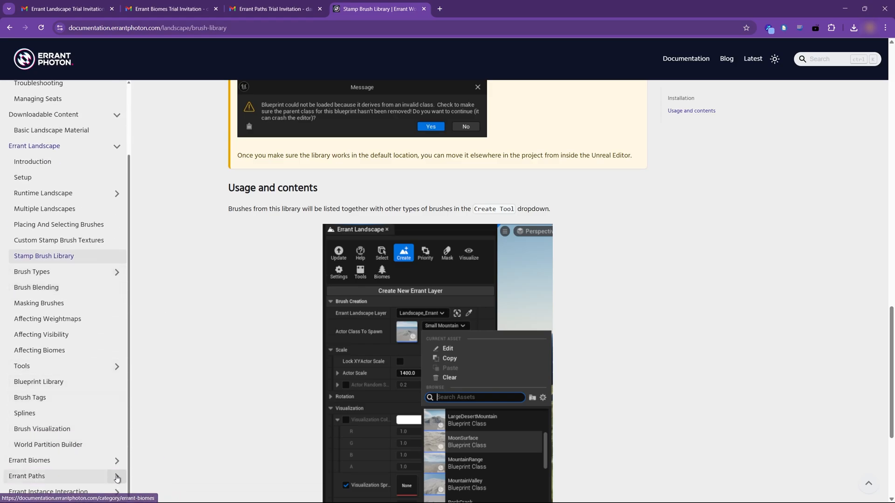
Step: Read the Errant Paths Asset Library page down to Biomes and Known issues
click(117, 476)
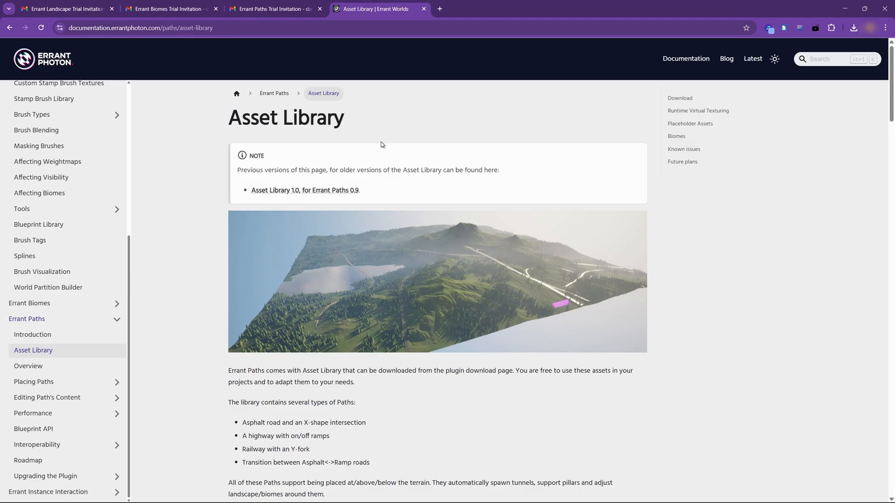
scroll(down, 3)
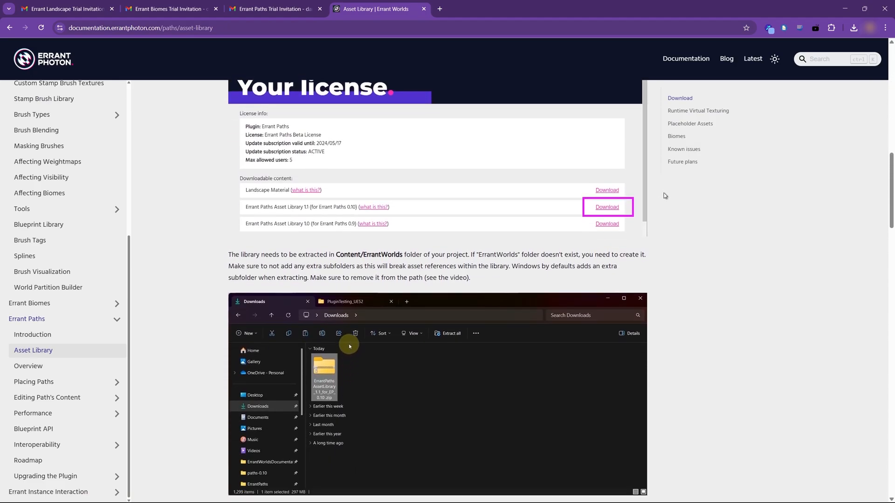
scroll(down, 3)
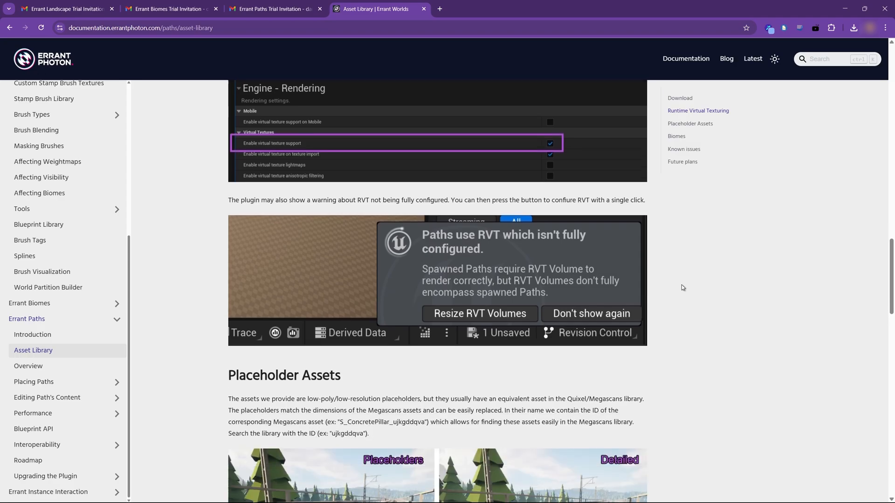
scroll(down, 3)
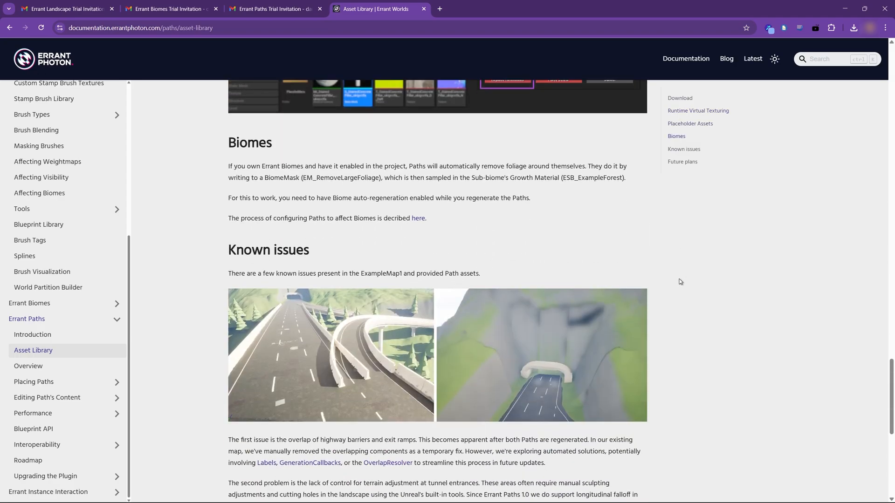